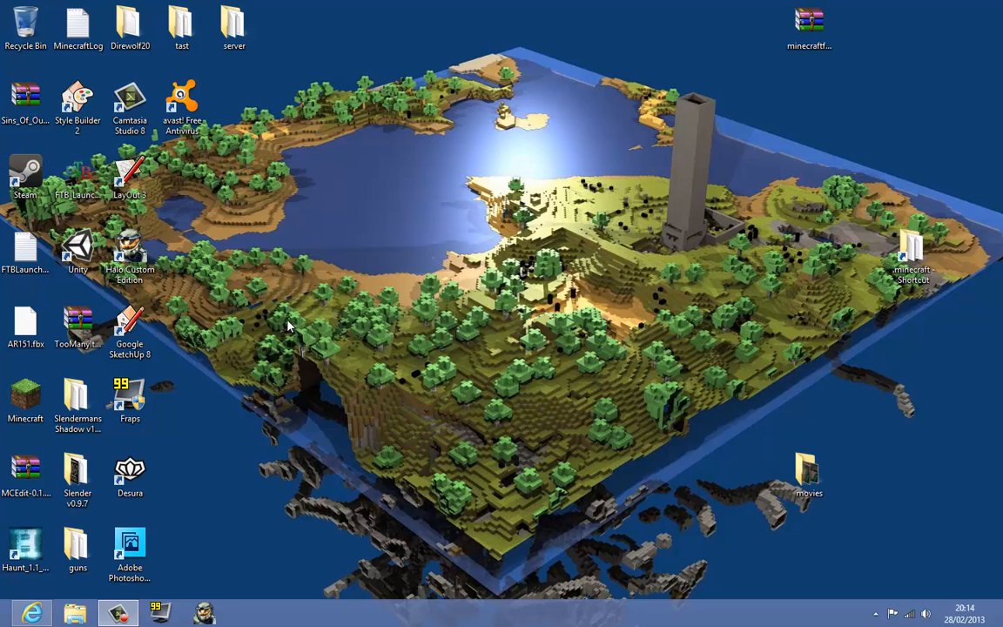
Open Internet Explorer with a blank new tab beside the YouTube upload page.
left_click(25, 400)
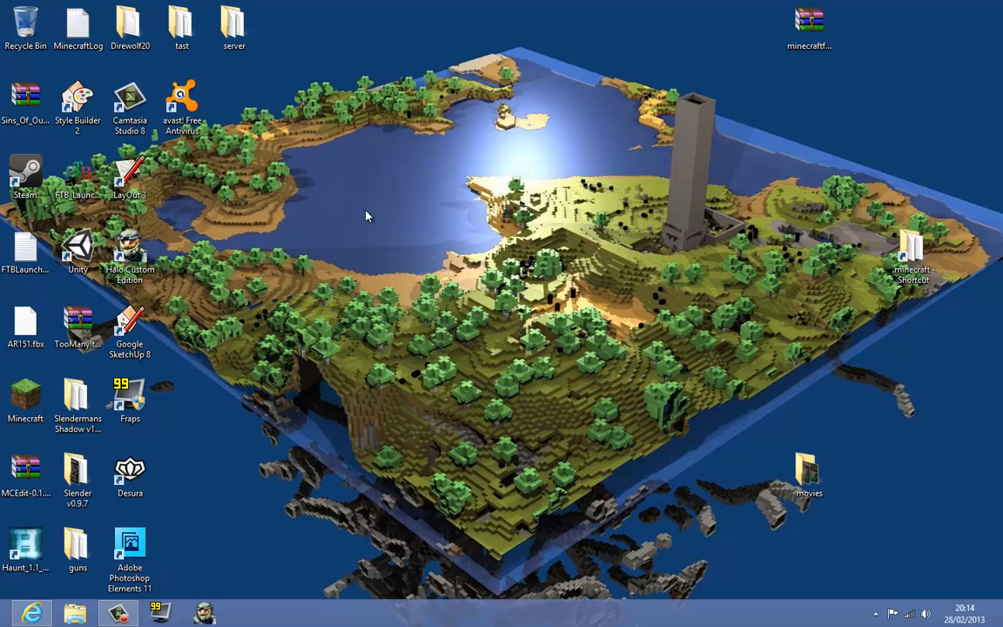
left_click_drag(129, 544, 418, 117)
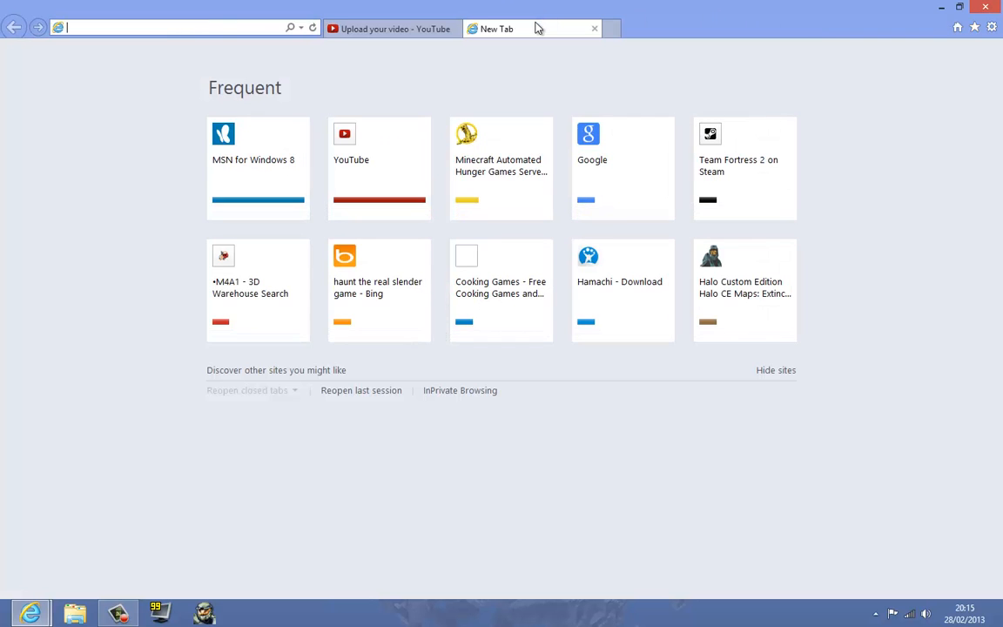
Go to youtube.com and open My Channel from the account menu to see the 99 avatar.
type("youtube.com/")
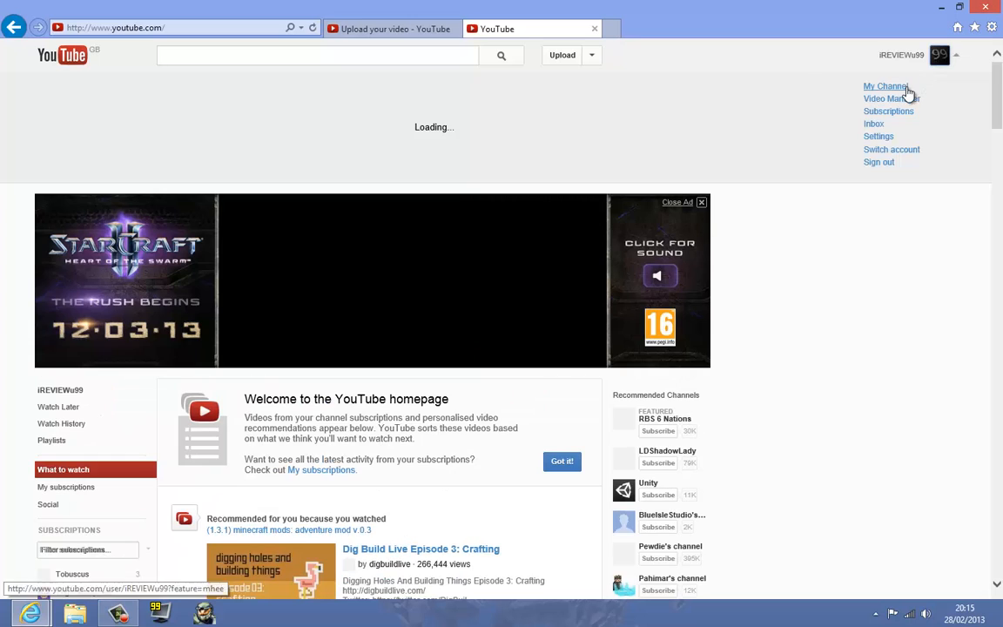
left_click(886, 85)
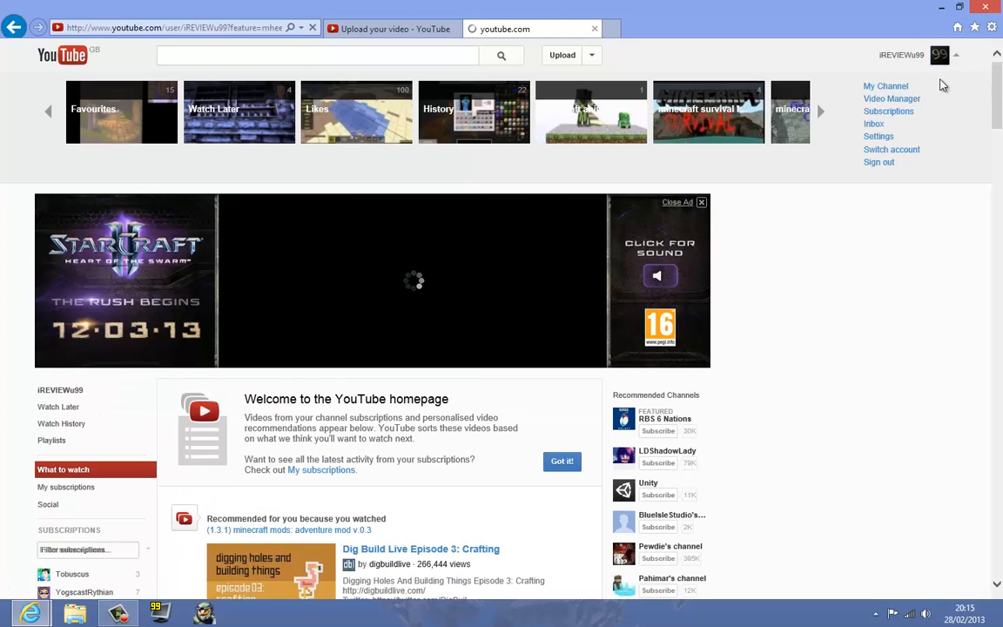
left_click(886, 85)
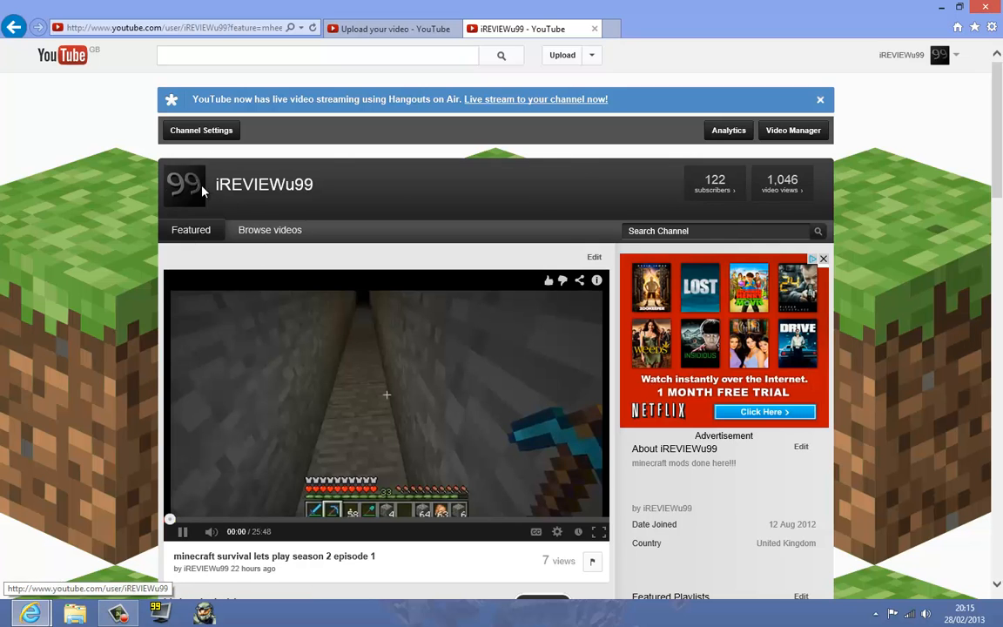
scroll("down", 3)
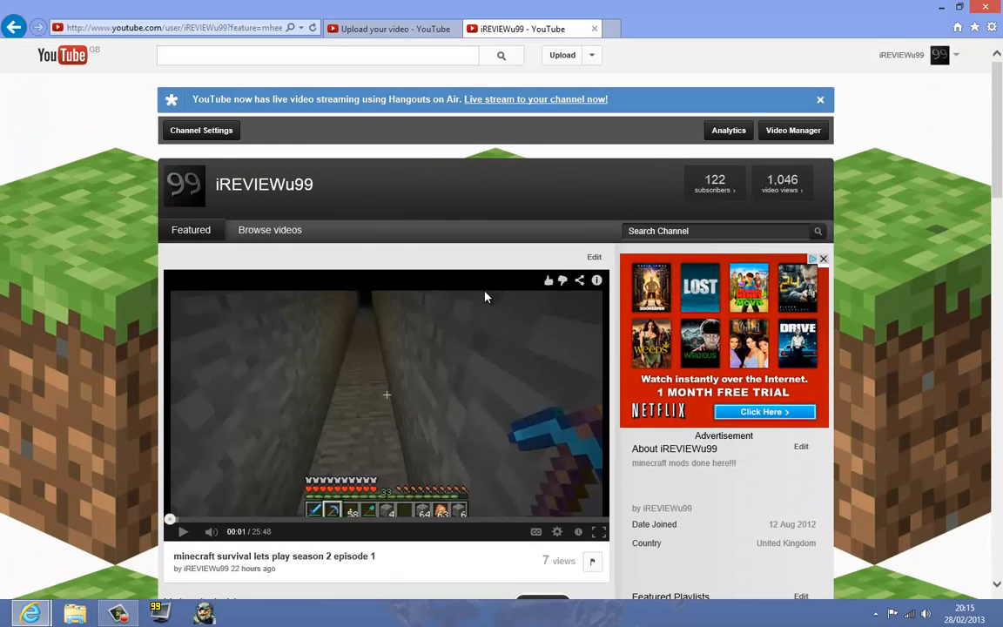
mouse_move(218, 203)
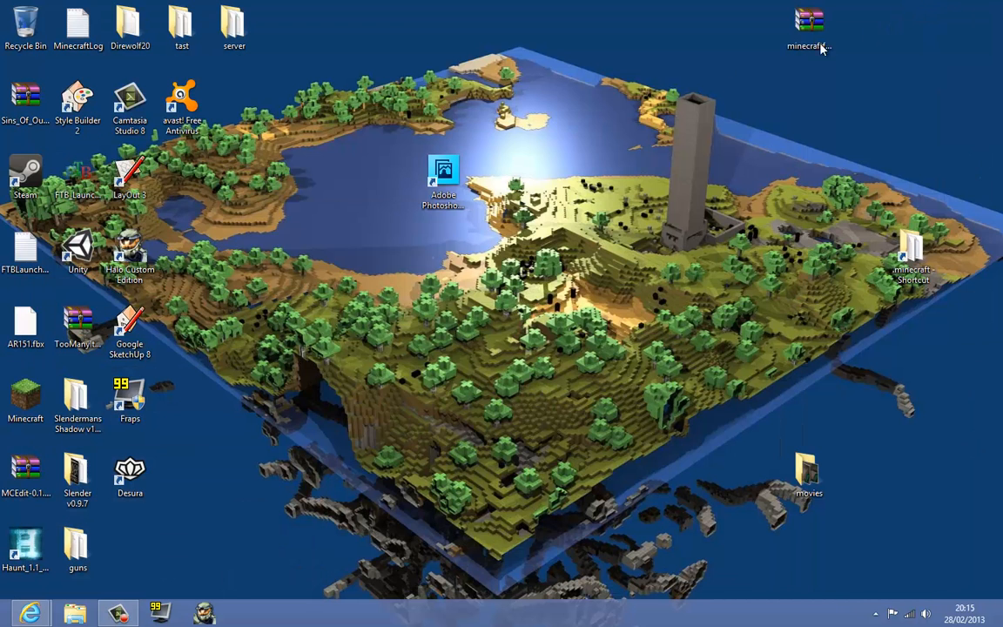
mouse_move(443, 182)
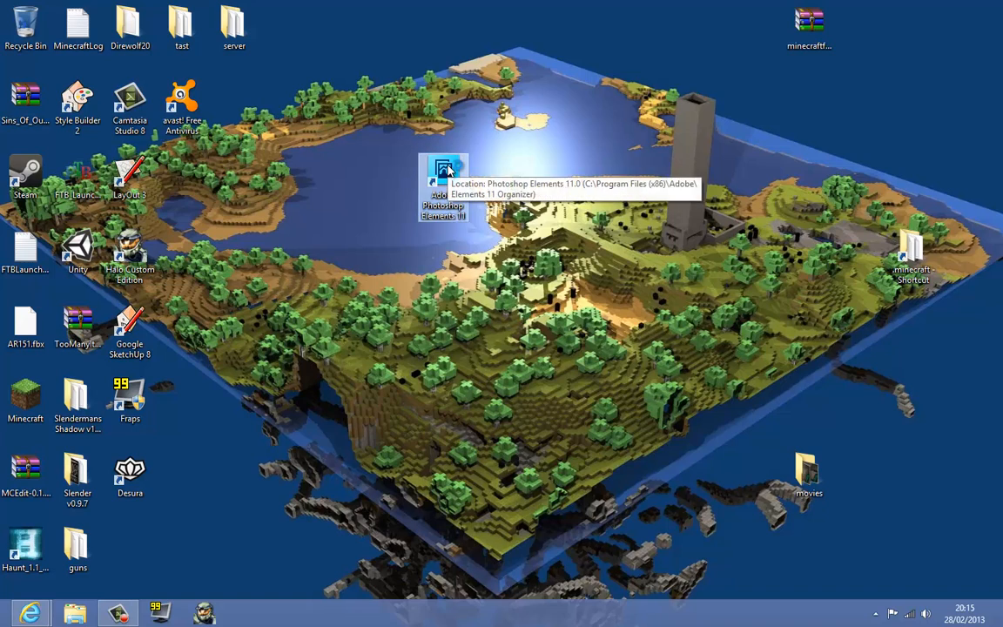
Launch Photoshop Elements 11, decline the usage-data request, and start the Photo Editor.
double_click(443, 174)
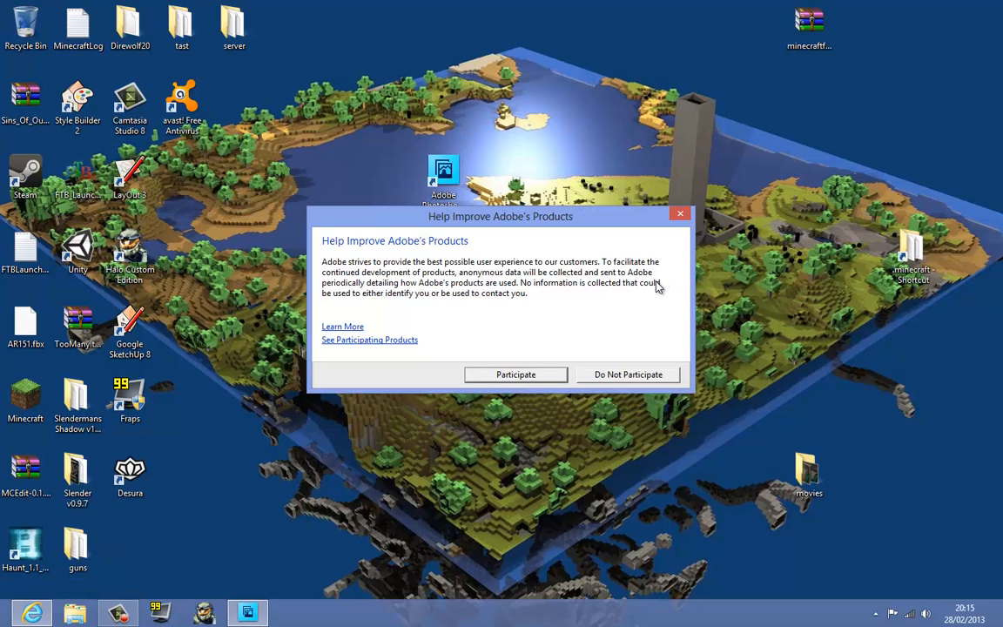
left_click(627, 374)
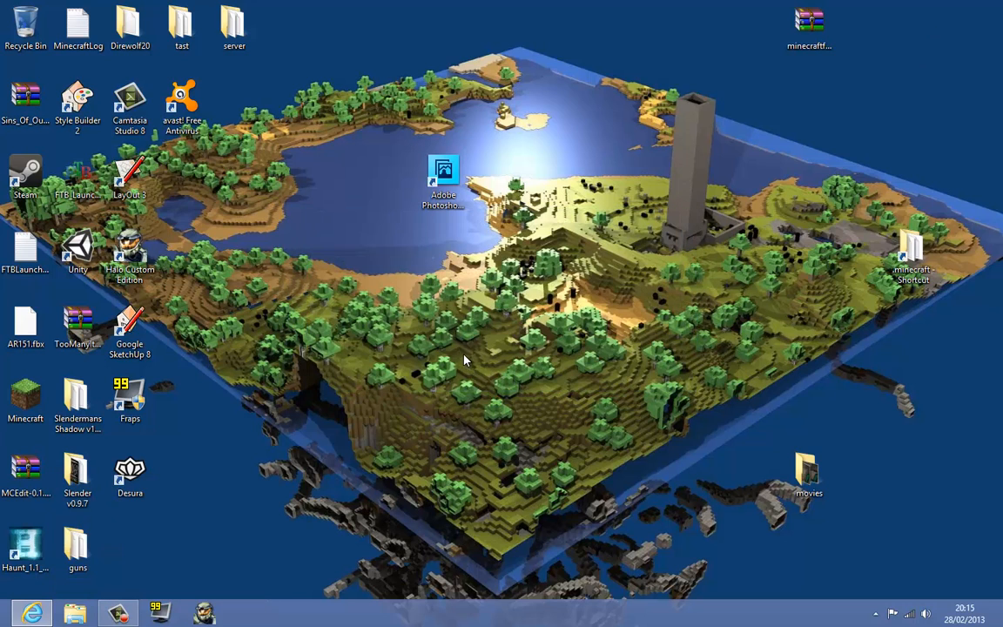
double_click(443, 168)
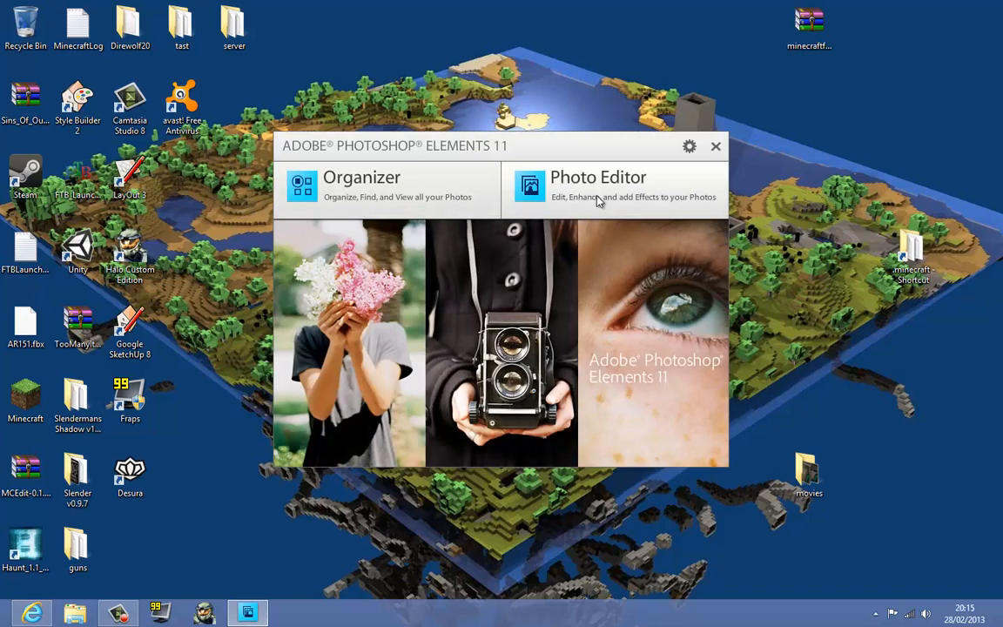
left_click(598, 184)
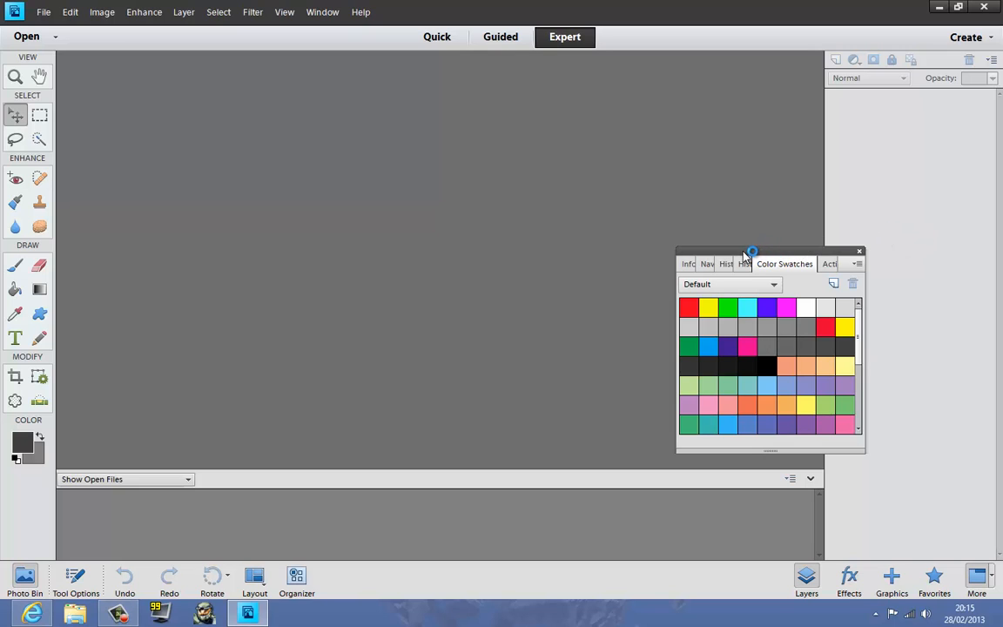
mouse_move(738, 250)
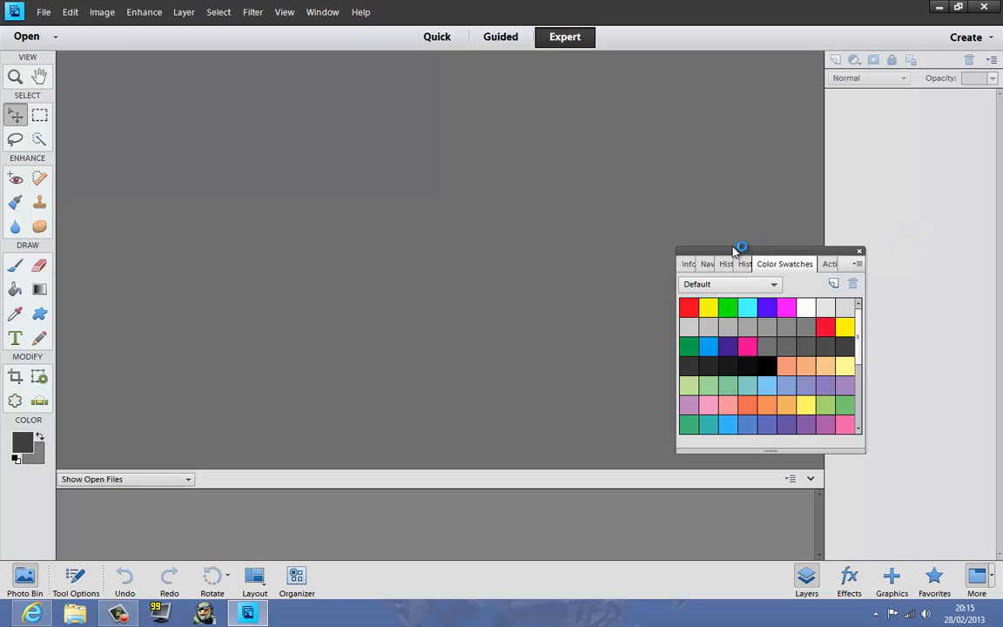
mouse_move(745, 252)
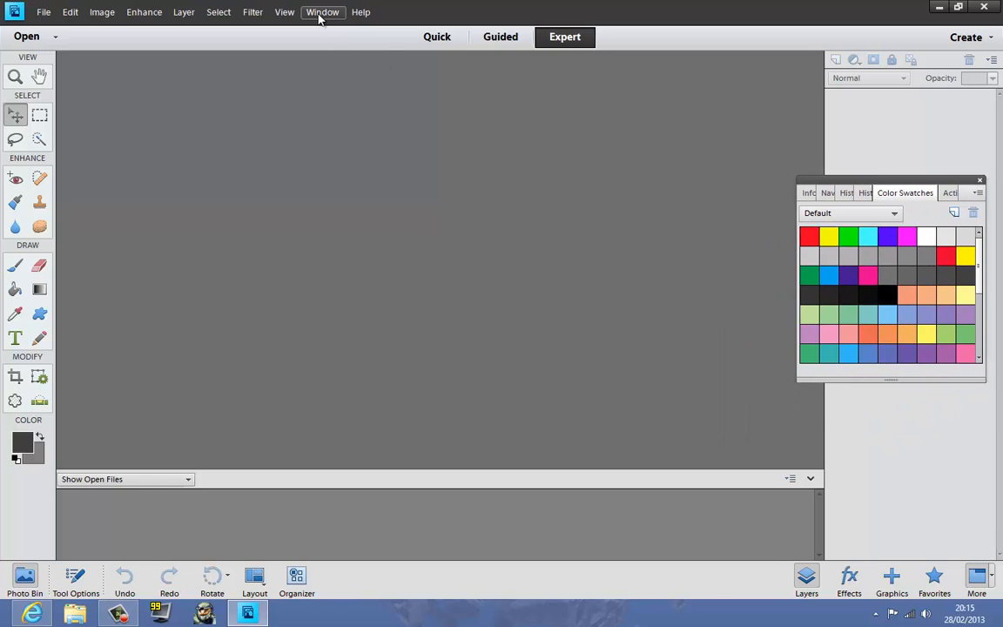
Browse the Window menu's list of panels while moving the Color Swatches panel.
left_click(322, 11)
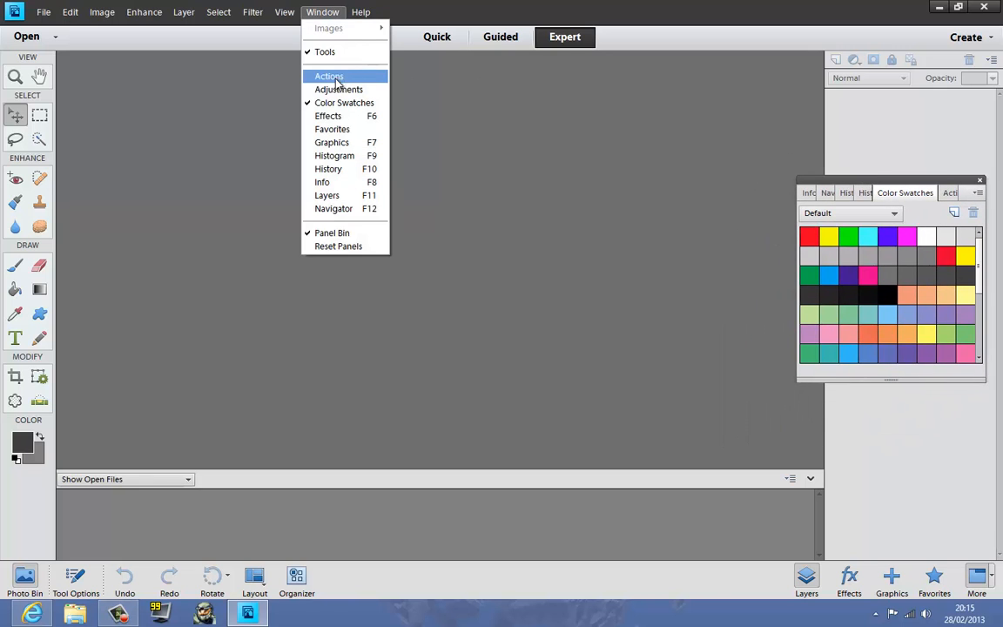
mouse_move(740, 166)
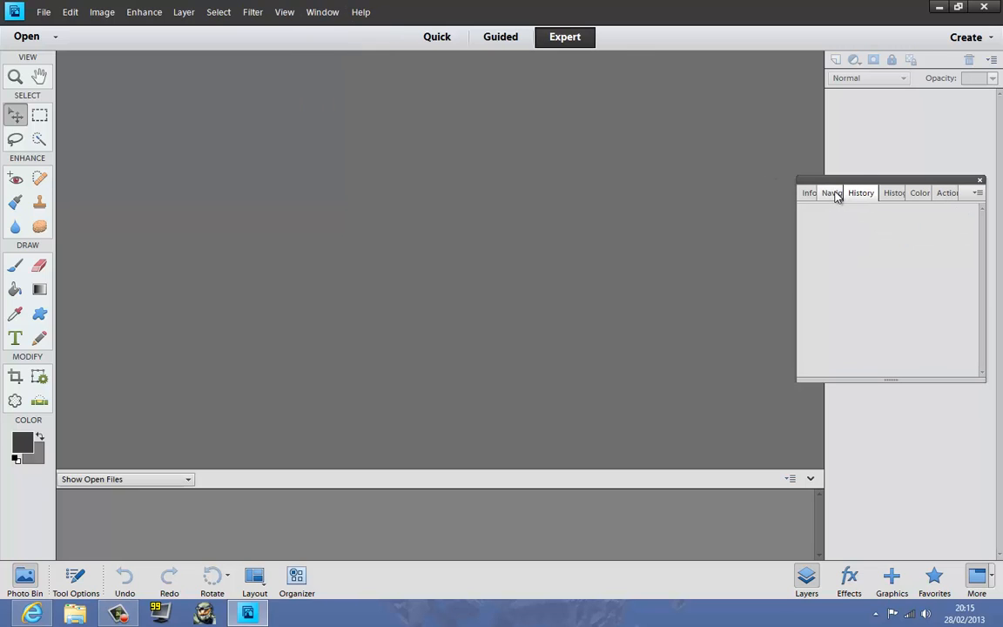
left_click(322, 11)
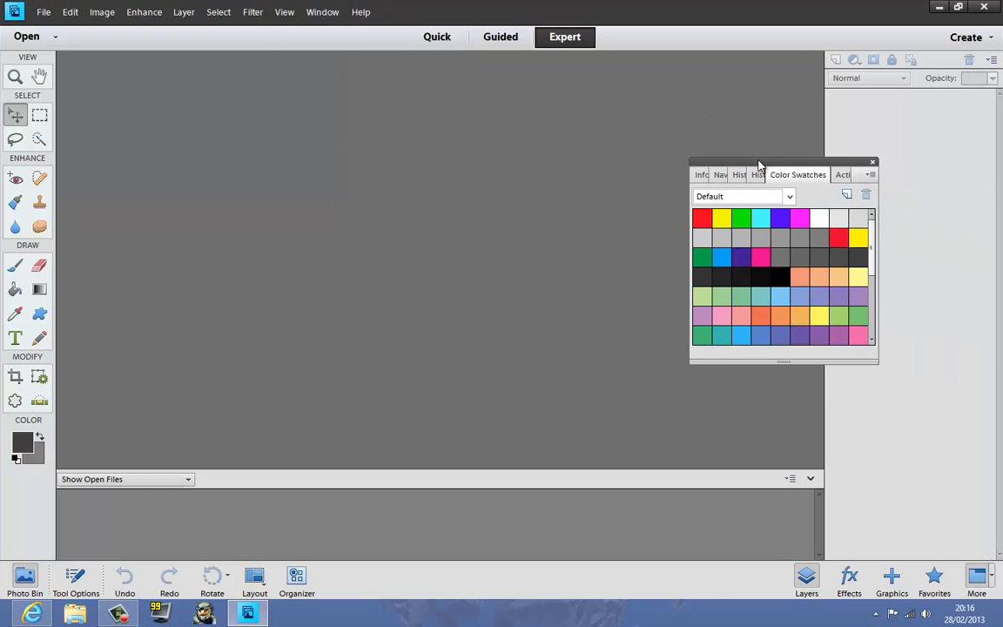
left_click(323, 11)
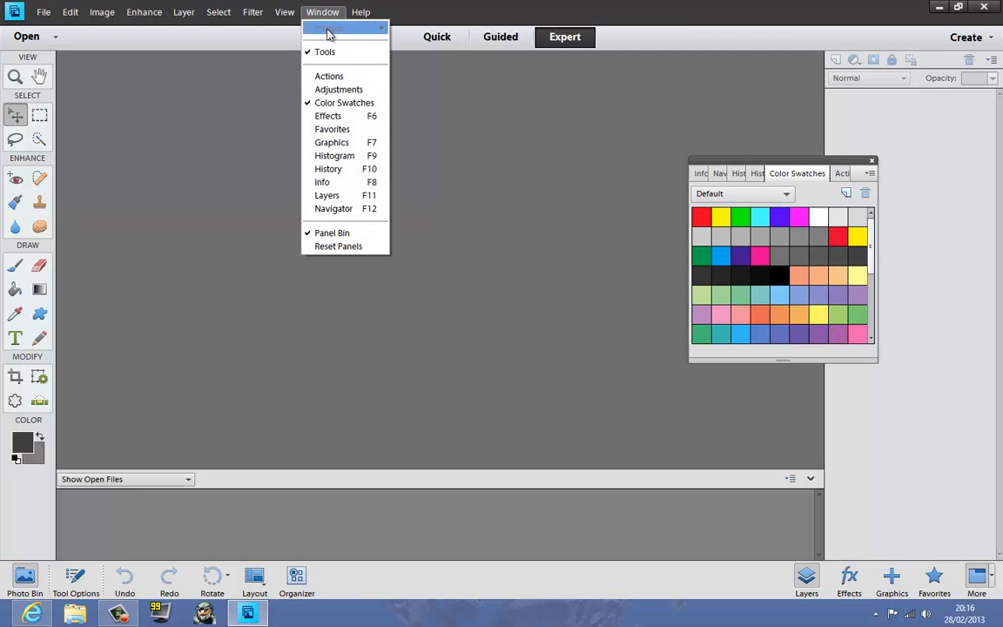
mouse_move(342, 142)
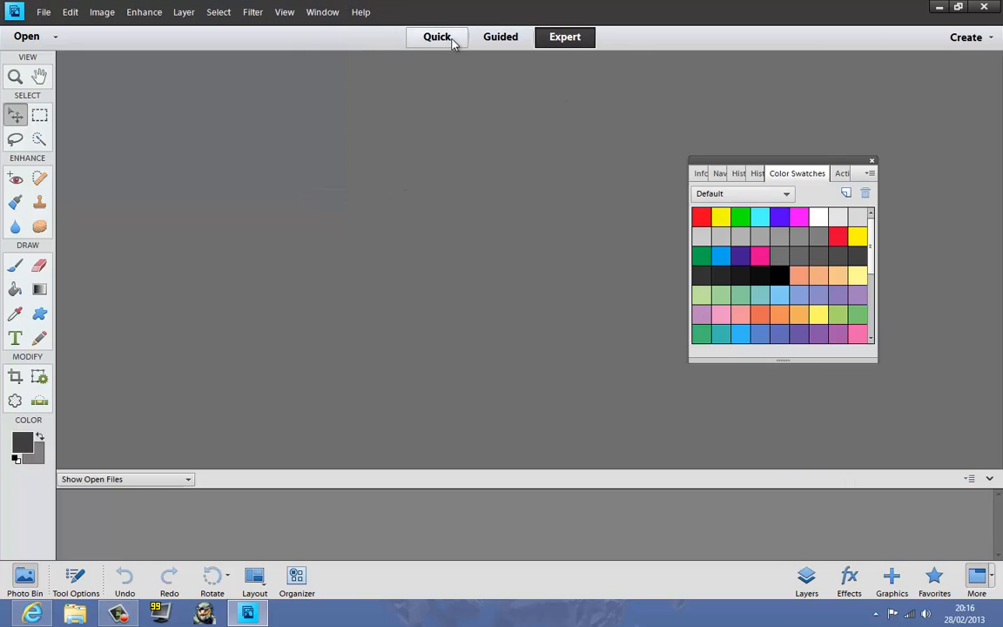
Toggle to Quick mode and back to Expert, then show the Layers panel.
left_click(500, 36)
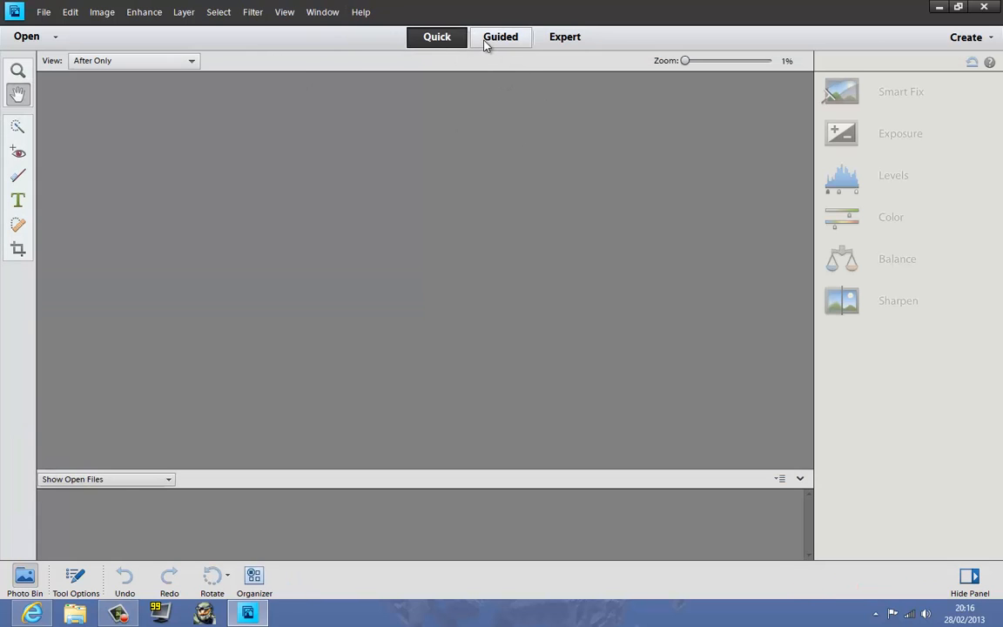
left_click(564, 37)
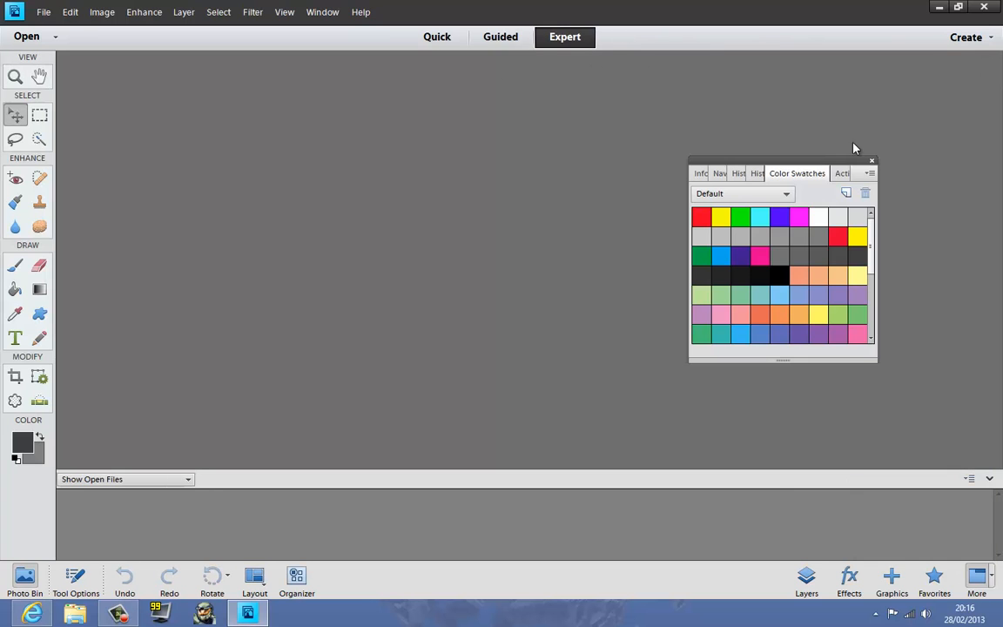
left_click(322, 11)
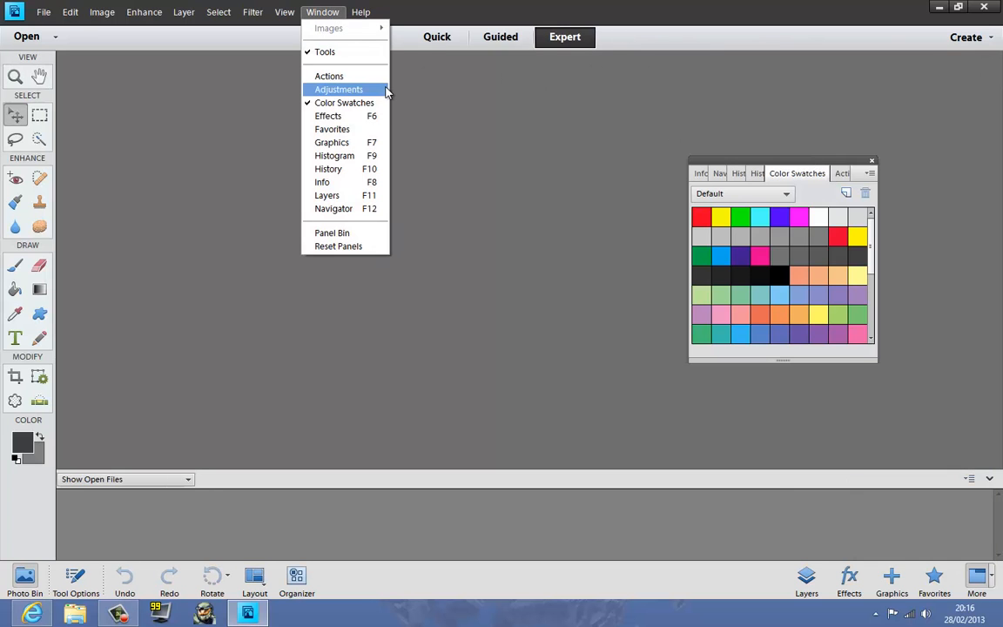
mouse_move(357, 195)
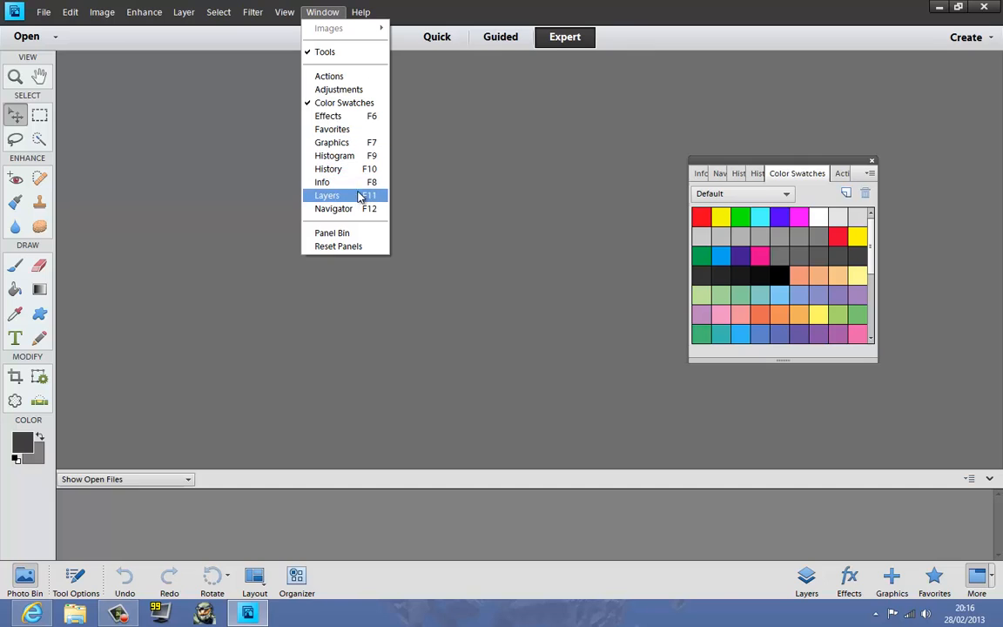
left_click(326, 195)
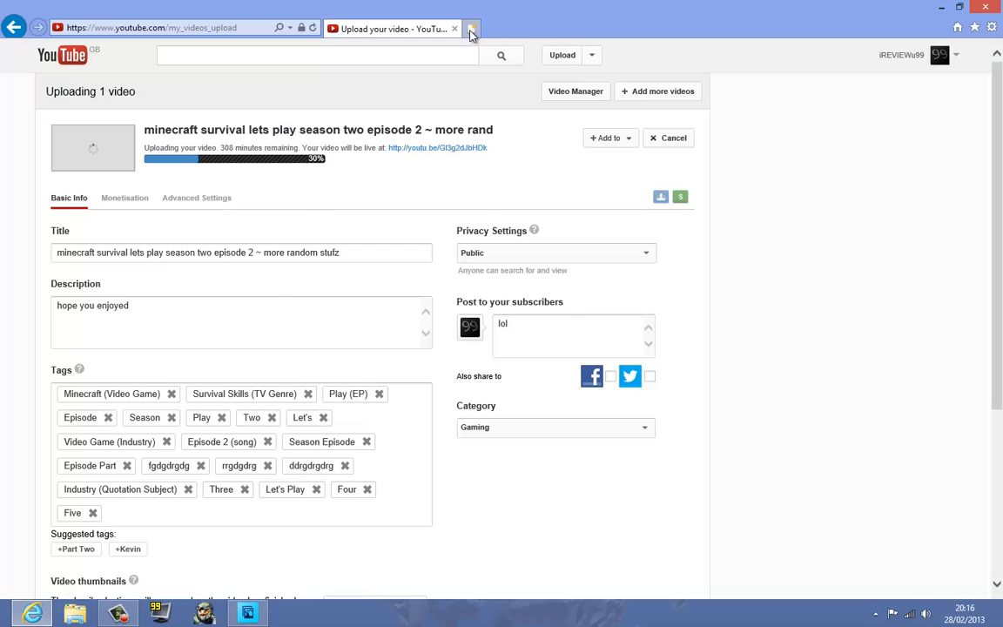
In a new tab open My Channel's Channel Settings, then return to Photoshop Elements.
left_click(472, 28)
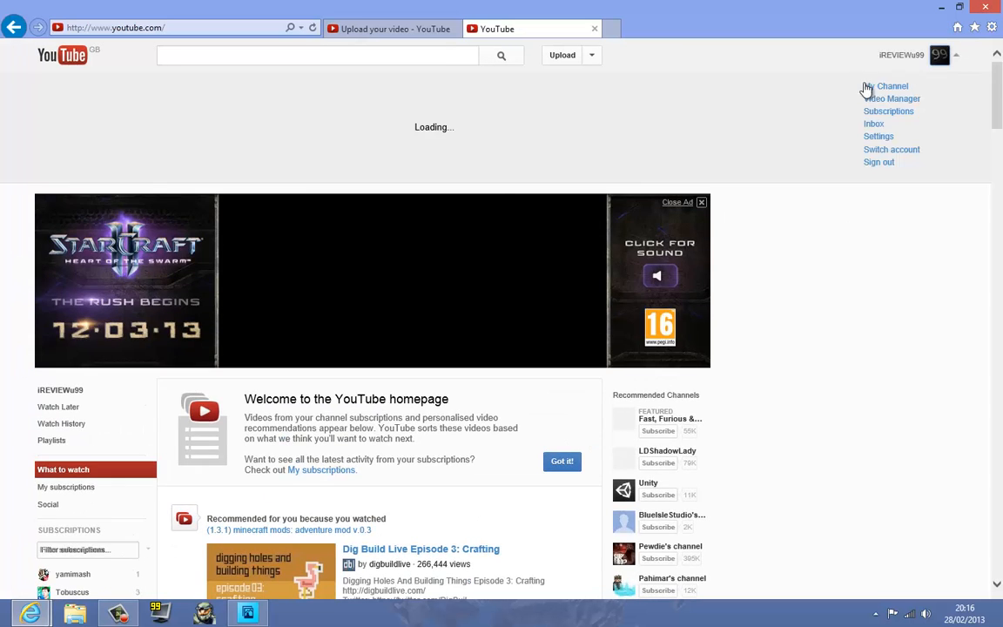
left_click(886, 85)
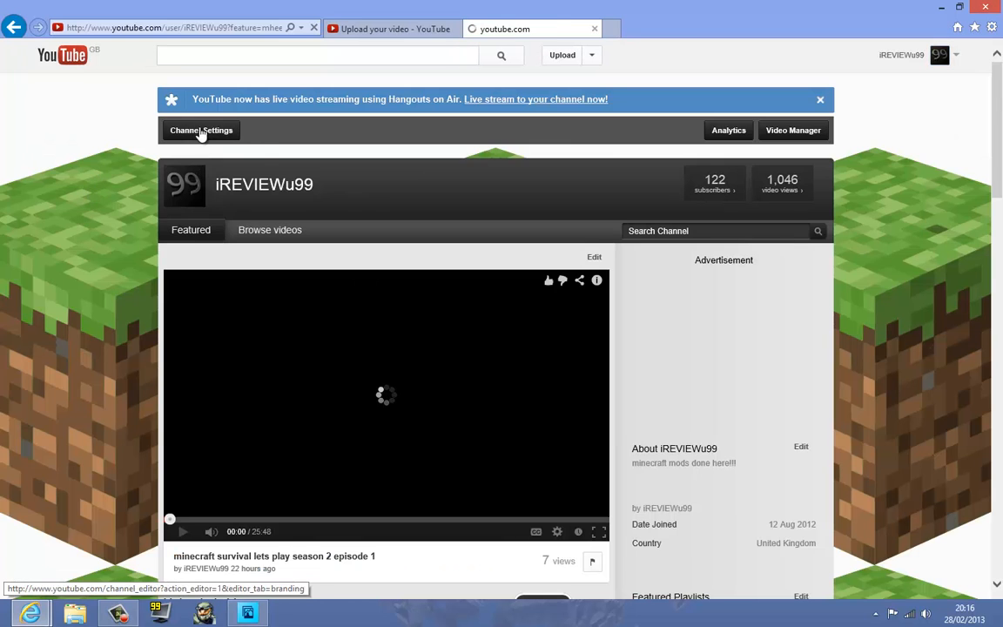
left_click(201, 130)
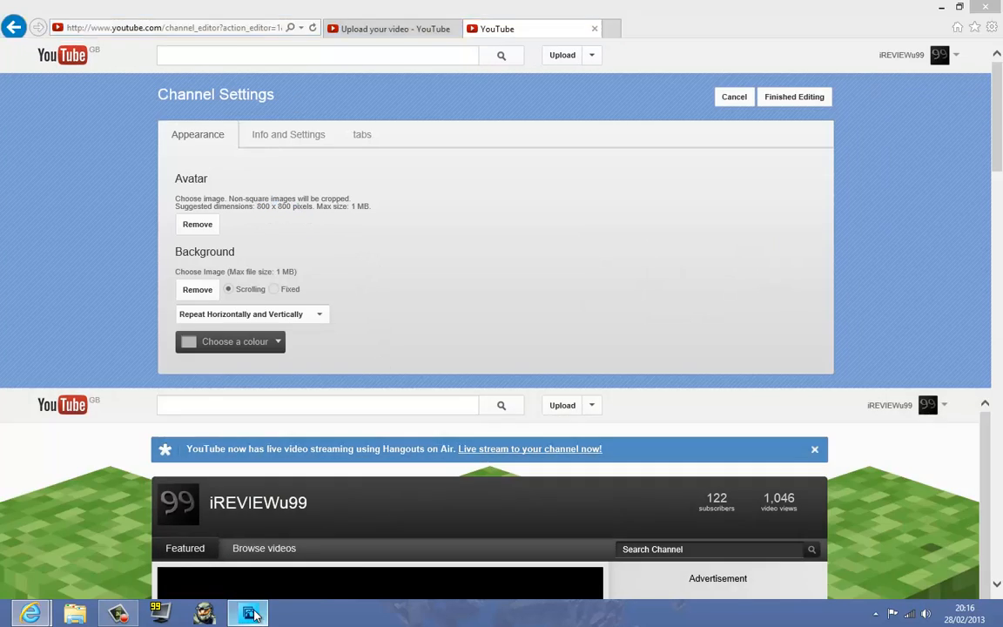
left_click(248, 614)
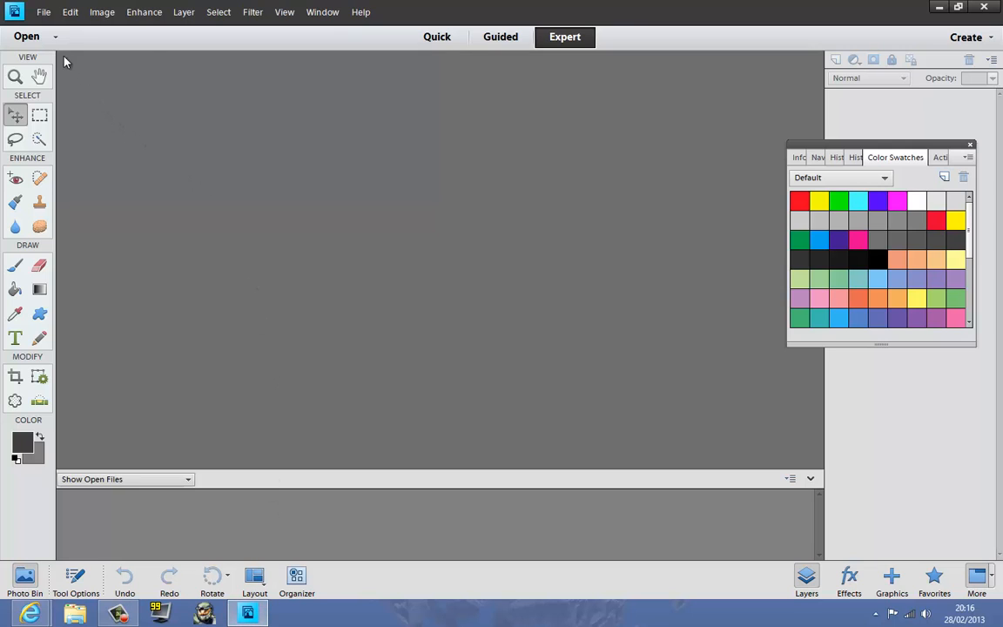
Create a blank file named testlogo, 800 × 800 pixels with a white background.
left_click(27, 36)
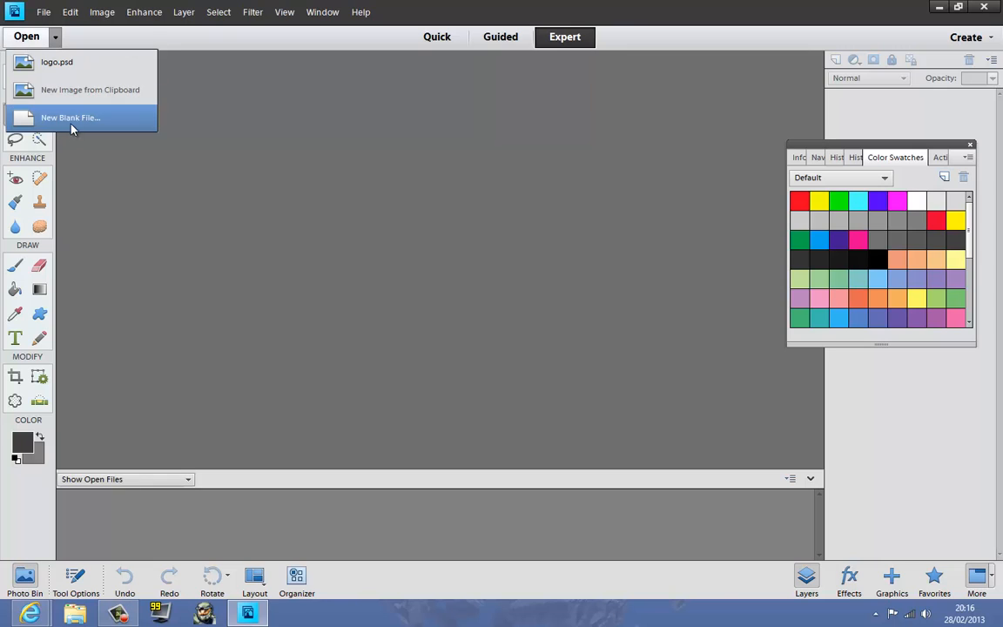
left_click(70, 118)
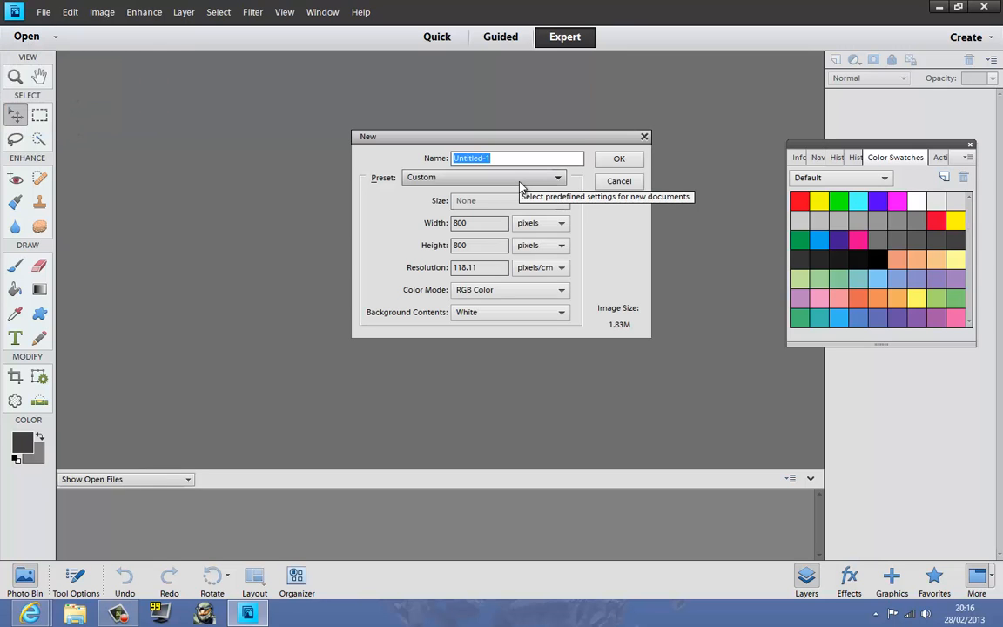
type("t")
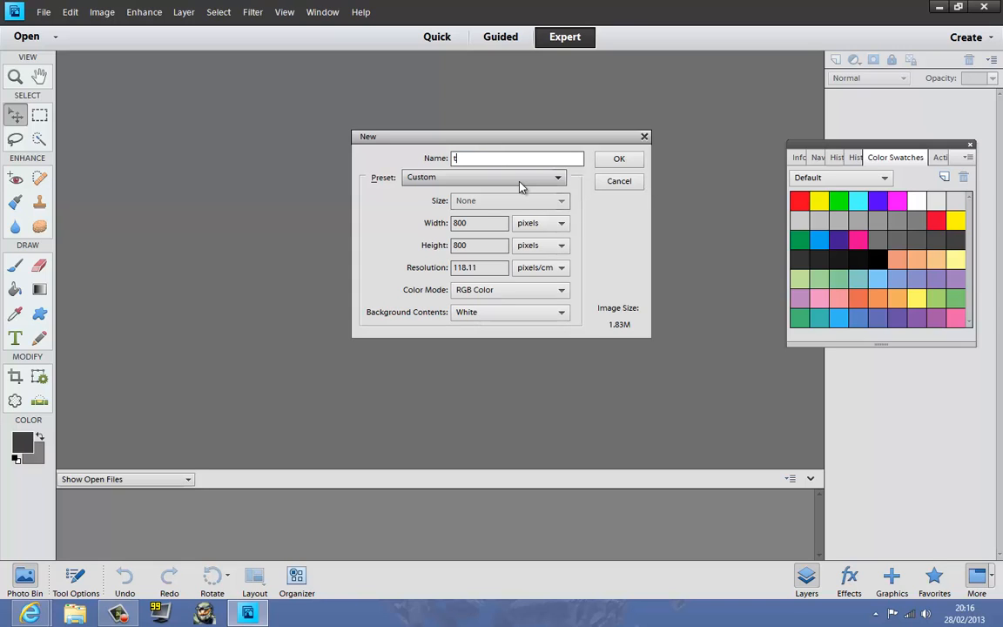
type("estlogo")
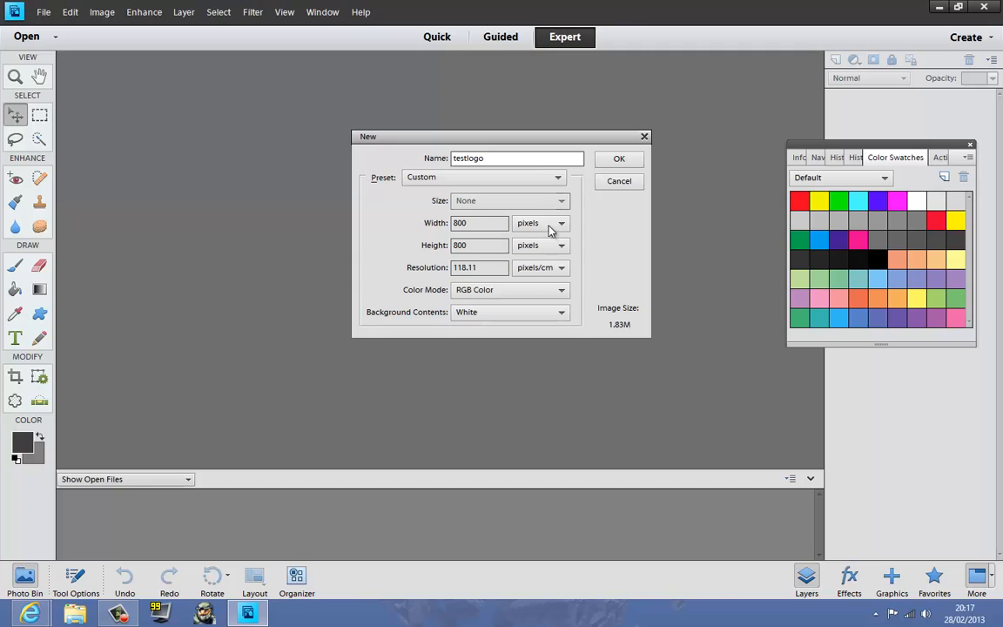
left_click(562, 222)
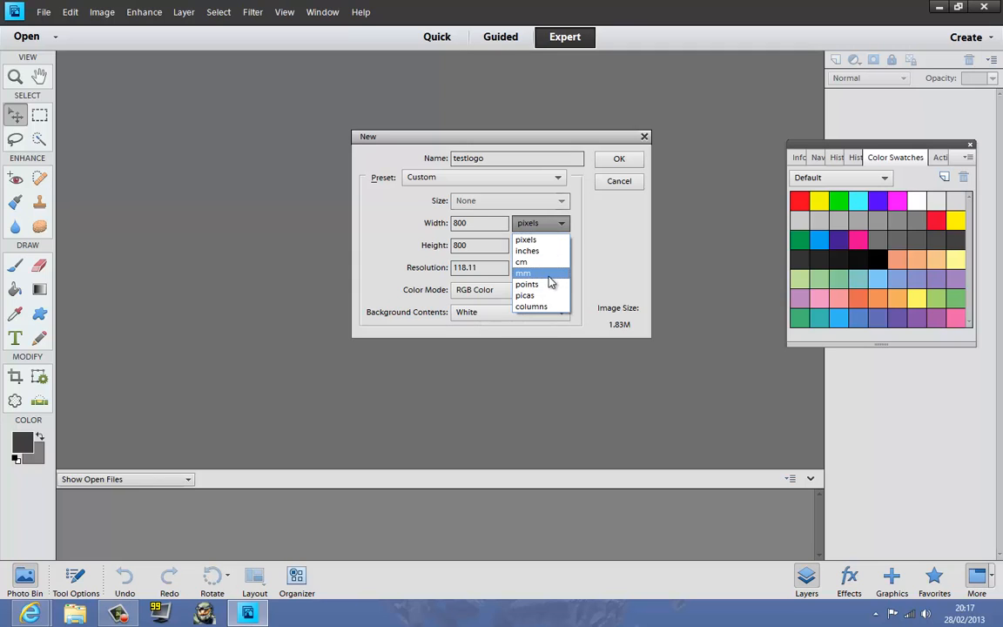
mouse_move(543, 281)
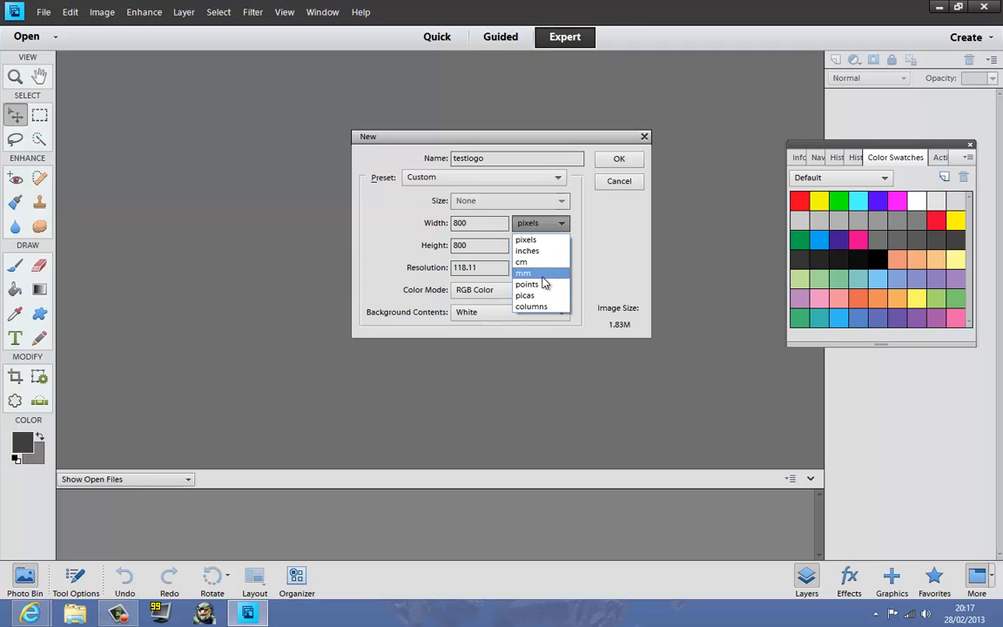
left_click(524, 273)
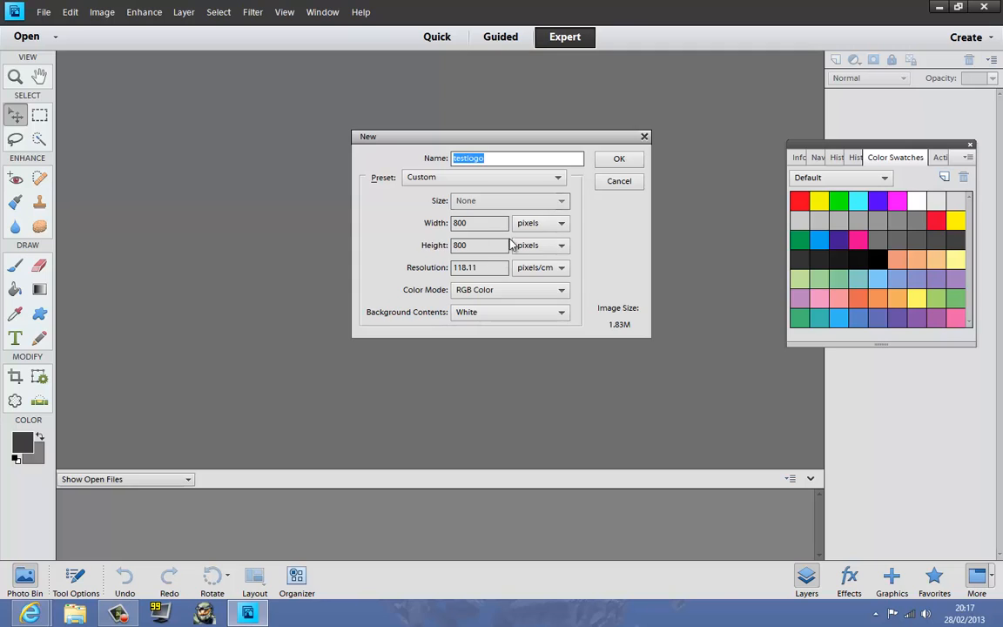
mouse_move(556, 207)
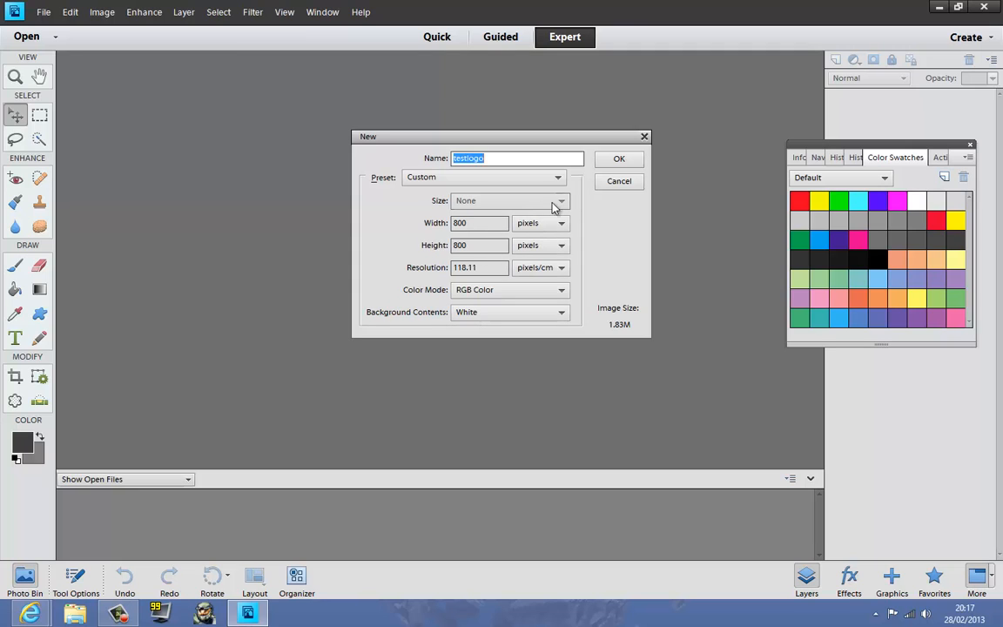
left_click(619, 158)
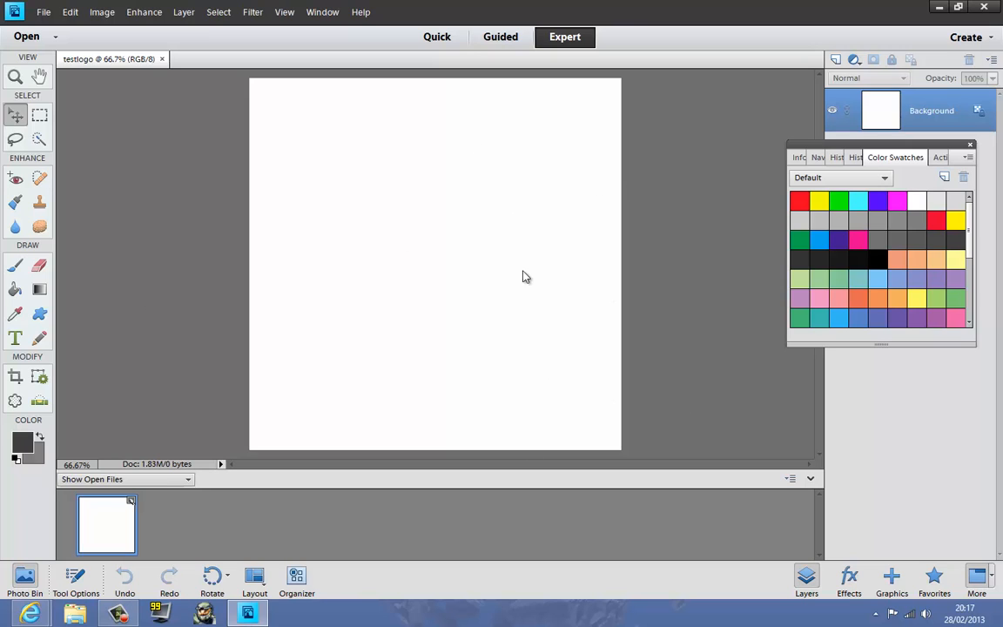
mouse_move(189, 218)
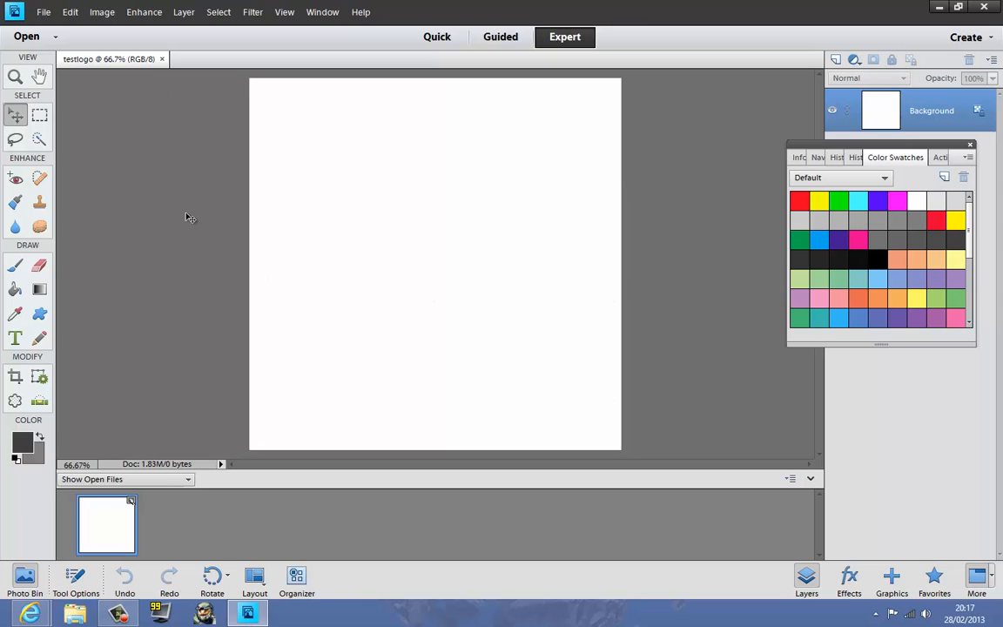
mouse_move(628, 329)
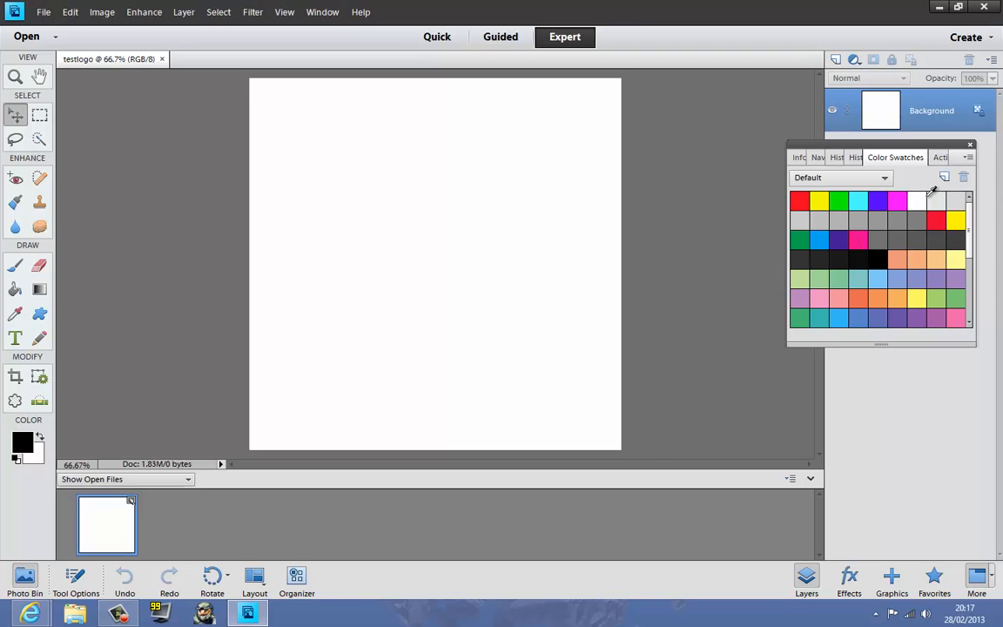
mouse_move(806, 251)
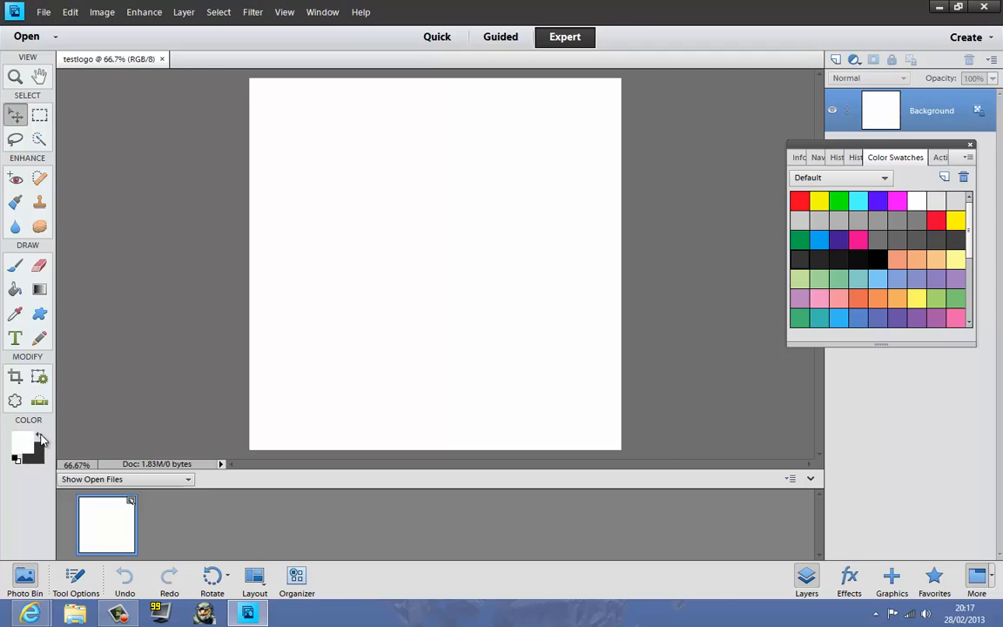
Swap colours so black is the foreground, and select the Linear Gradient tool.
left_click(875, 259)
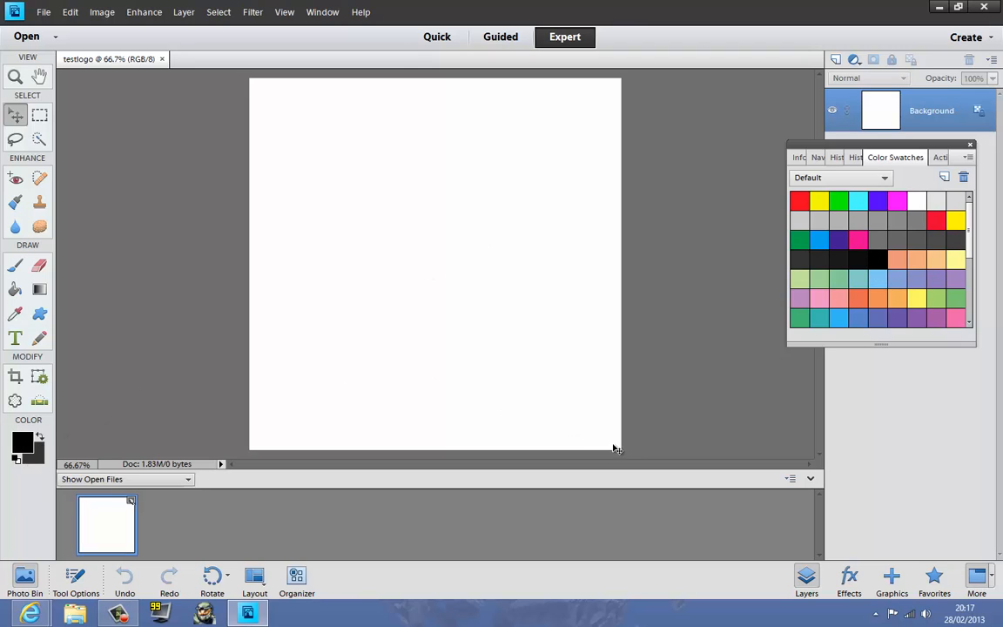
left_click(39, 289)
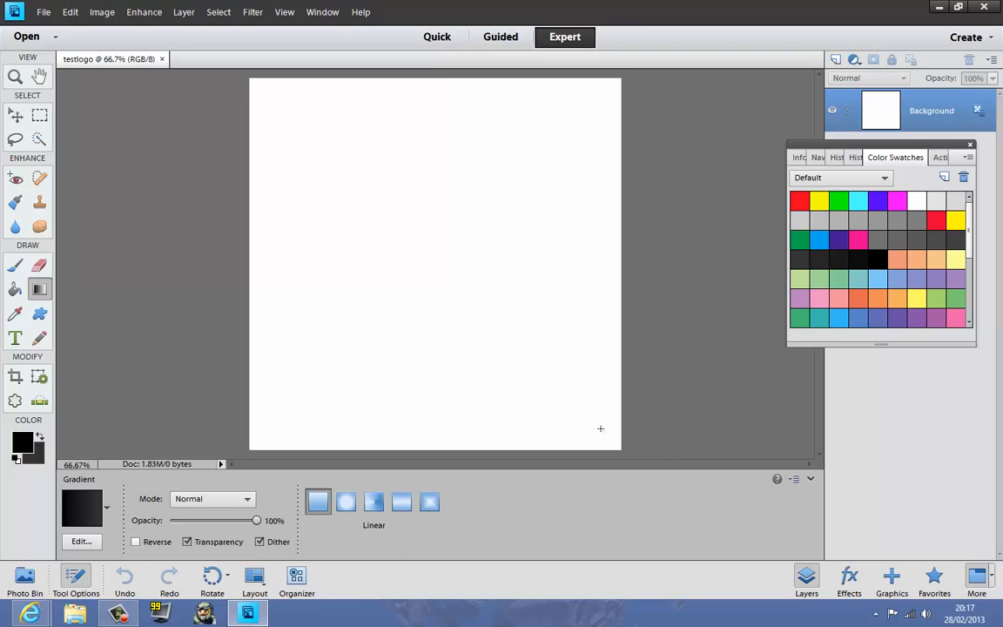
mouse_move(607, 437)
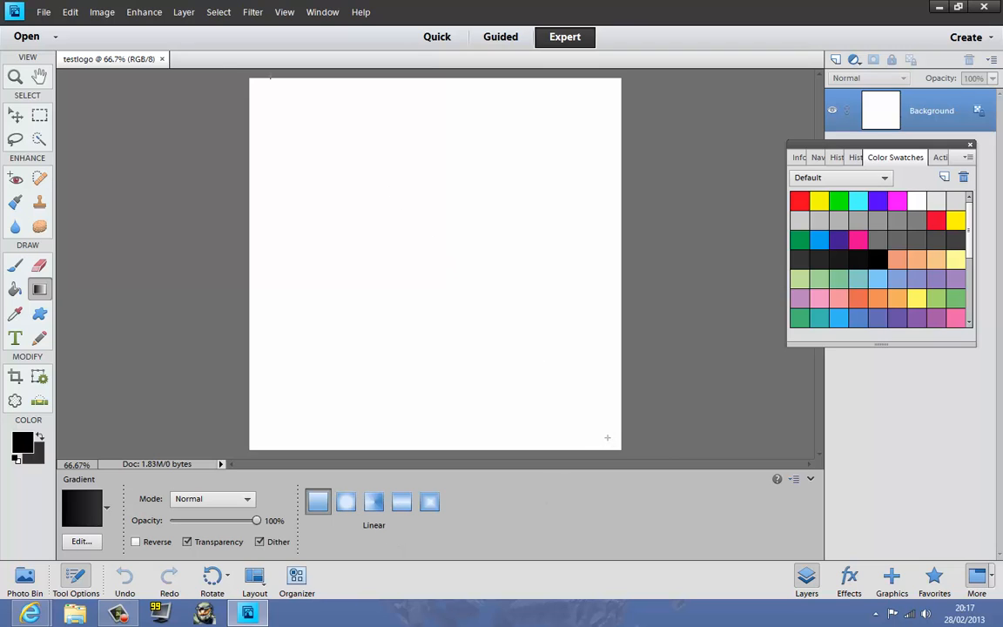
Drag a diagonal gradient from the canvas top-left corner to the bottom-right corner.
left_click_drag(251, 80, 606, 438)
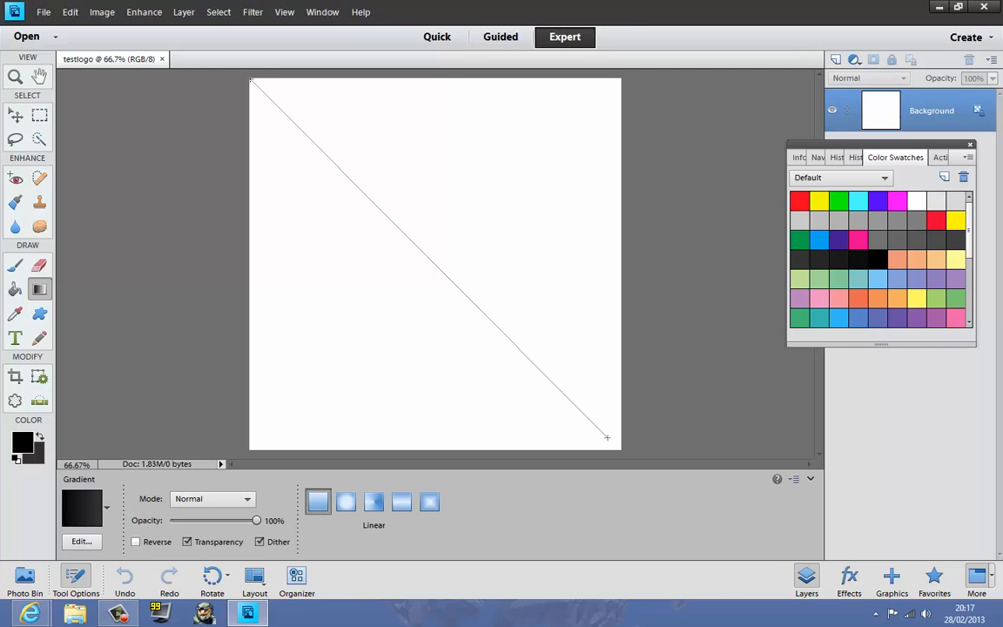
left_click_drag(253, 83, 607, 437)
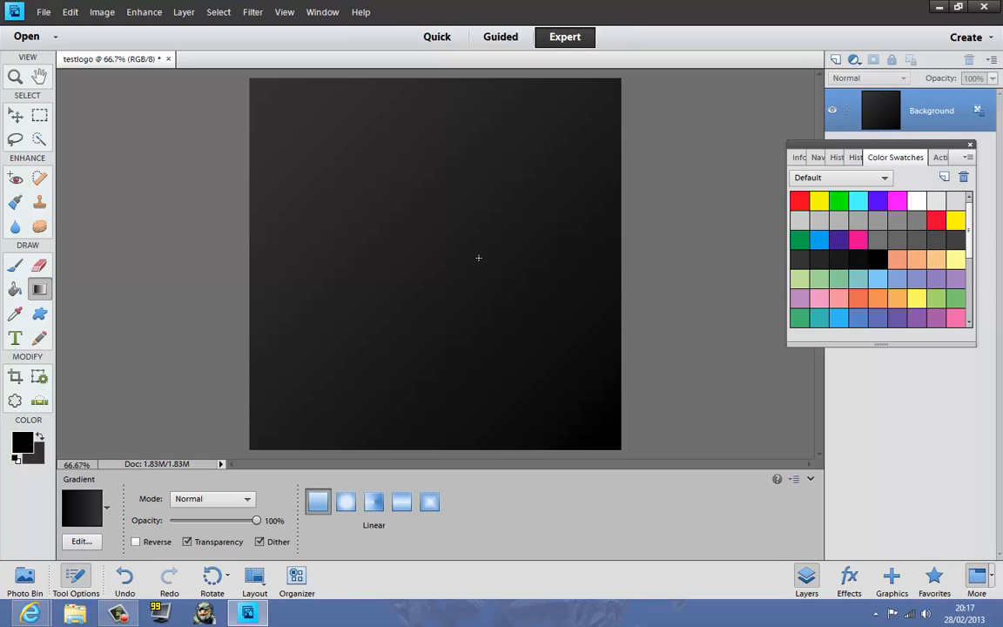
mouse_move(513, 446)
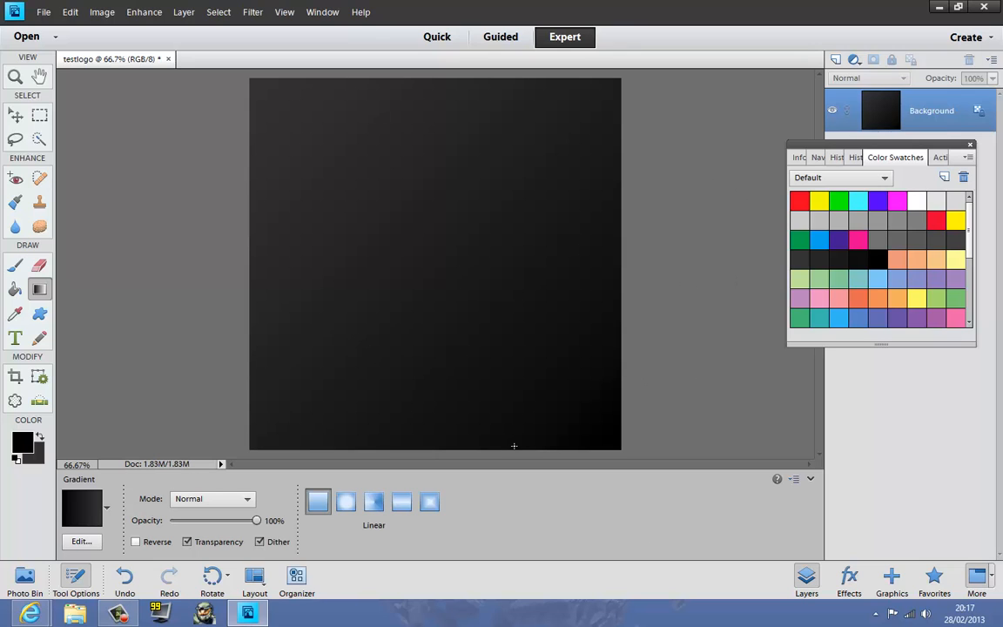
mouse_move(418, 210)
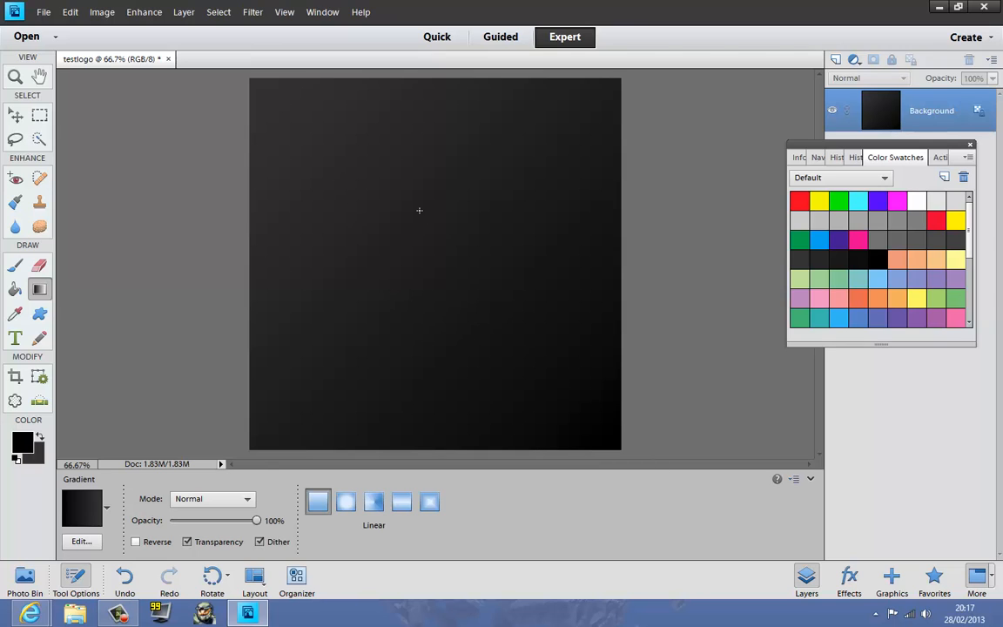
mouse_move(548, 356)
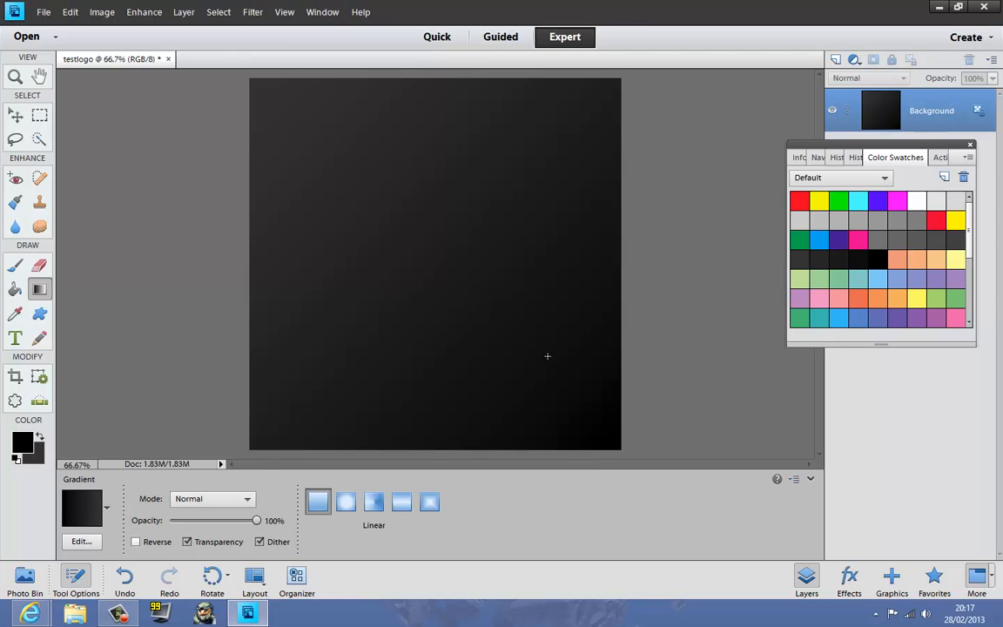
mouse_move(656, 335)
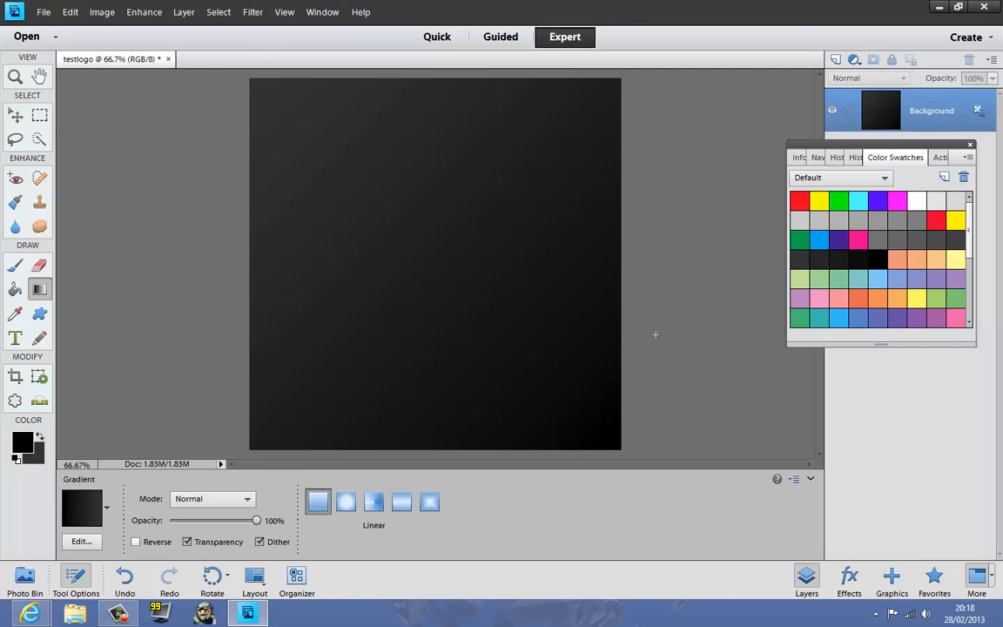
mouse_move(112, 313)
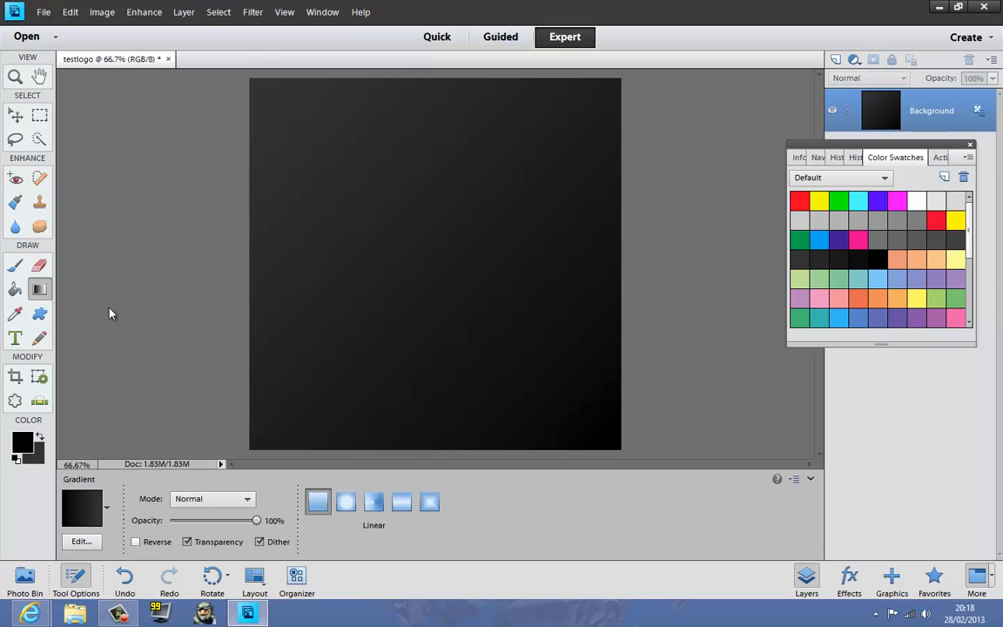
Type '99' on the canvas with the Horizontal Type tool.
left_click(14, 337)
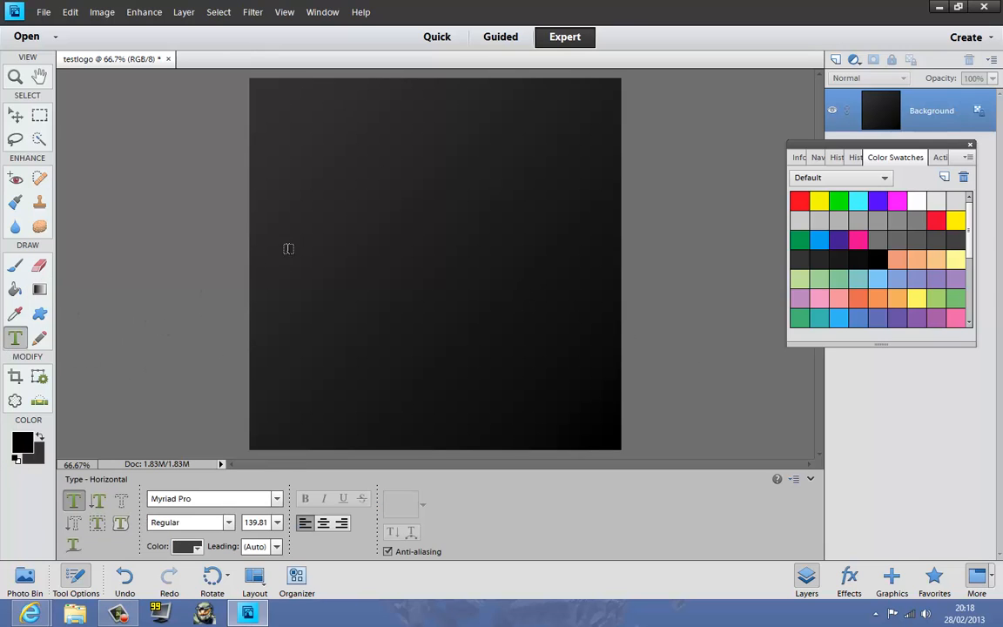
left_click(315, 248)
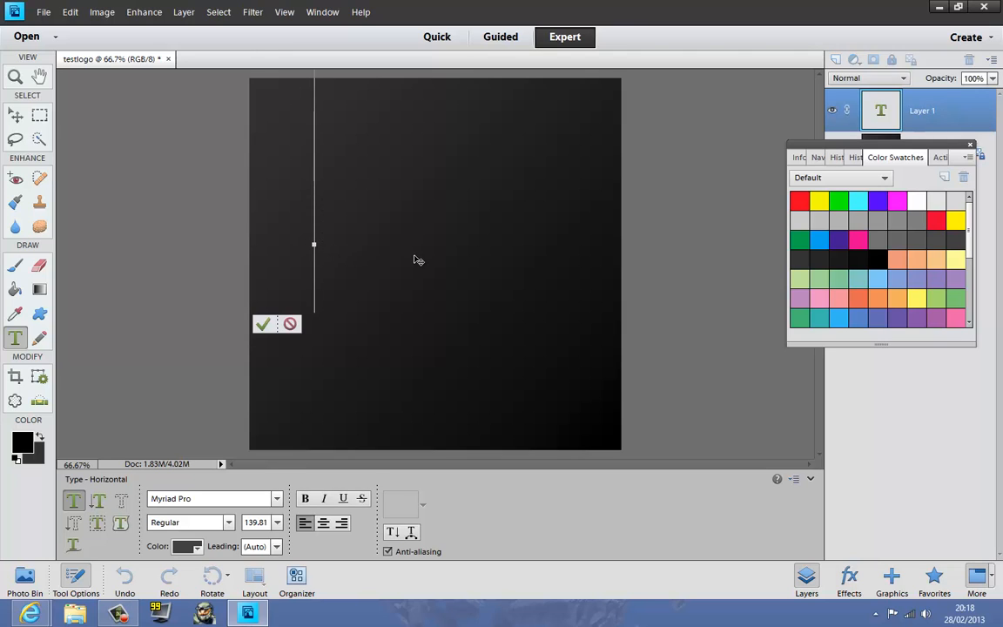
type("99")
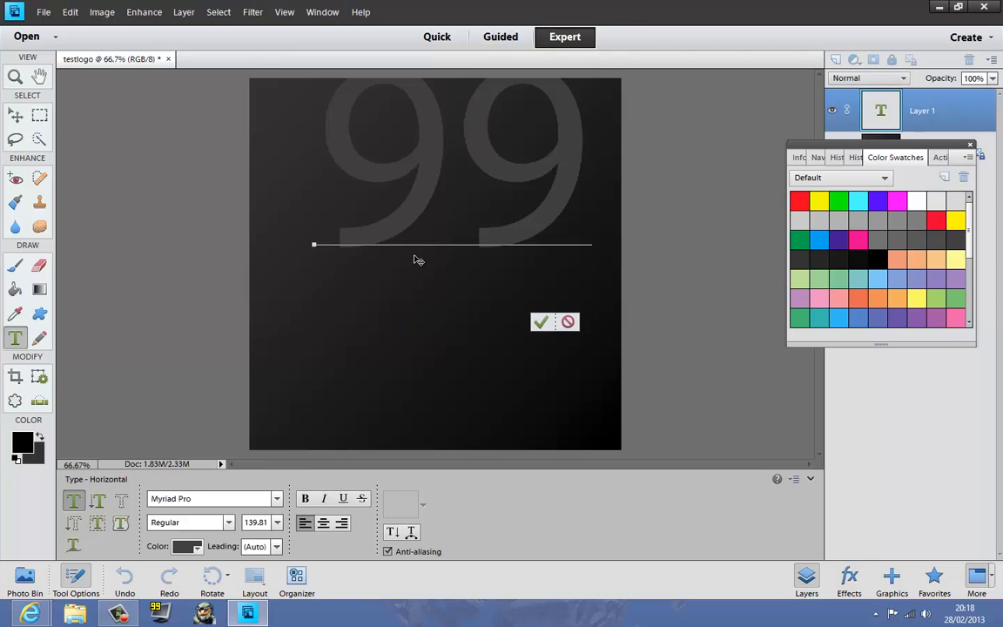
mouse_move(328, 158)
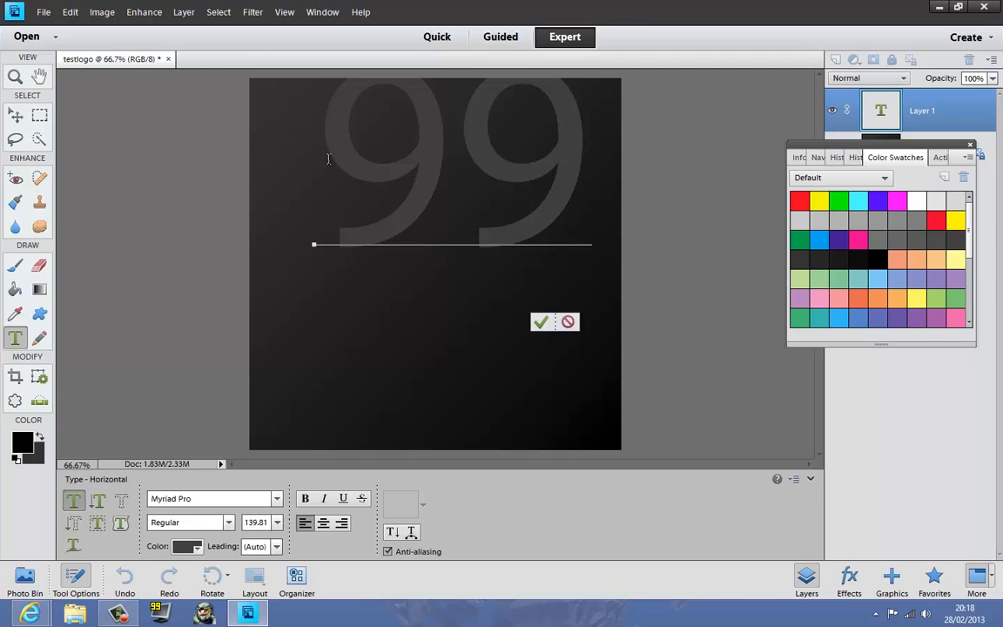
mouse_move(213, 183)
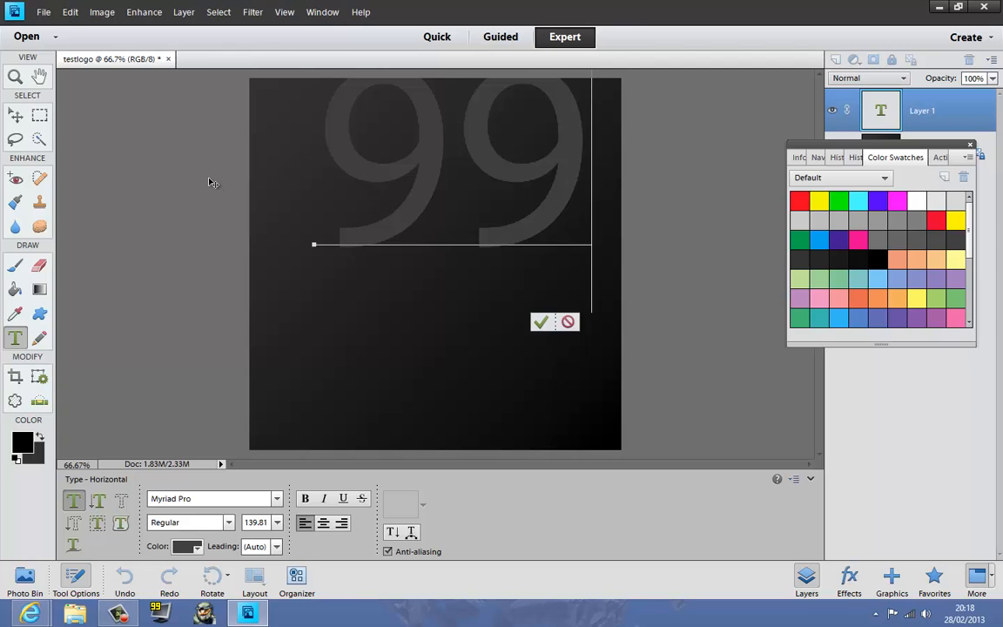
mouse_move(325, 219)
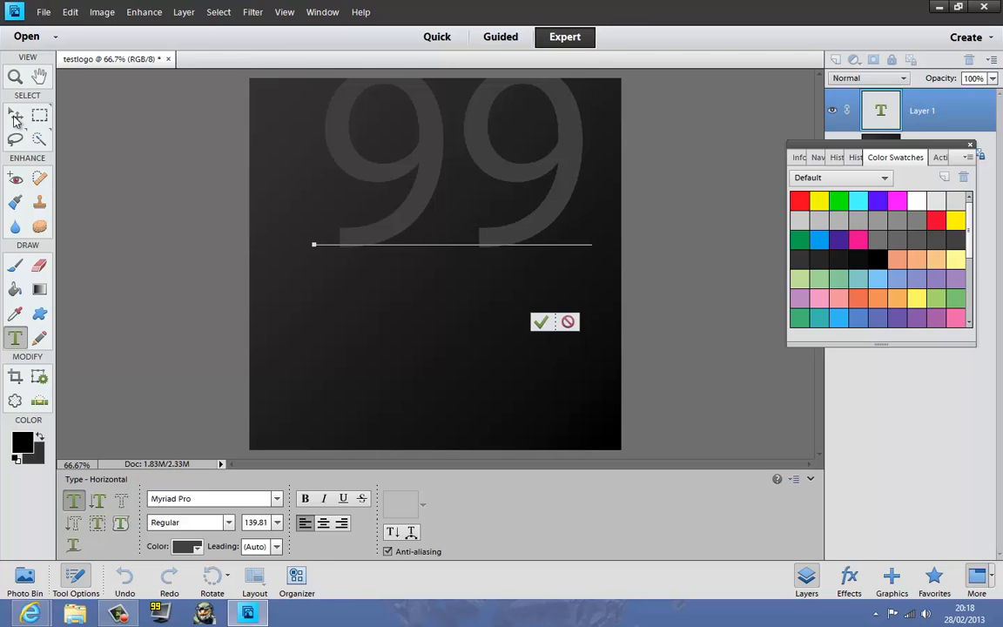
Commit the 99 text, drag a corner handle outward to enlarge it, and apply.
left_click(540, 322)
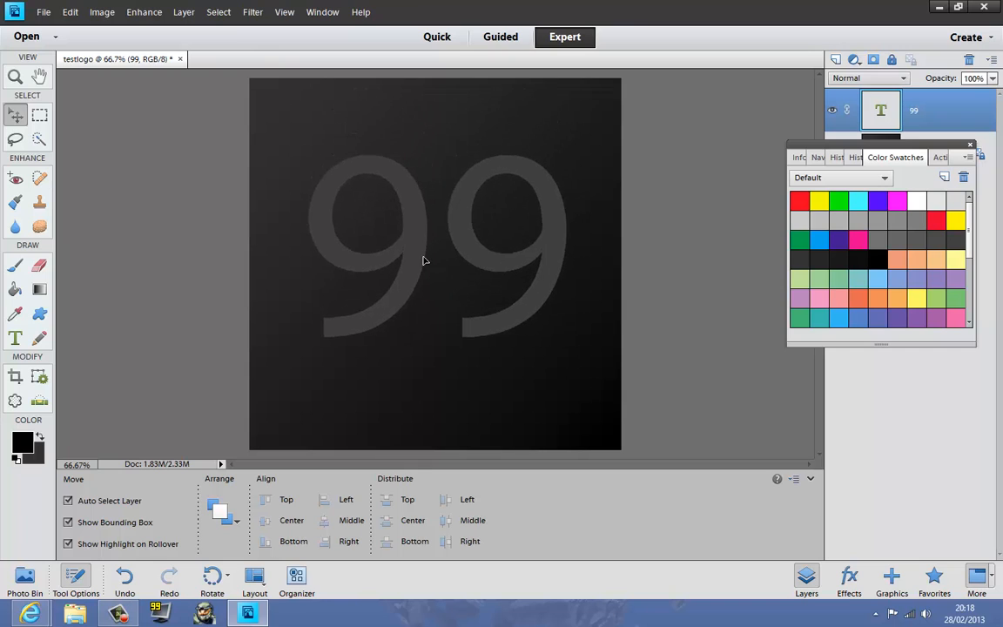
left_click(426, 261)
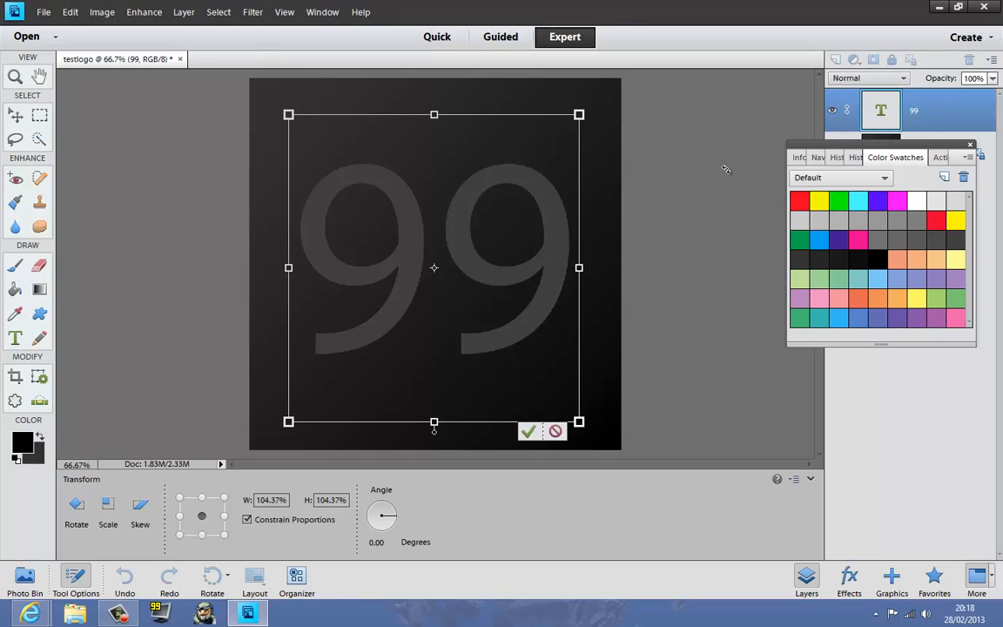
mouse_move(688, 277)
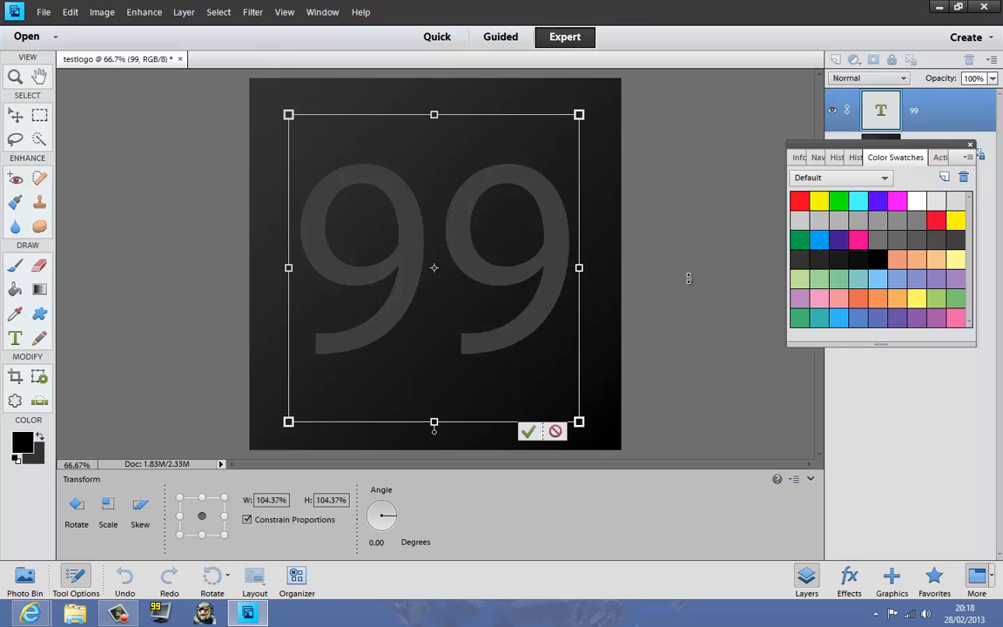
left_click(528, 431)
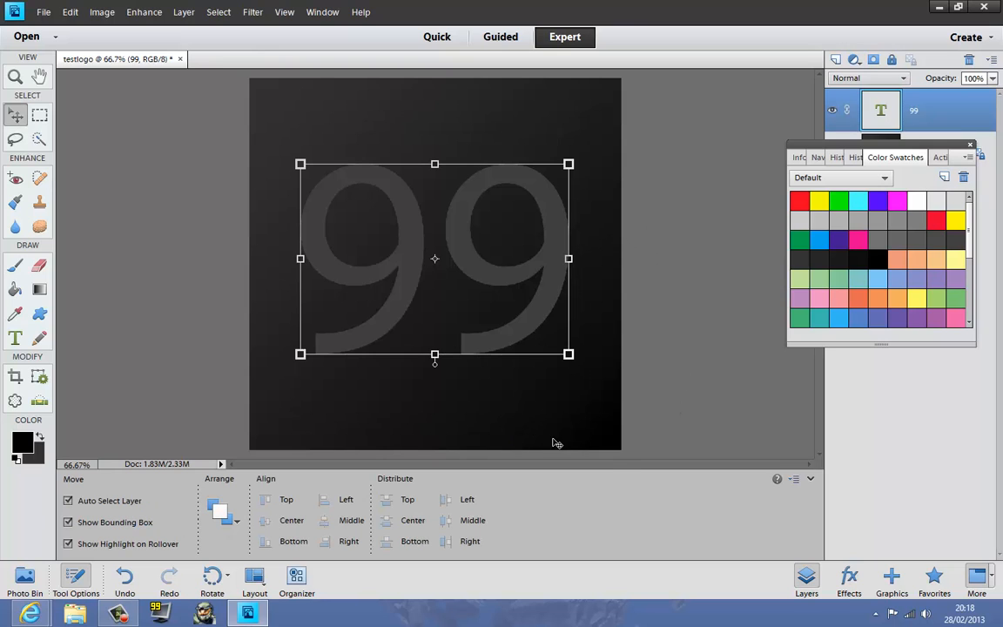
mouse_move(301, 164)
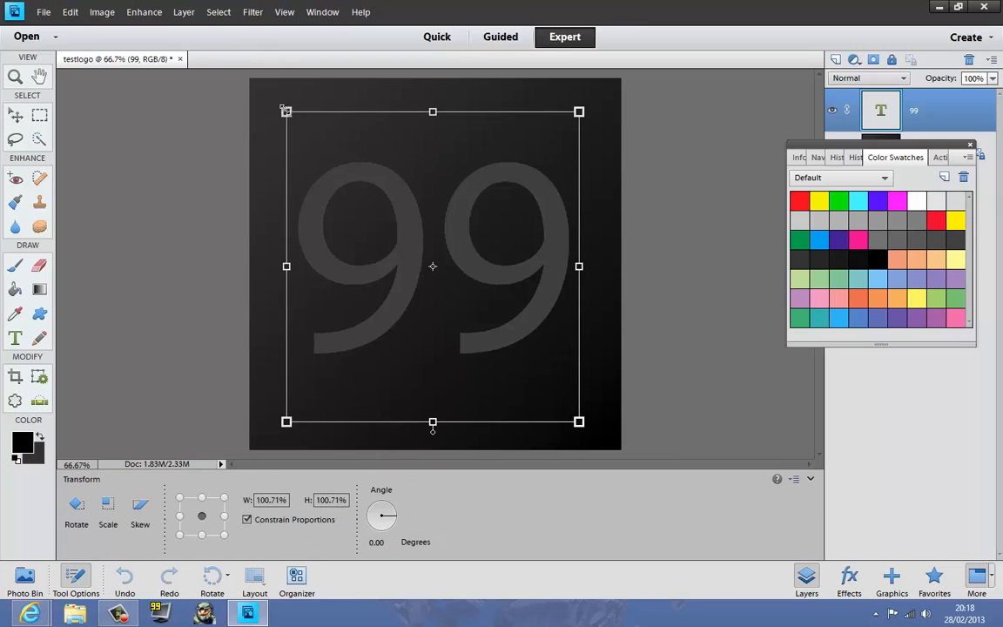
left_click_drag(579, 112, 593, 91)
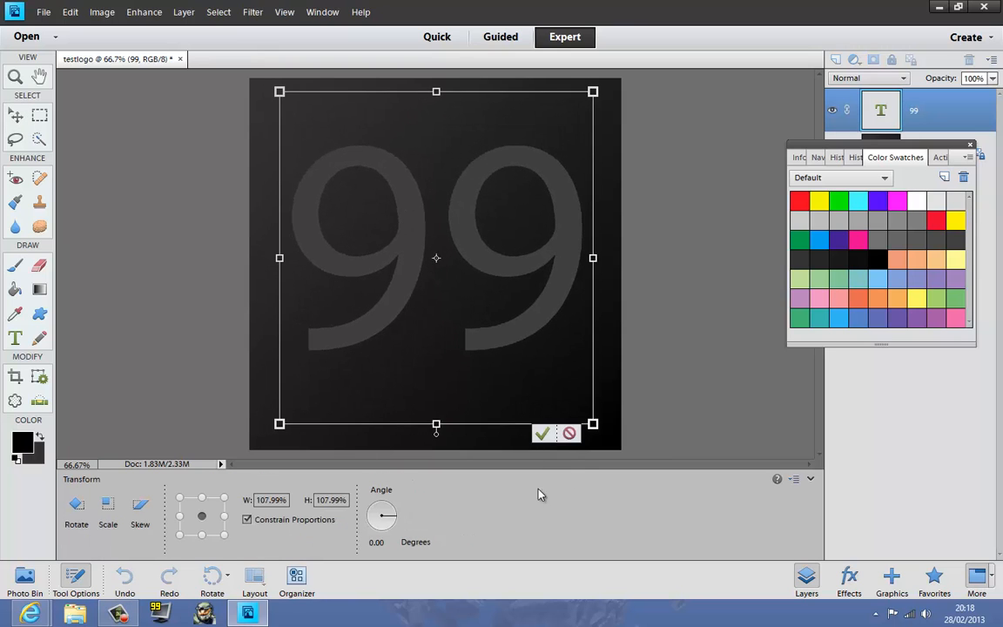
left_click(542, 432)
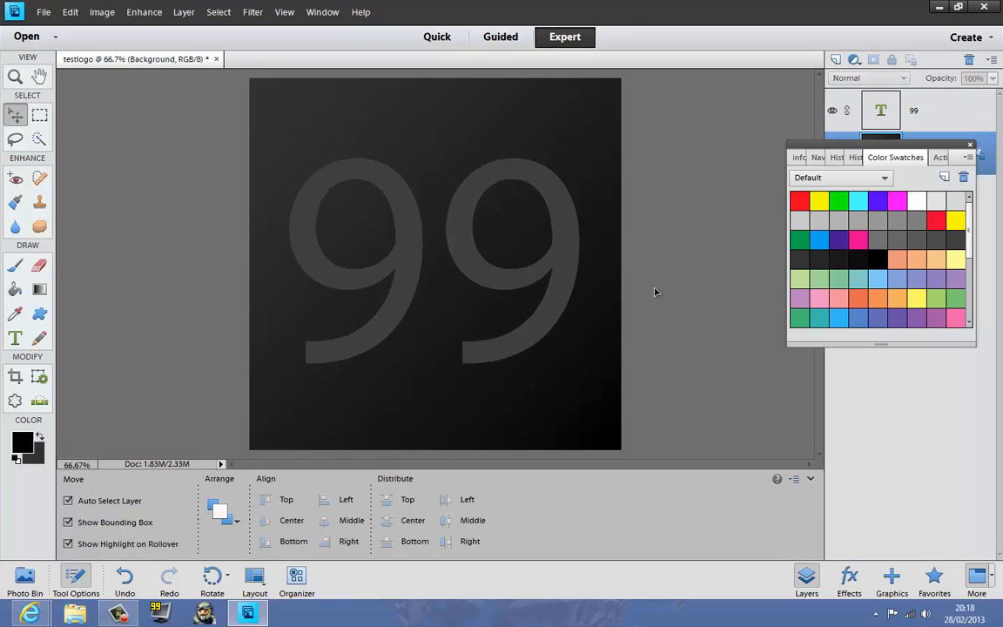
Simplify the 99 type layer into pixels and bring Color Swatches back into view.
left_click(880, 110)
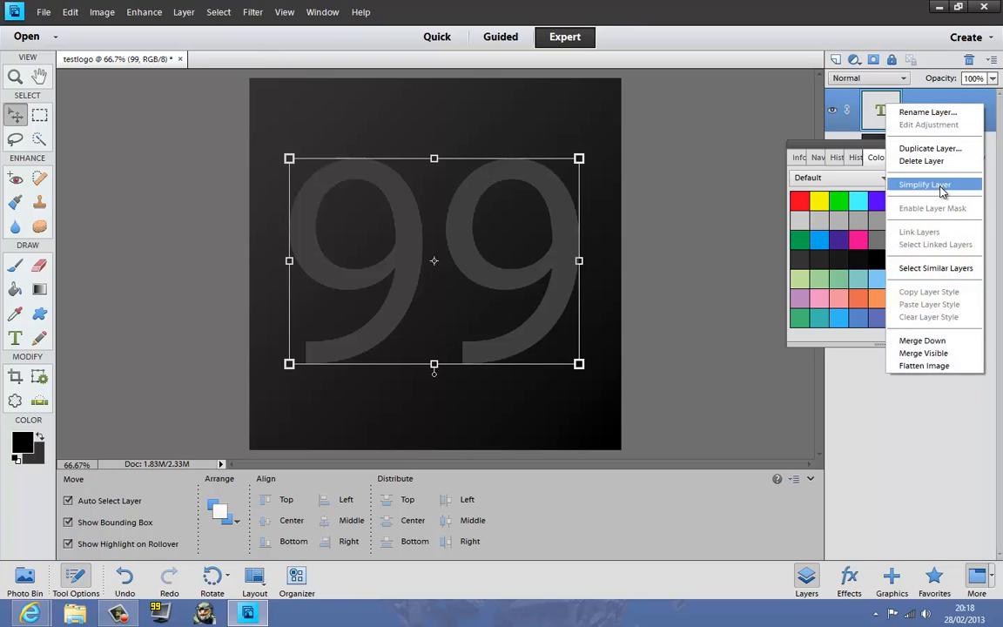
left_click(924, 183)
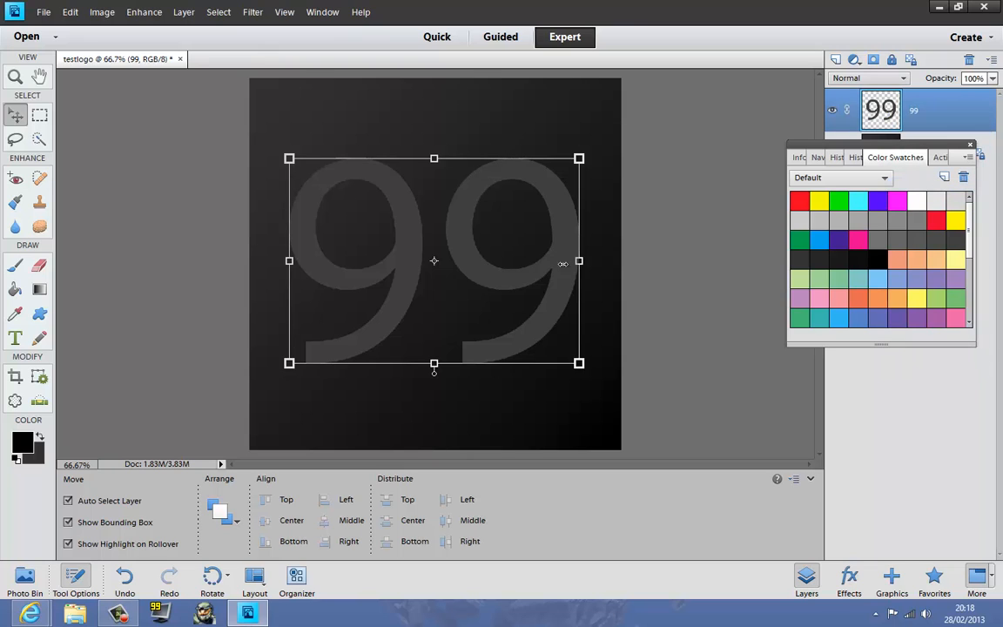
mouse_move(481, 284)
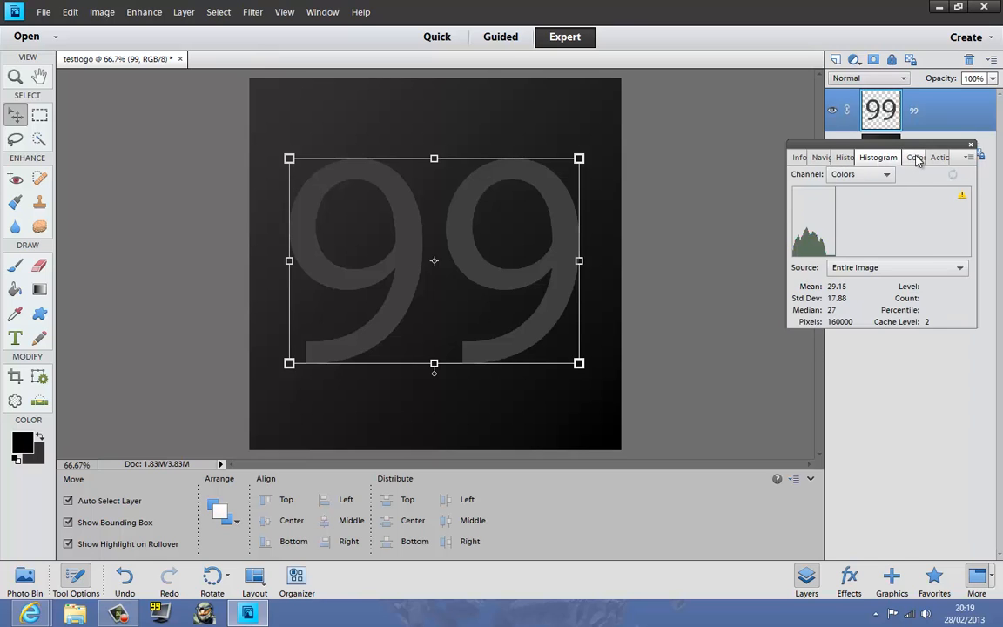
left_click(895, 156)
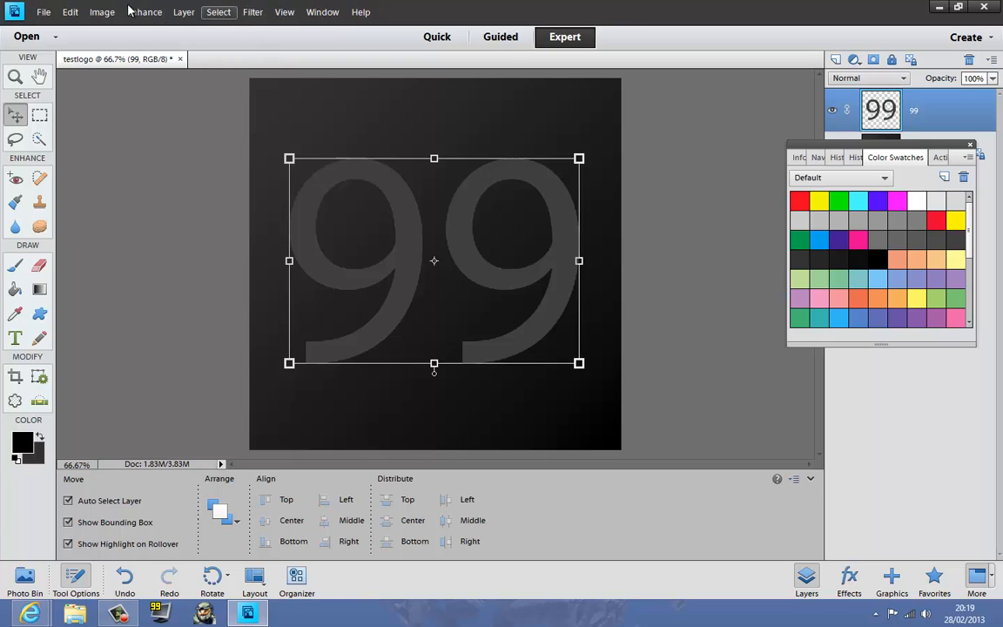
Free-transform the 99, dragging its corners into a tilted perspective shape, and commit.
left_click(101, 11)
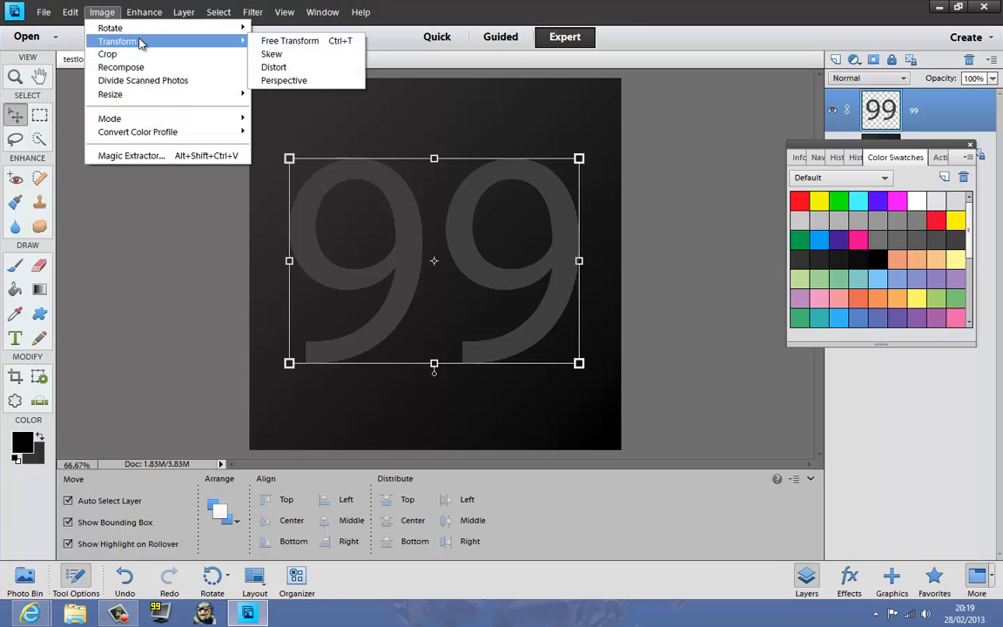
left_click(290, 40)
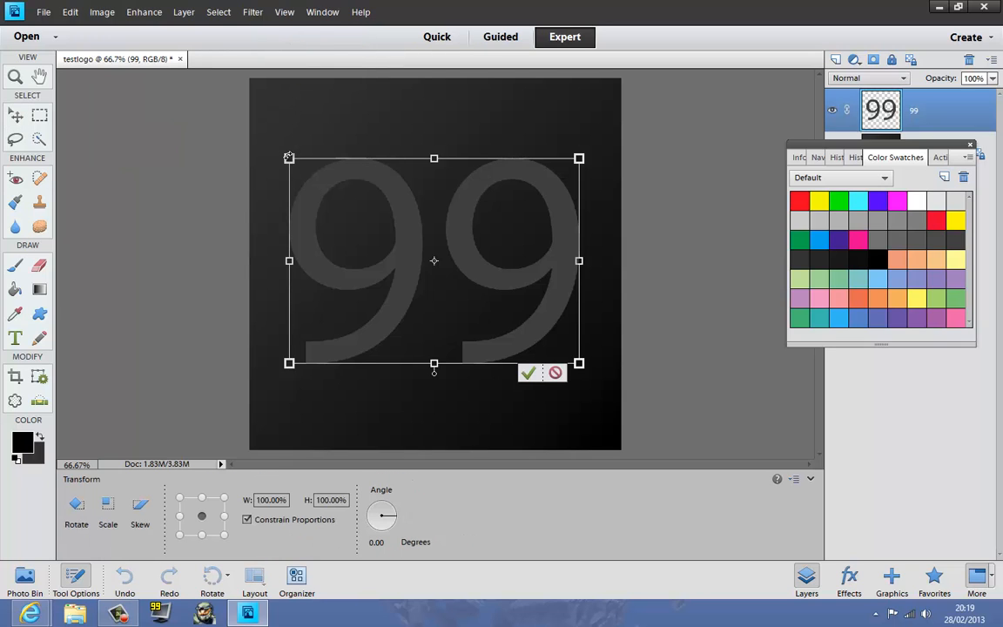
mouse_move(312, 164)
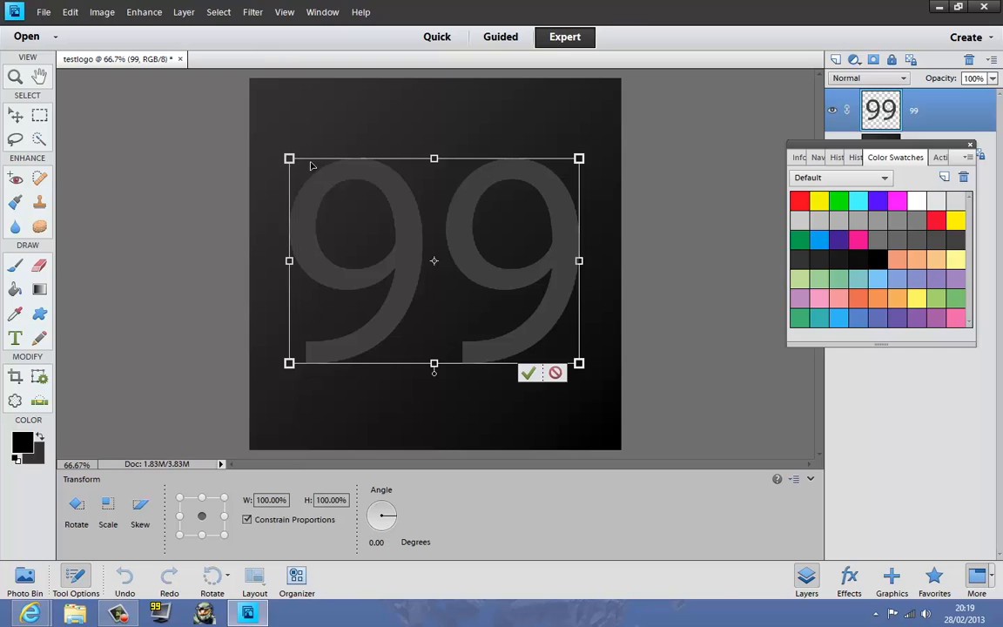
left_click(528, 372)
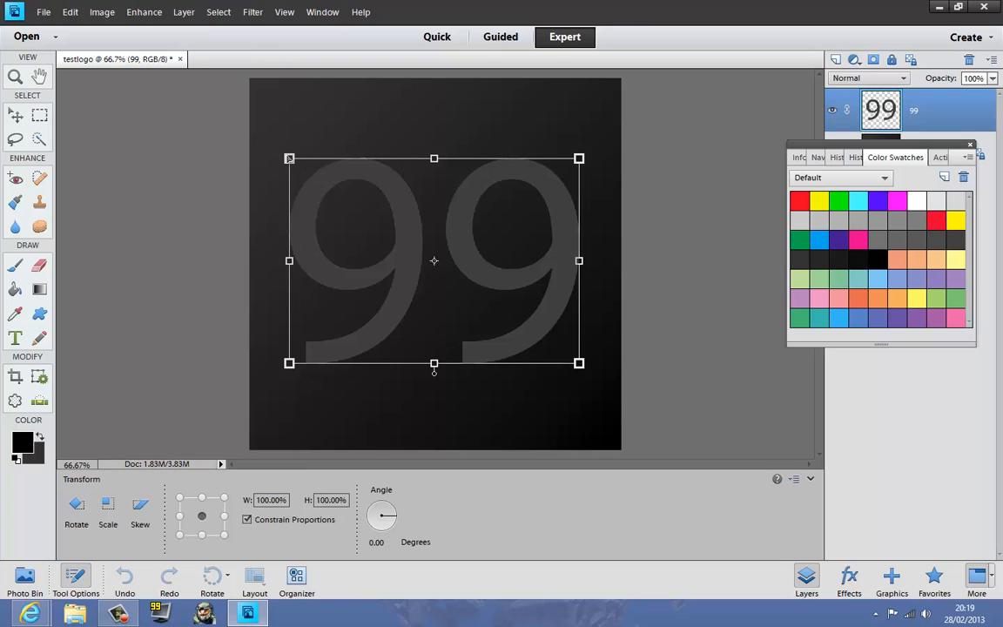
left_click_drag(289, 157, 273, 153)
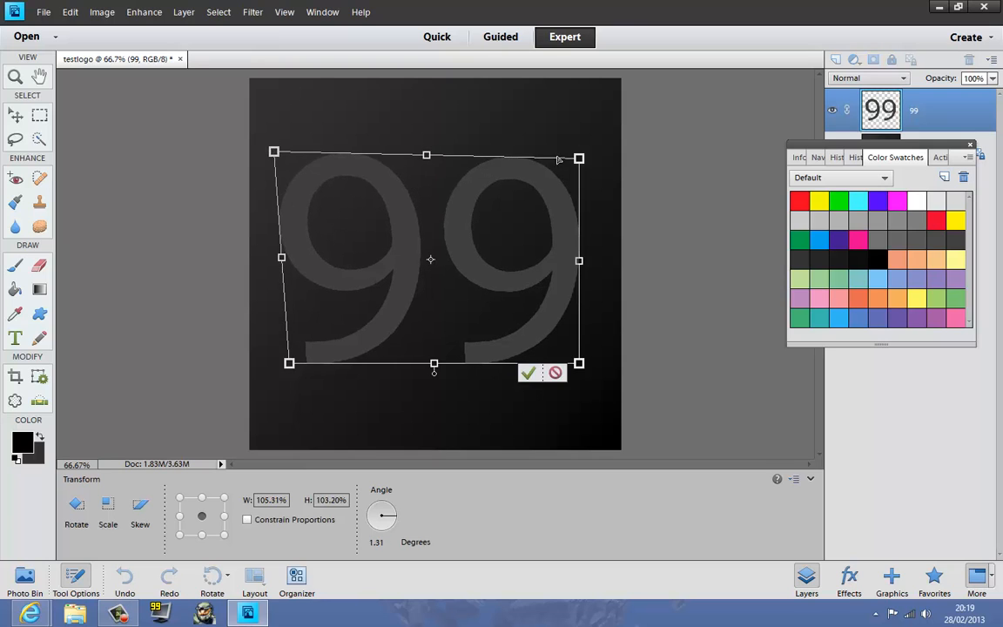
left_click_drag(578, 159, 566, 145)
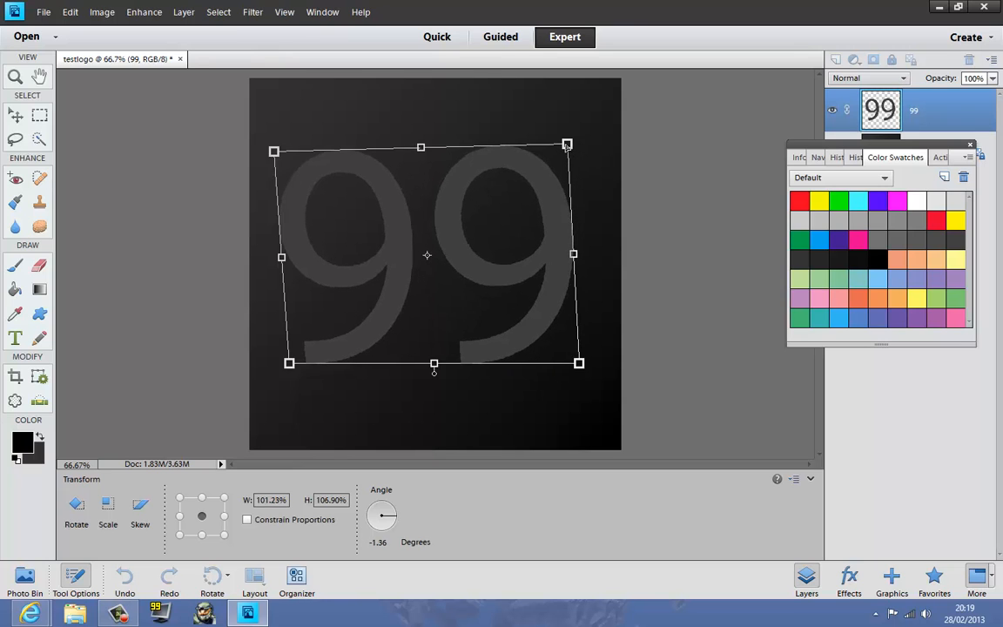
left_click_drag(566, 144, 551, 147)
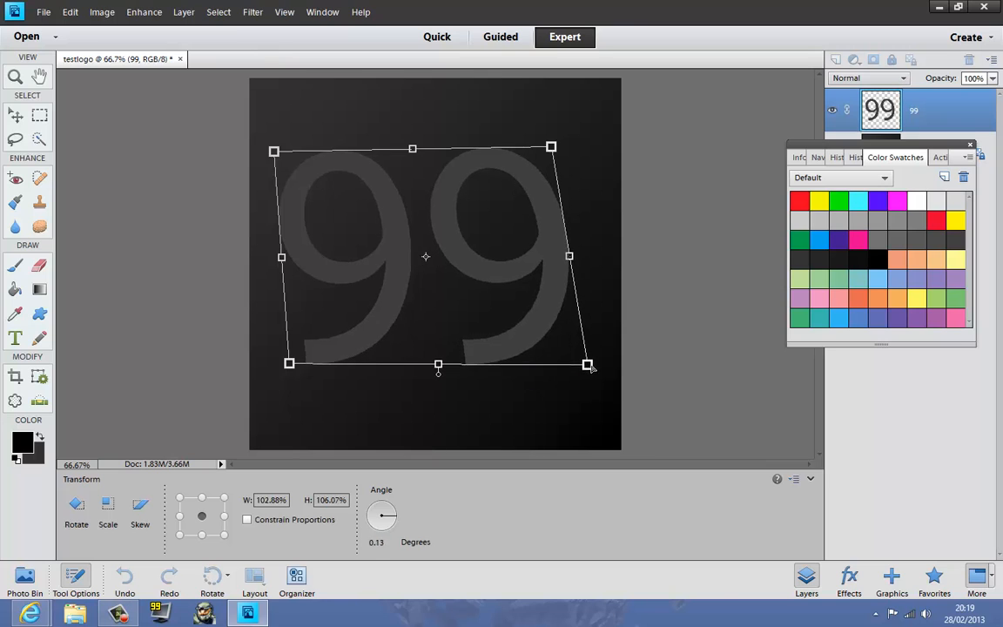
left_click_drag(587, 364, 592, 373)
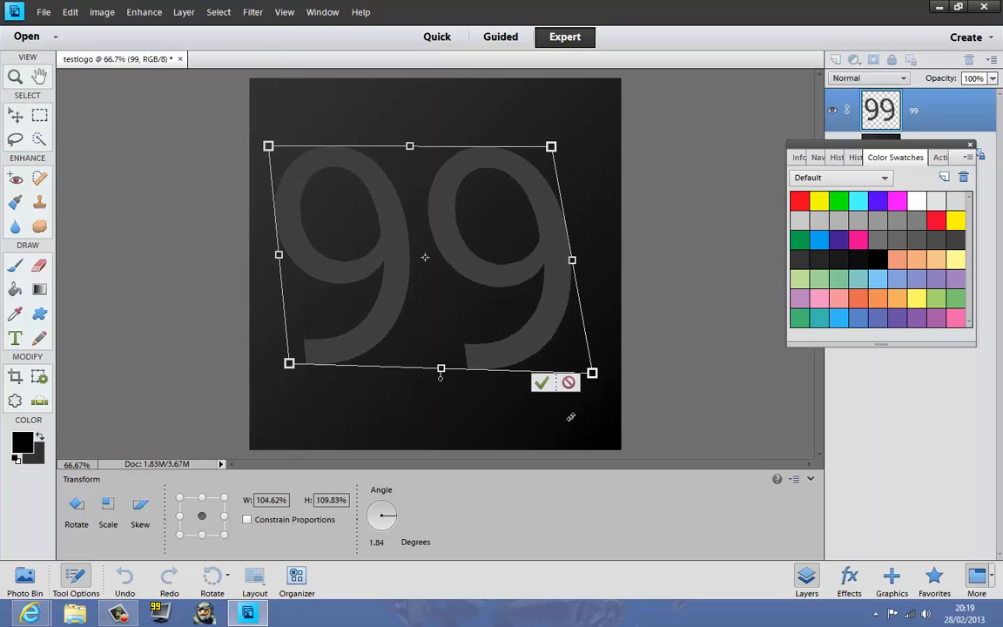
left_click(542, 383)
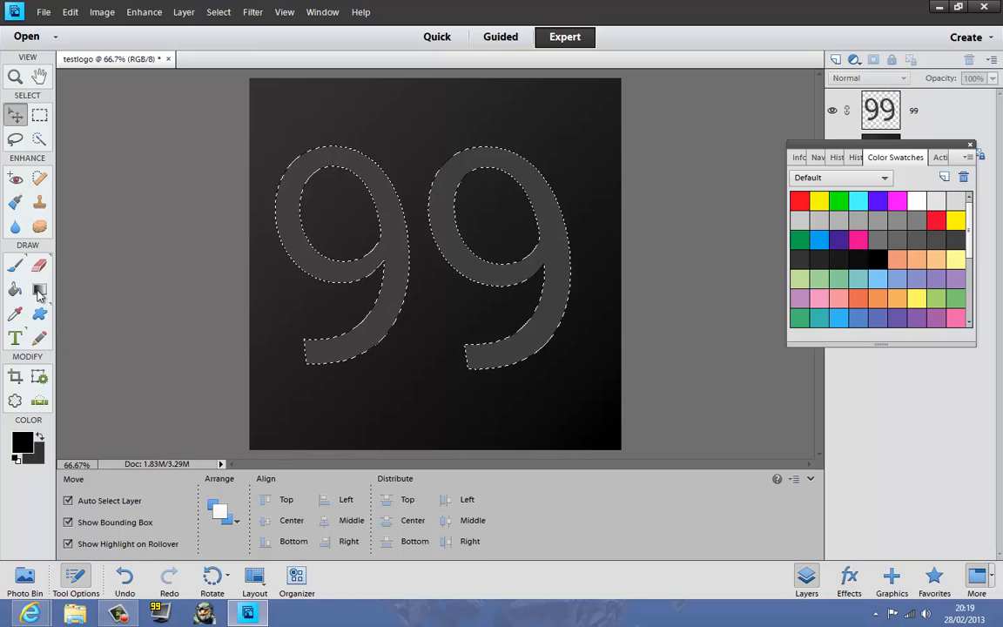
Select the 99 layer and drag a diagonal grey linear gradient across the digits.
left_click(40, 289)
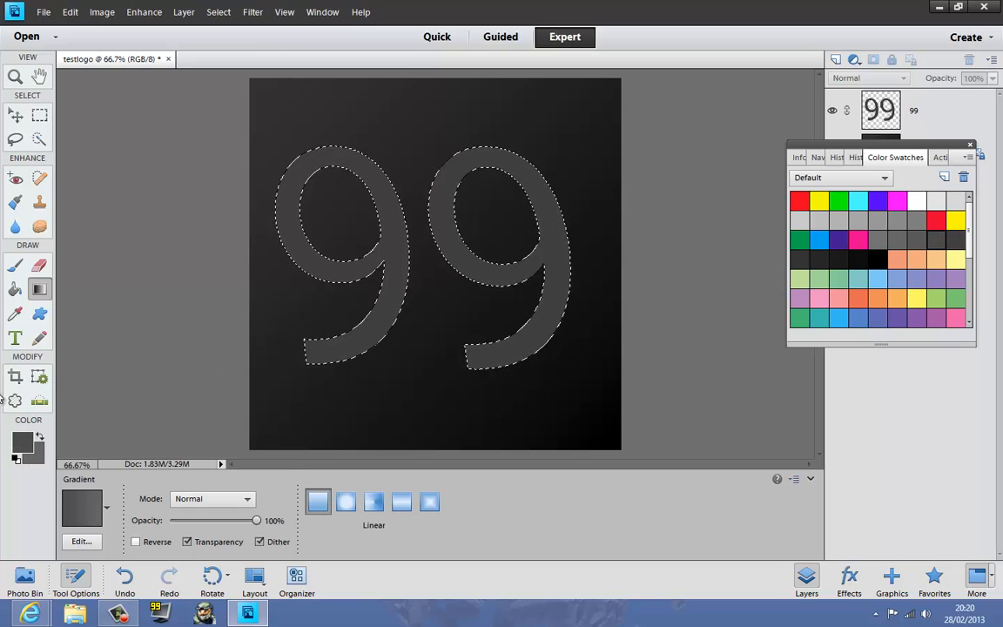
left_click(83, 508)
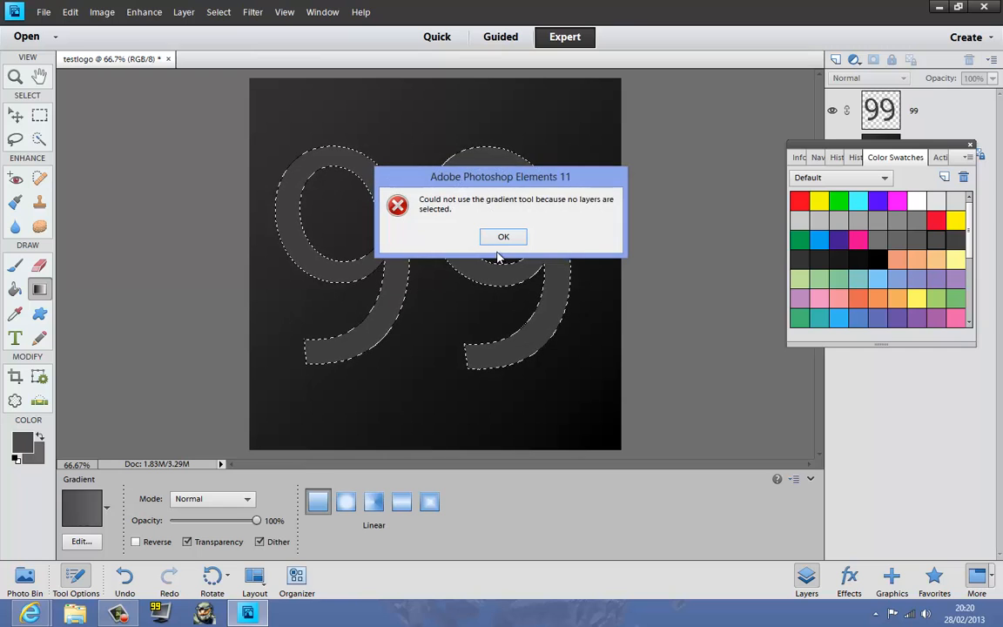
left_click(504, 236)
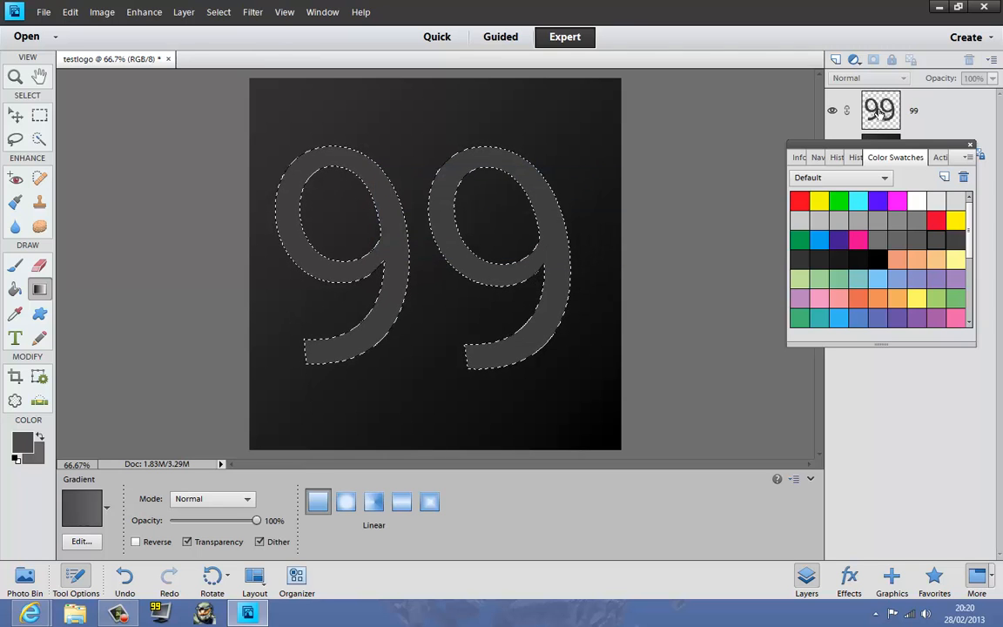
left_click(880, 110)
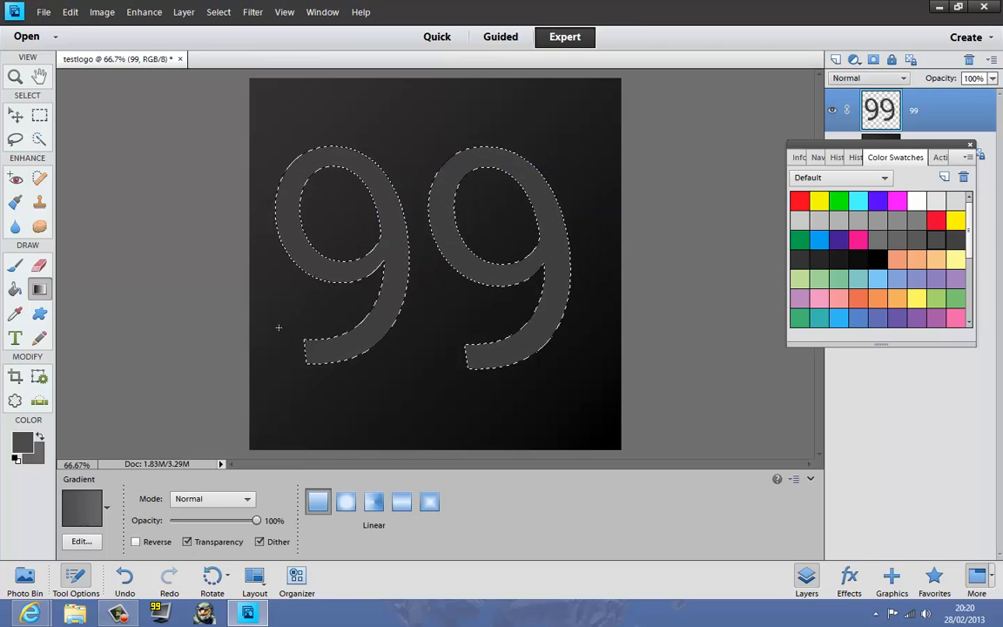
left_click_drag(274, 329, 549, 166)
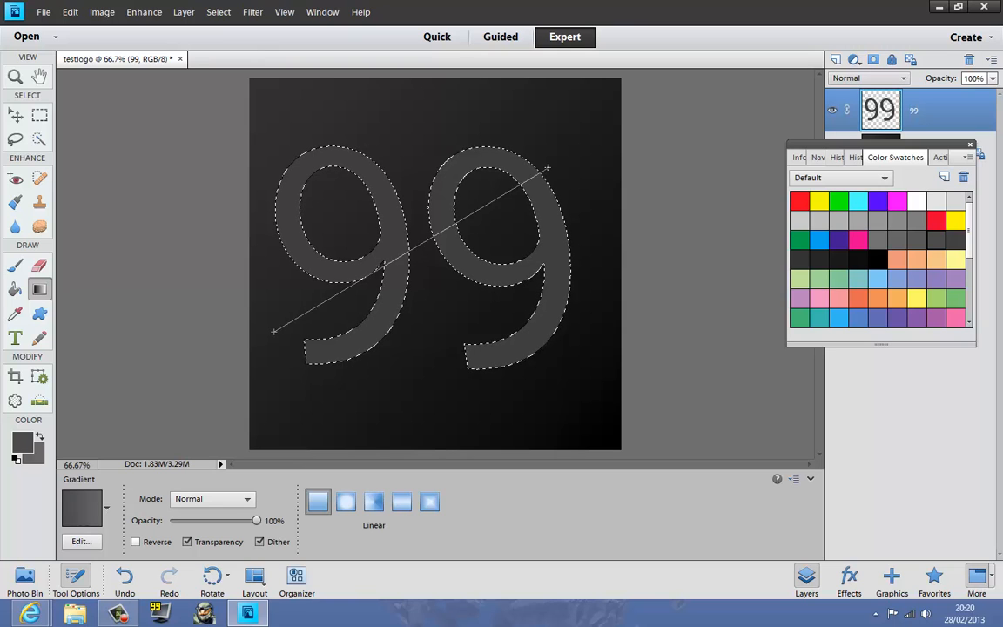
left_click_drag(274, 331, 548, 165)
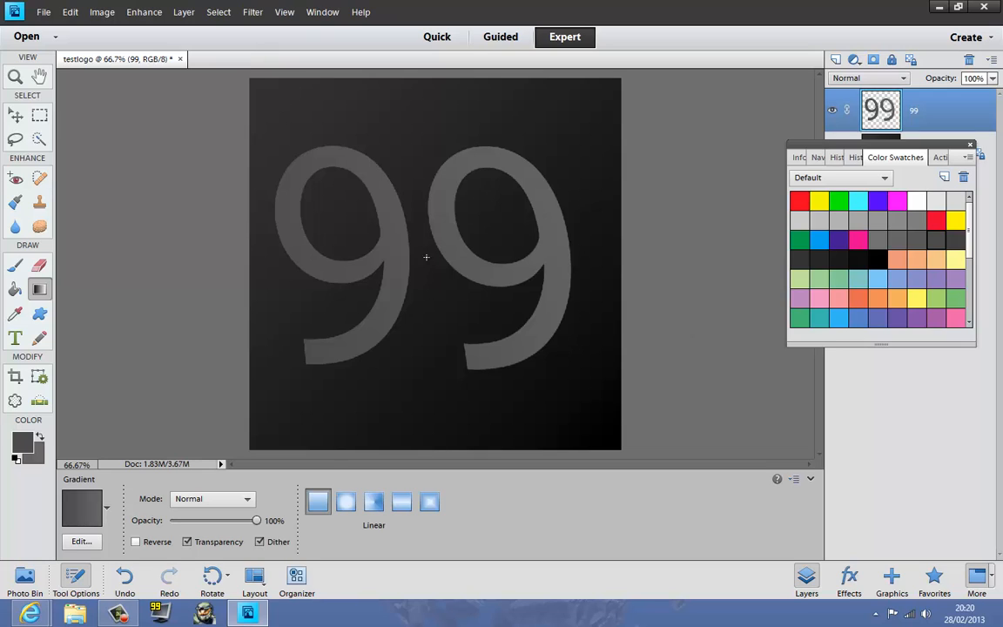
mouse_move(448, 223)
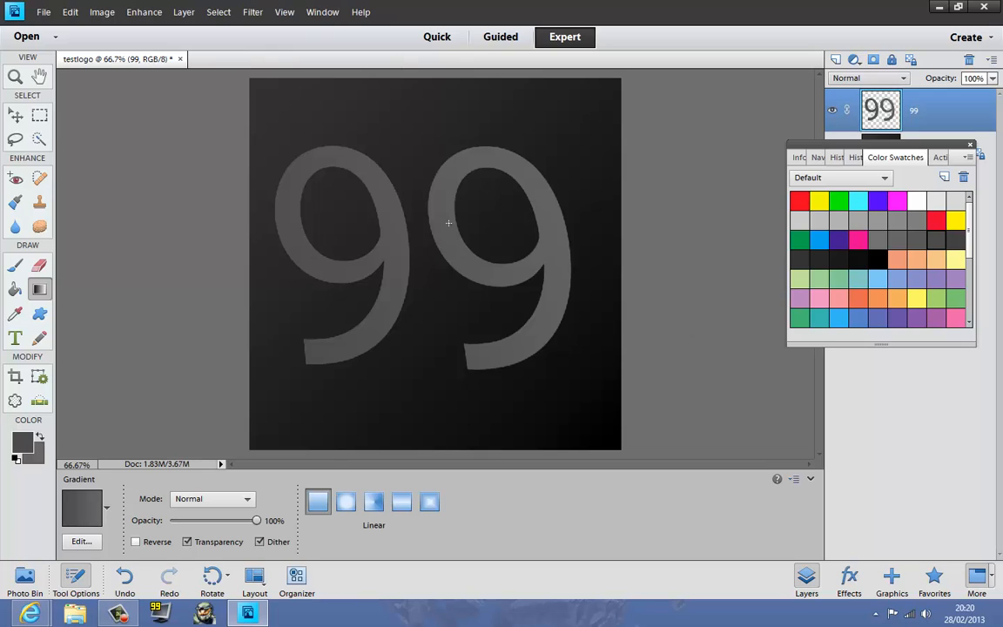
mouse_move(337, 149)
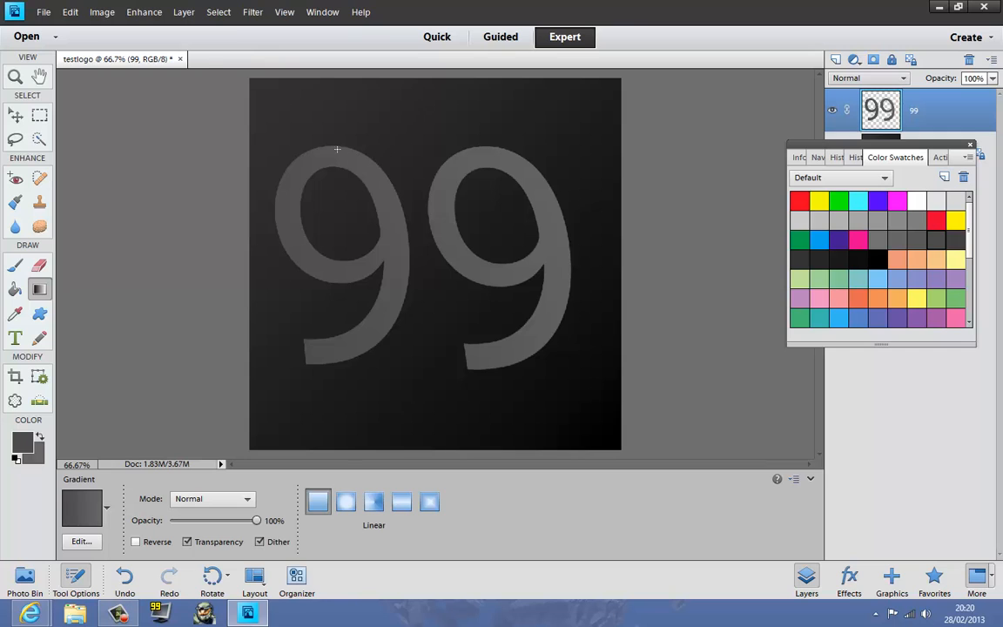
Free-transform the gradient-filled 99 again, stretching its top-left corner outward, and commit.
left_click(102, 12)
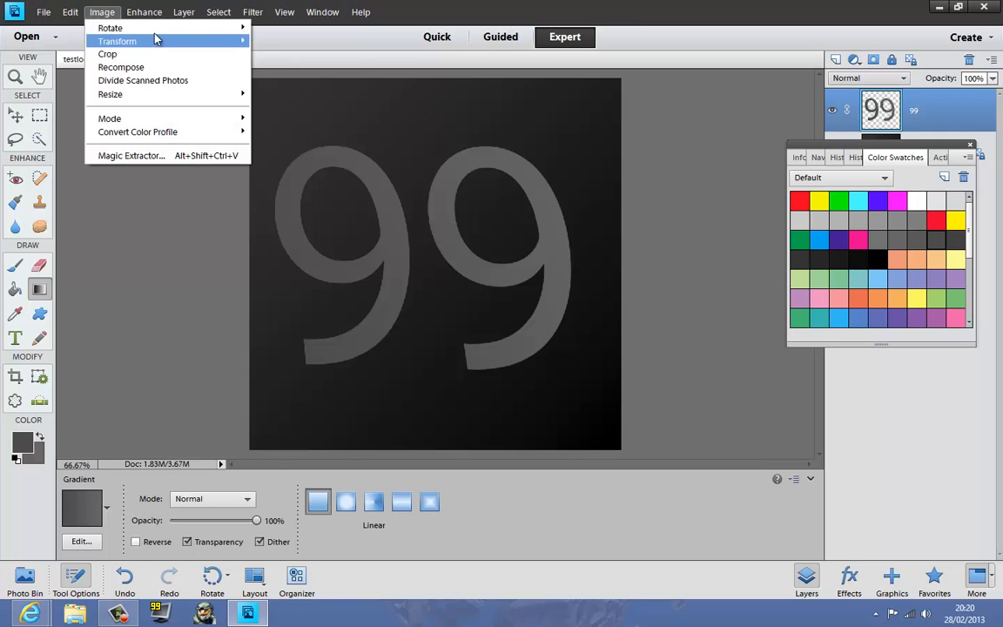
left_click(116, 41)
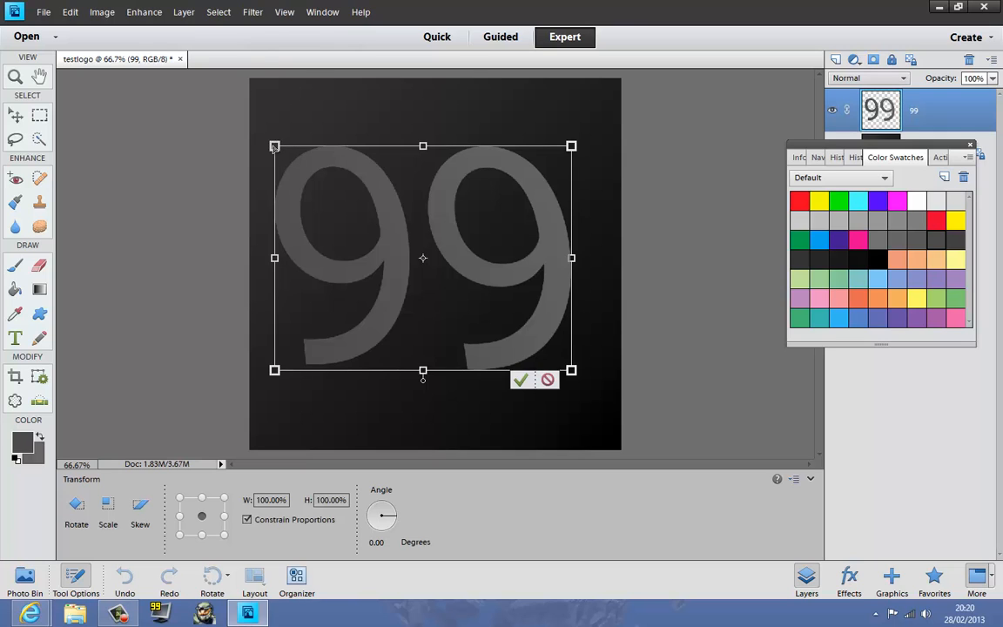
left_click_drag(274, 145, 262, 141)
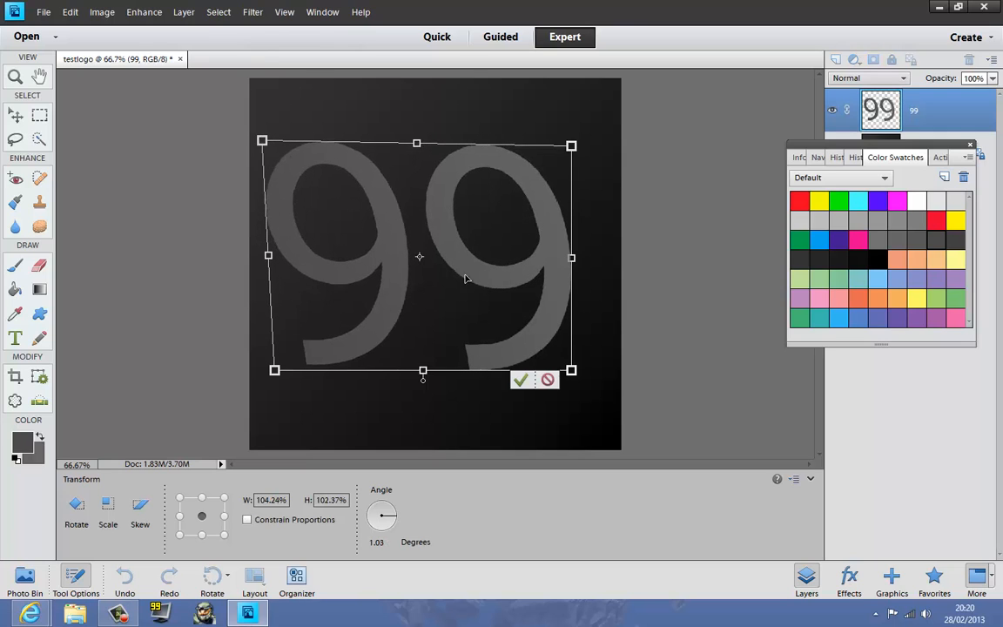
left_click(520, 380)
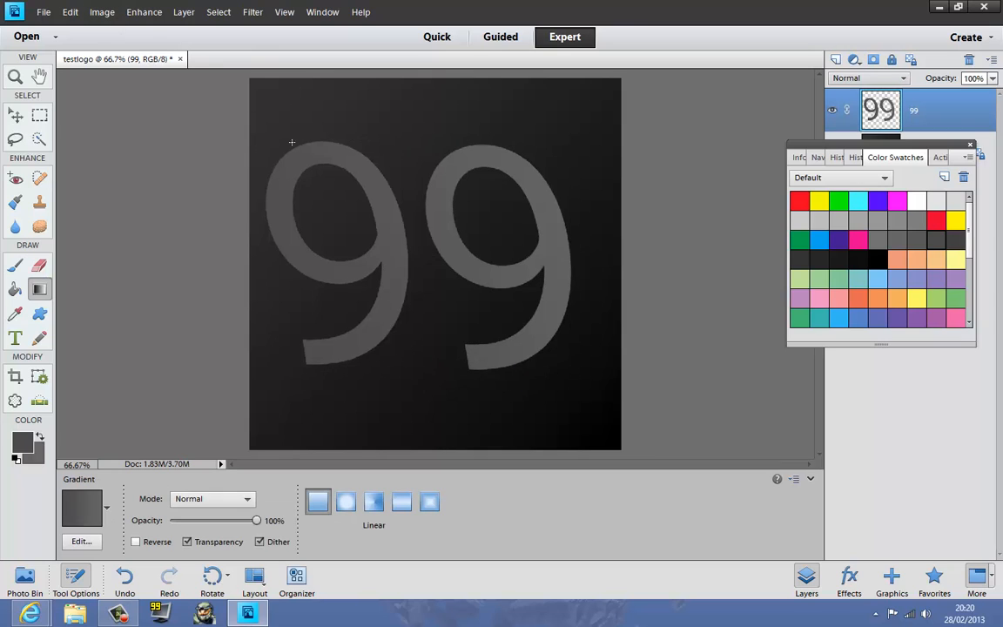
mouse_move(332, 320)
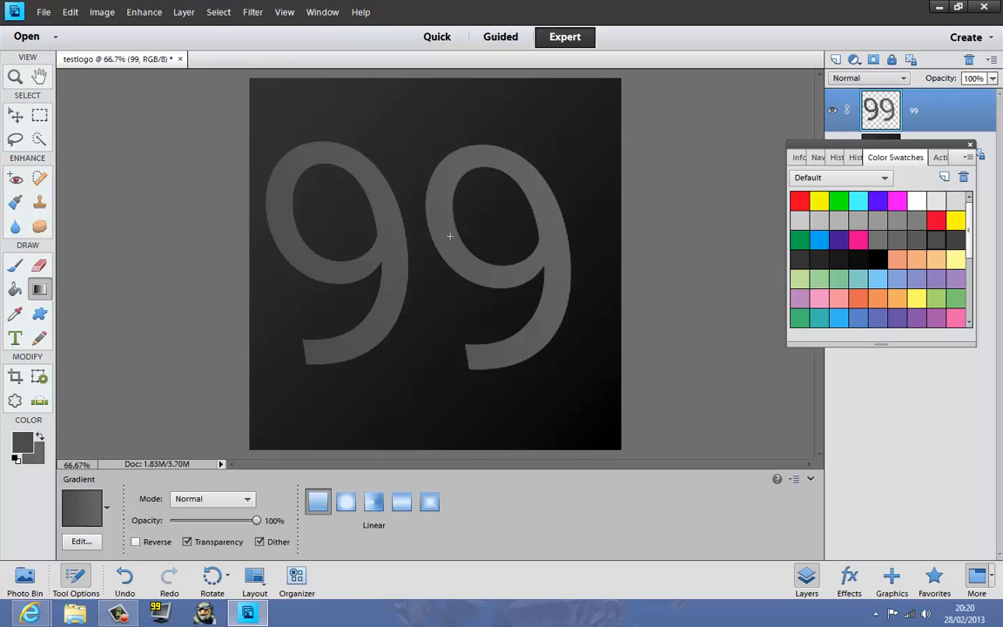
mouse_move(364, 231)
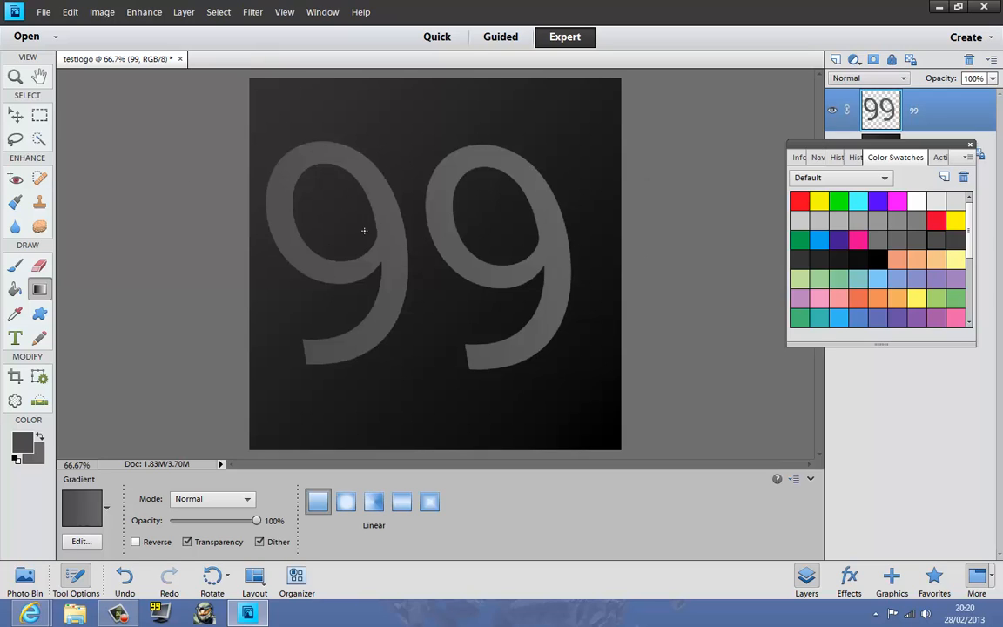
mouse_move(401, 272)
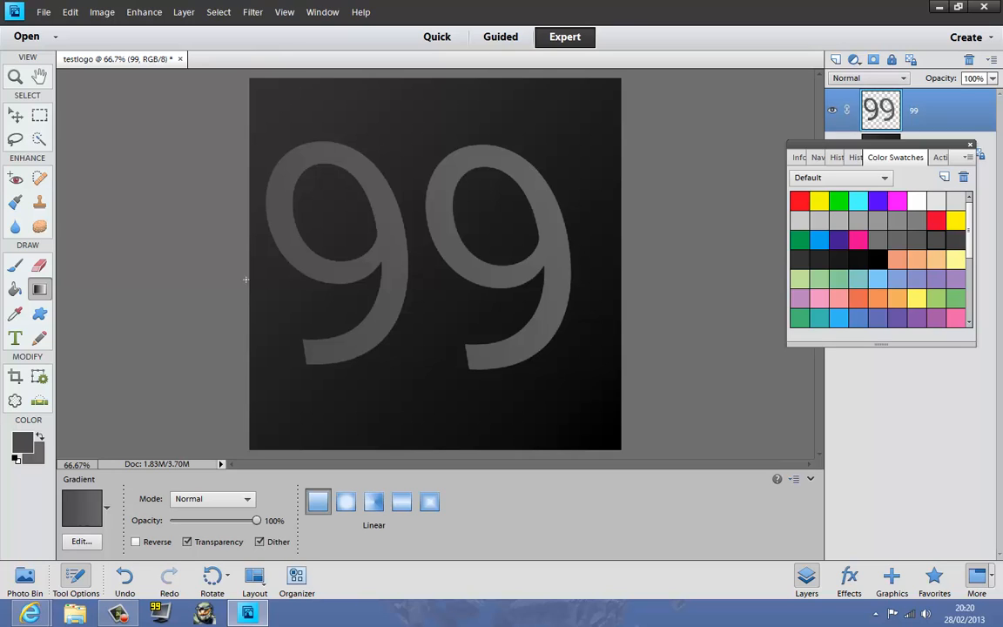
mouse_move(328, 207)
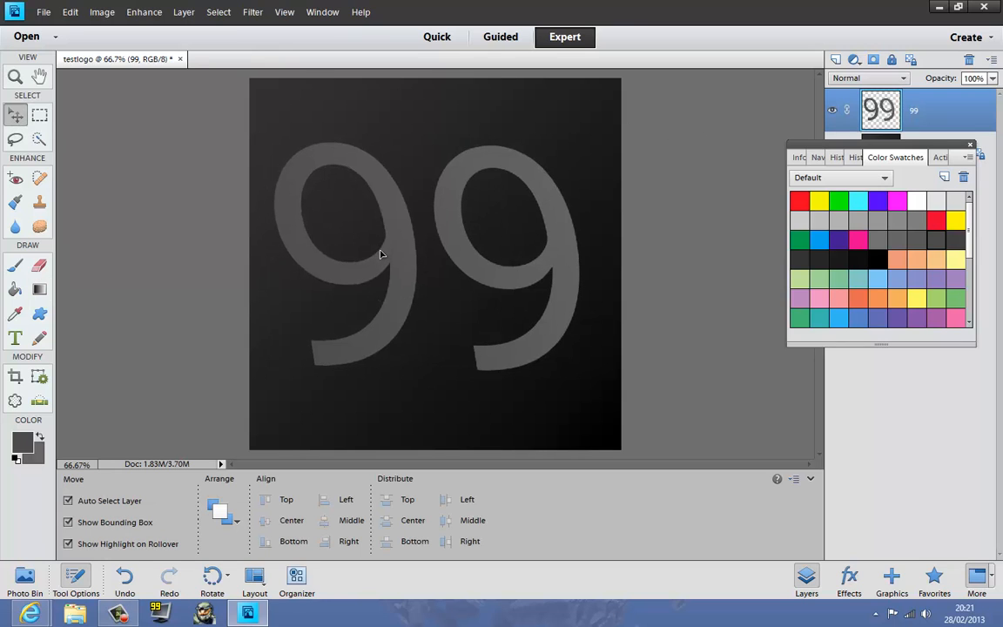
Select the 99 and its top copy on the canvas while stacking duplicates to '99 copy 8'.
left_click(378, 253)
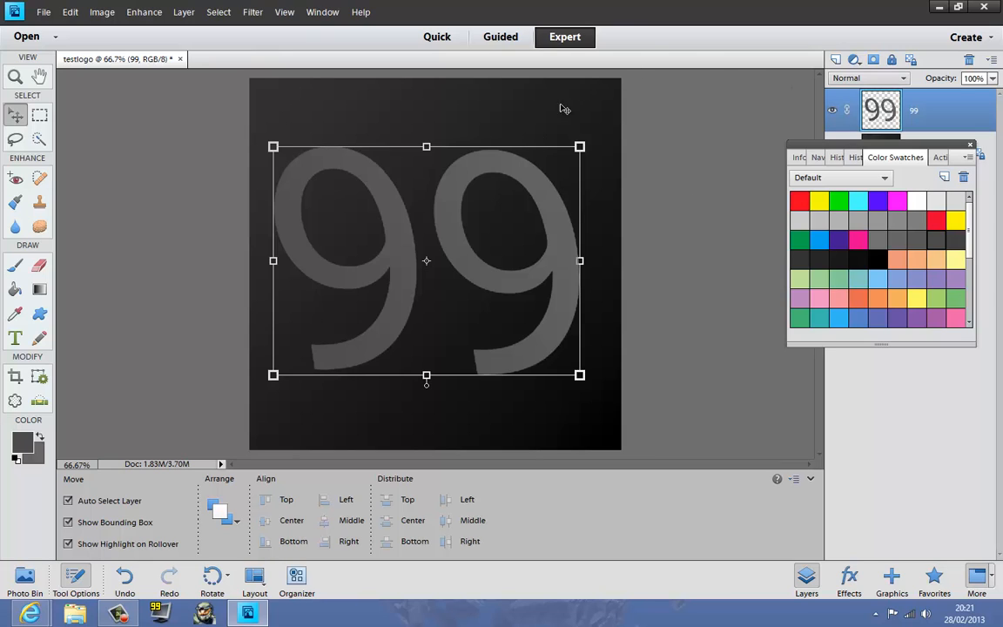
mouse_move(564, 183)
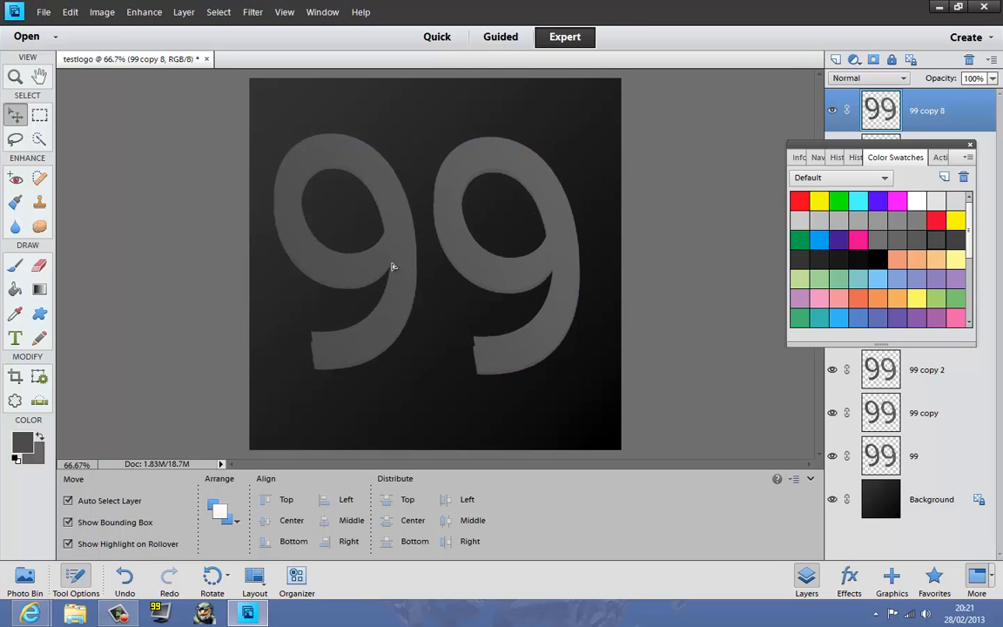
left_click(392, 265)
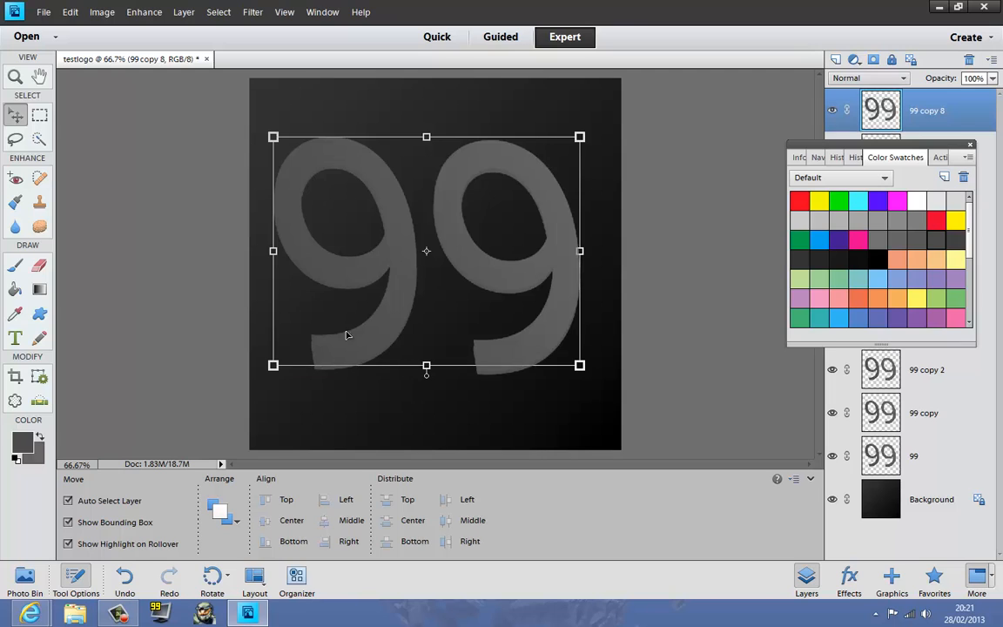
mouse_move(440, 442)
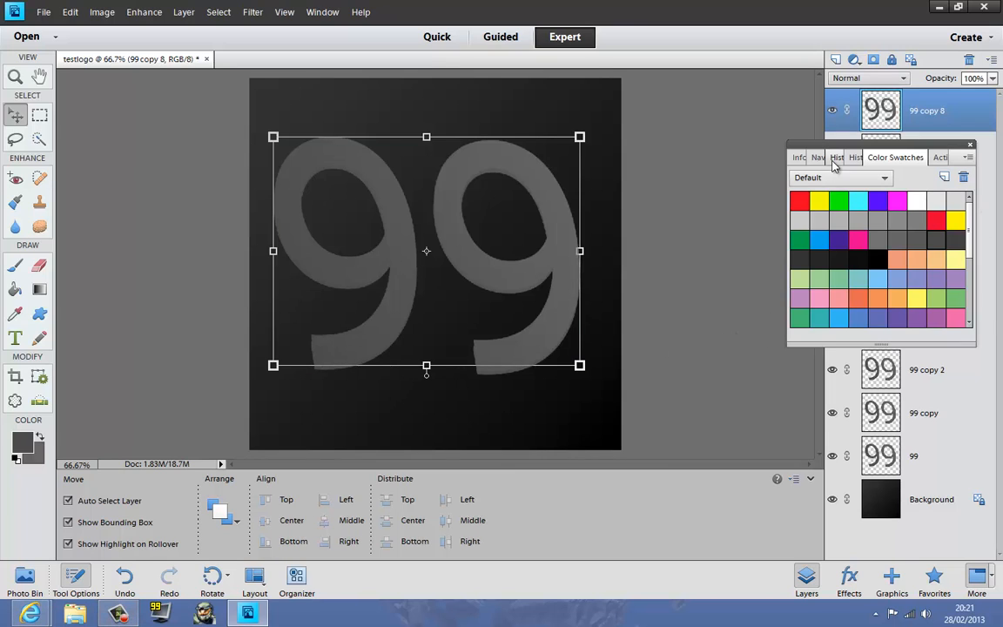
Delete the stacked '99 copy' layers, turning off the delete confirmation prompt.
left_click(851, 156)
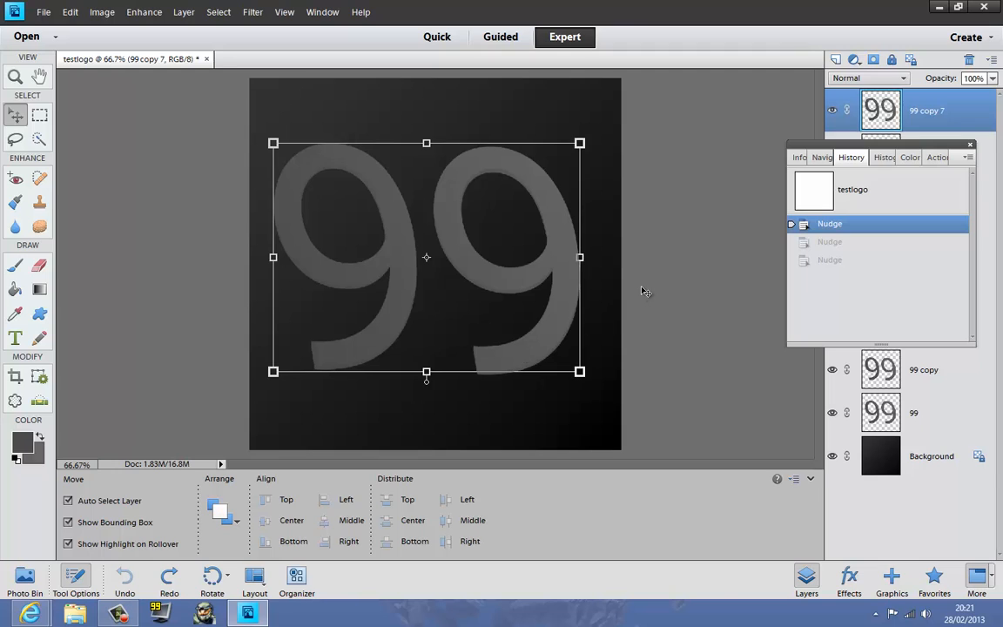
left_click(931, 456)
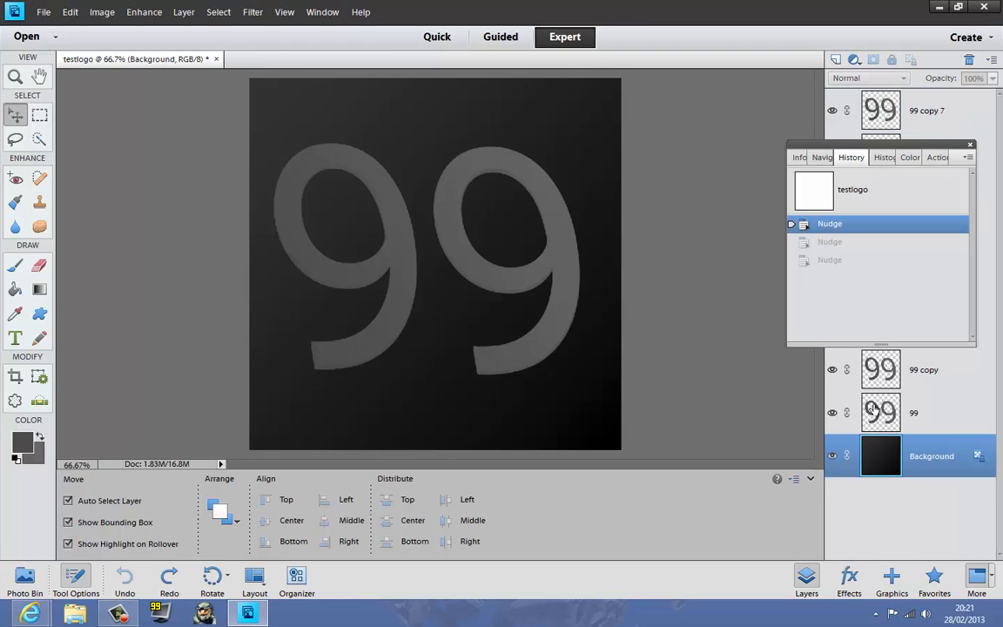
left_click(881, 412)
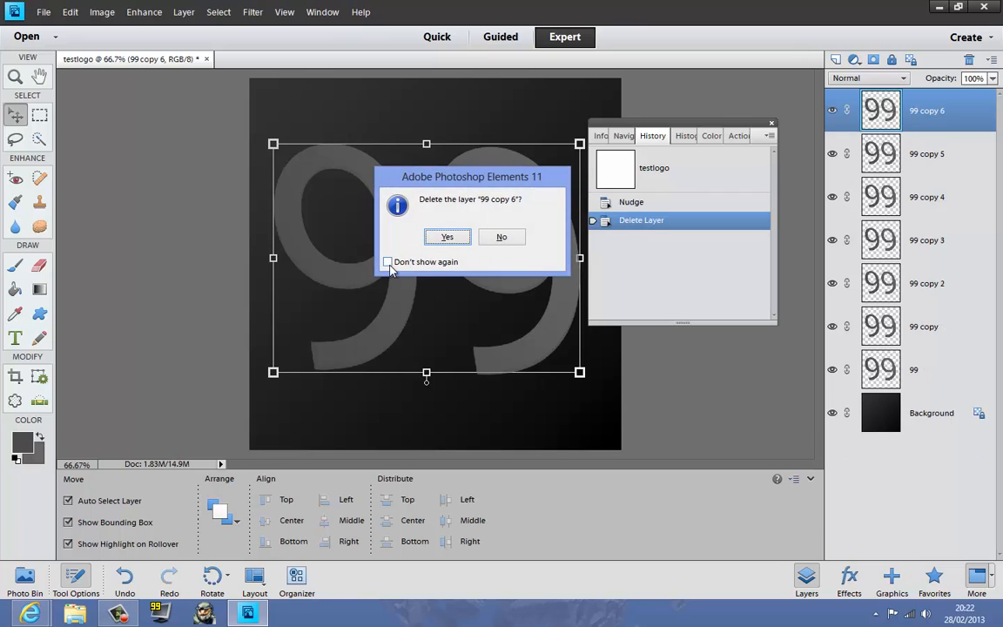
left_click(447, 236)
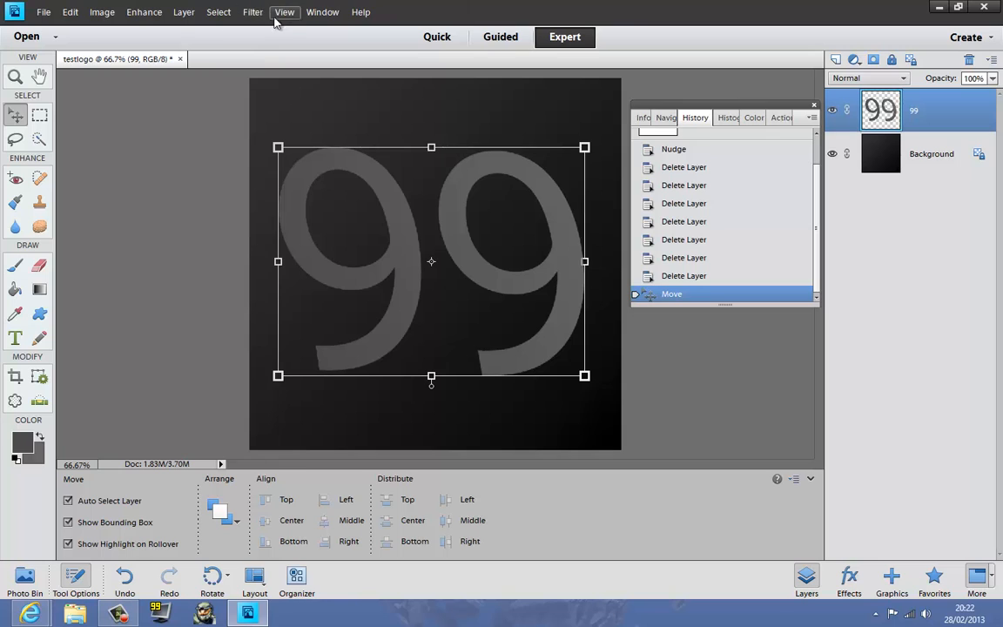
Apply the Simple Emboss style from Effects > Styles > Bevels to the 99.
left_click(322, 12)
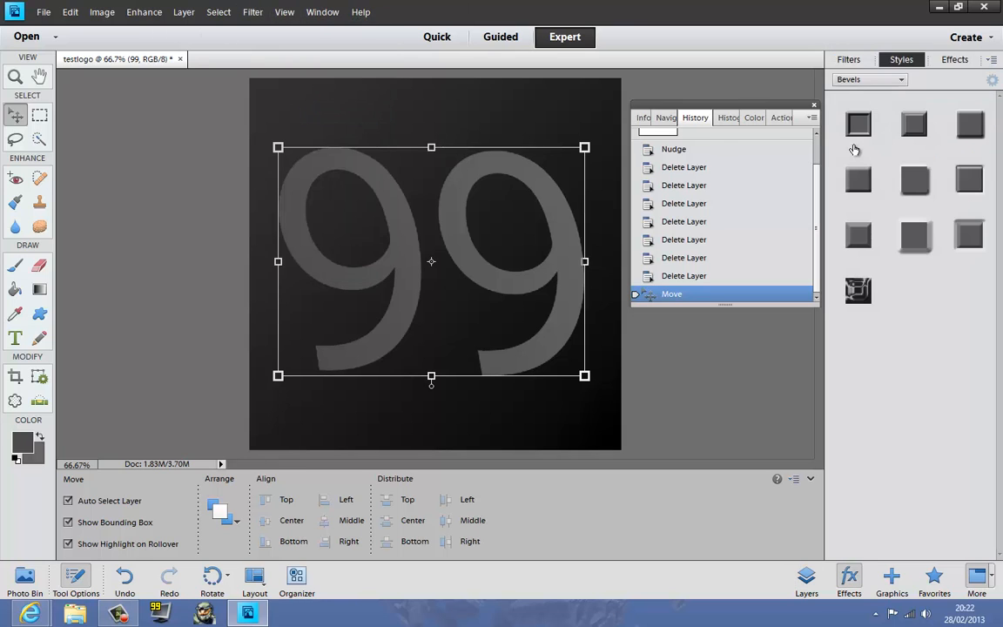
mouse_move(969, 124)
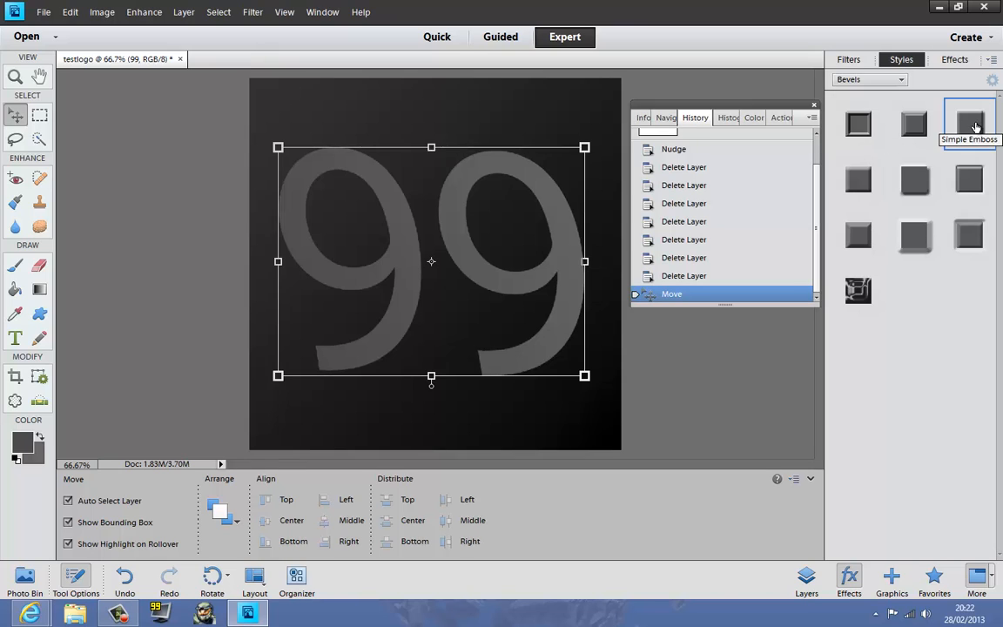
left_click(969, 123)
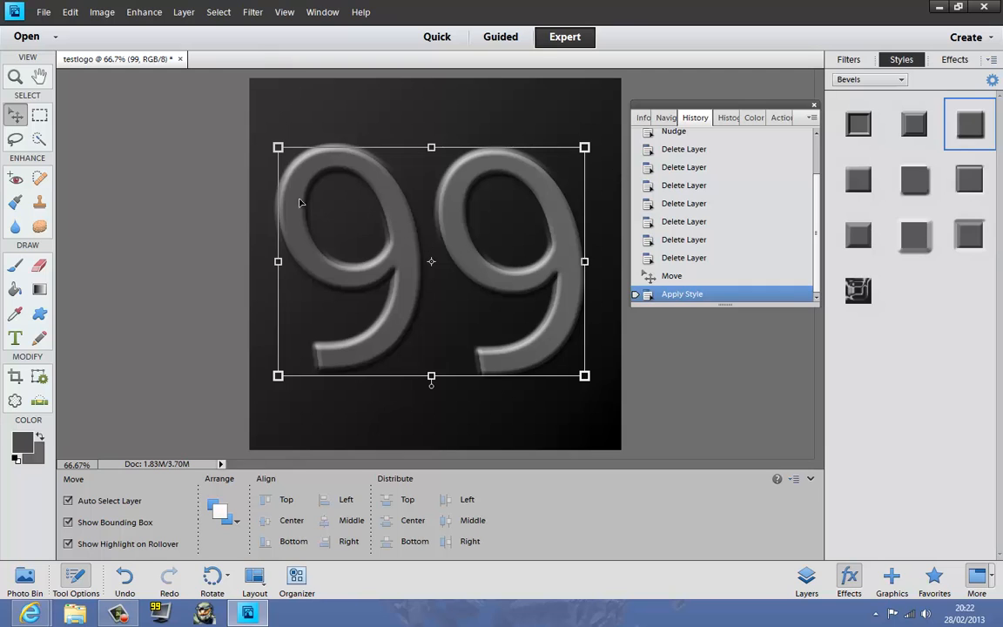
mouse_move(175, 33)
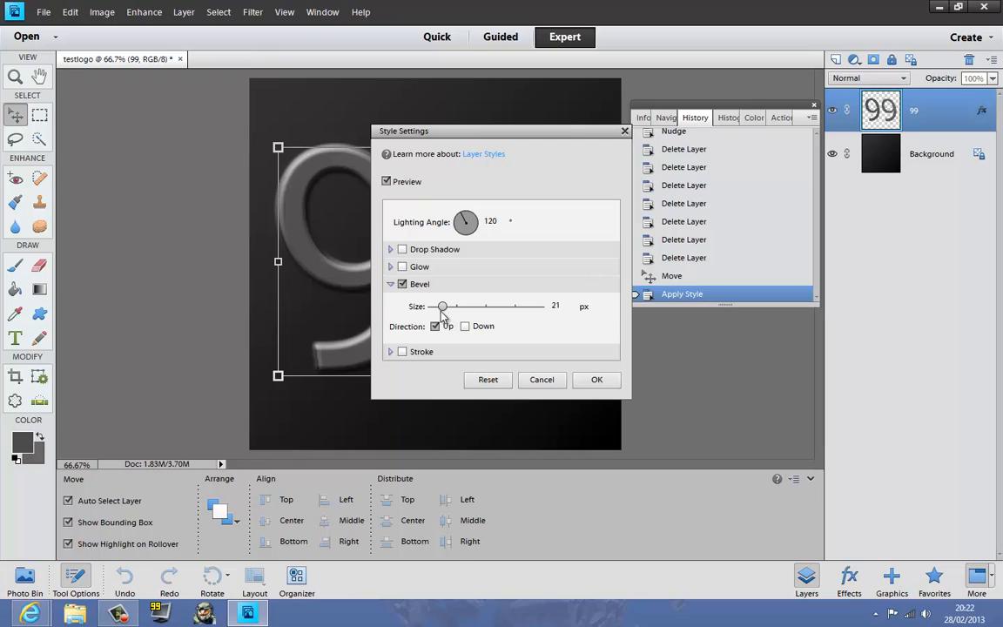
Set Bevel Size to 1 px, enable an outer glow of size 37, and confirm.
left_click_drag(442, 305, 436, 306)
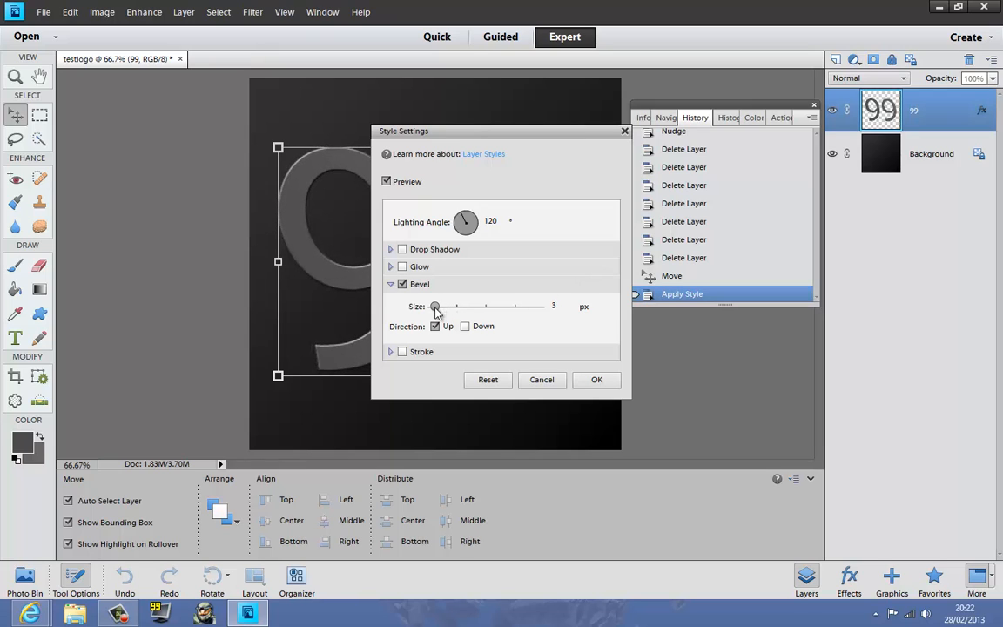
left_click_drag(436, 305, 433, 306)
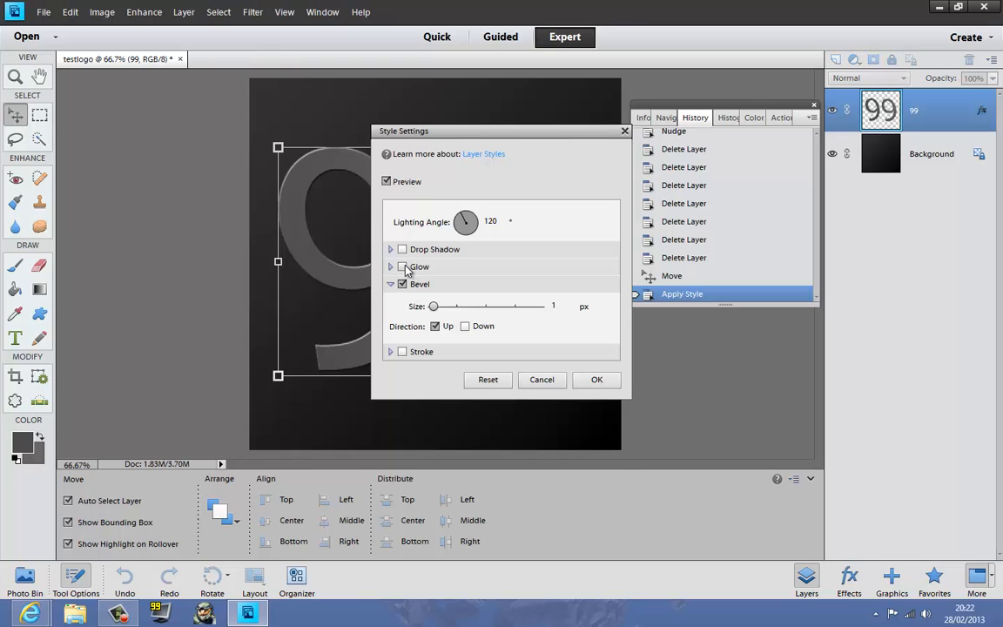
left_click(402, 266)
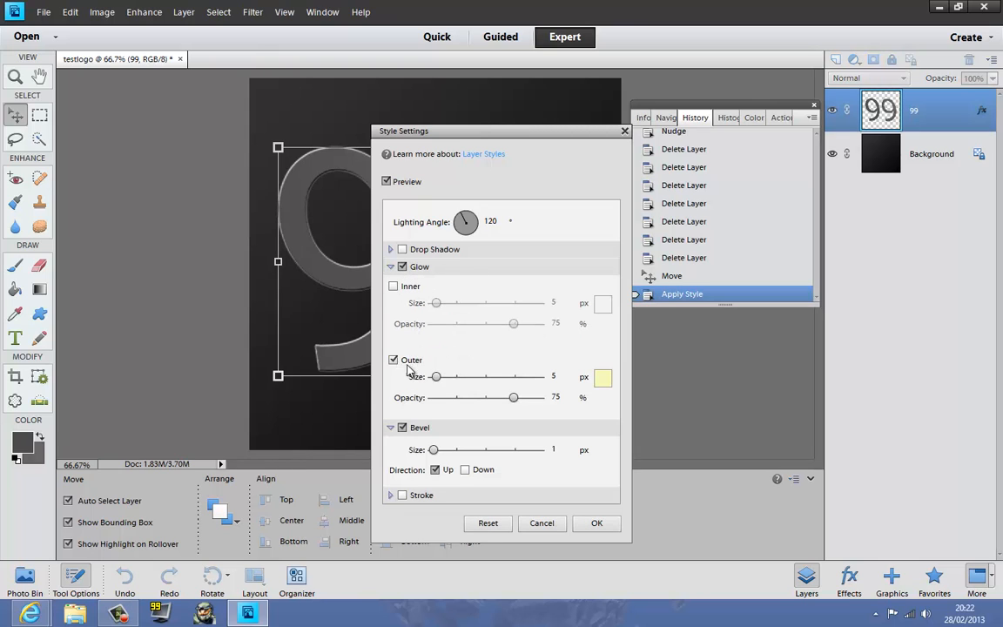
left_click_drag(434, 377, 444, 376)
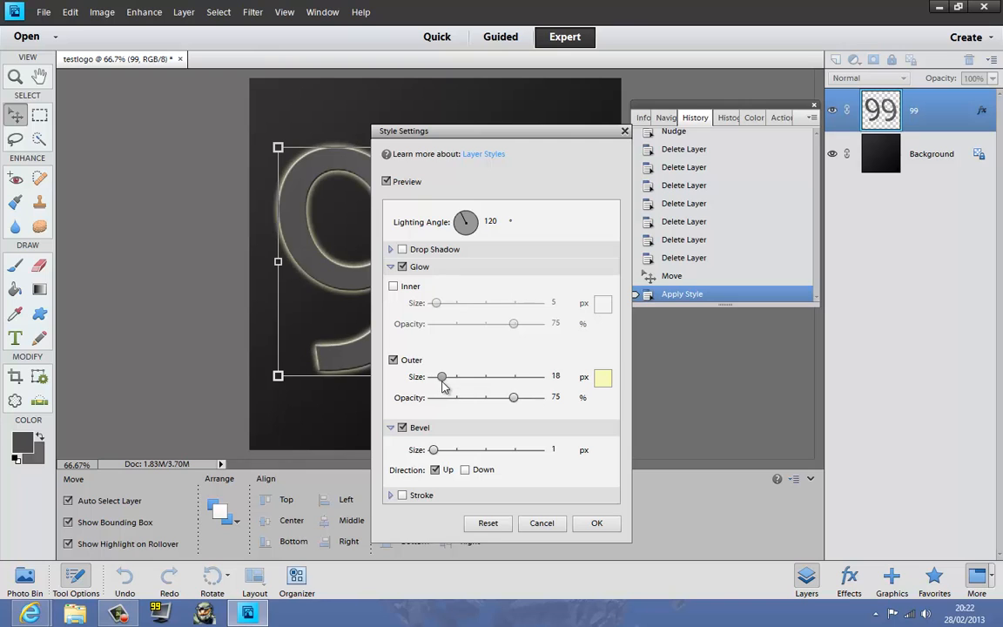
left_click_drag(442, 376, 446, 376)
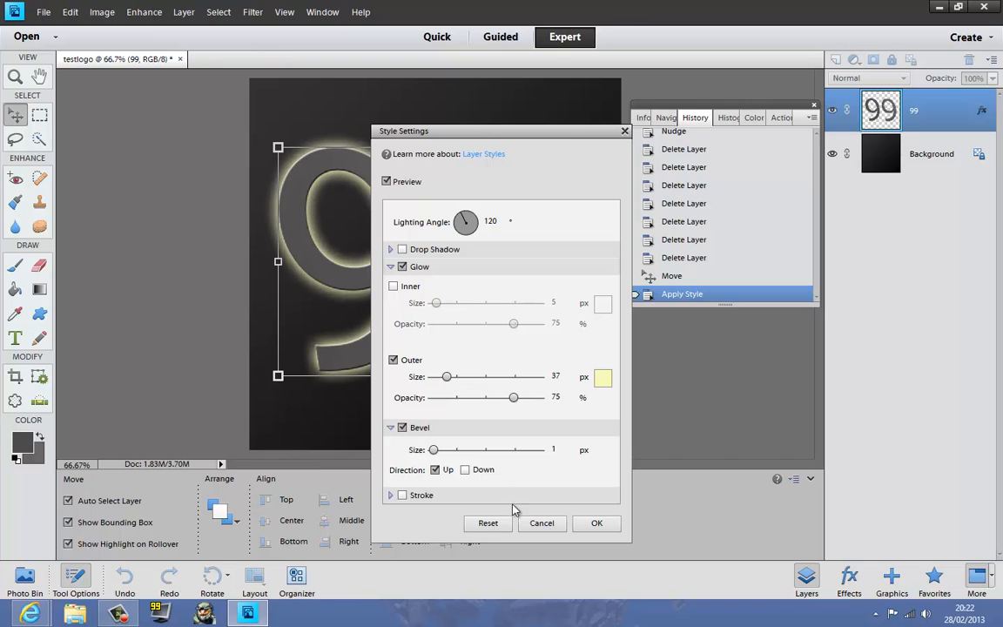
left_click(597, 522)
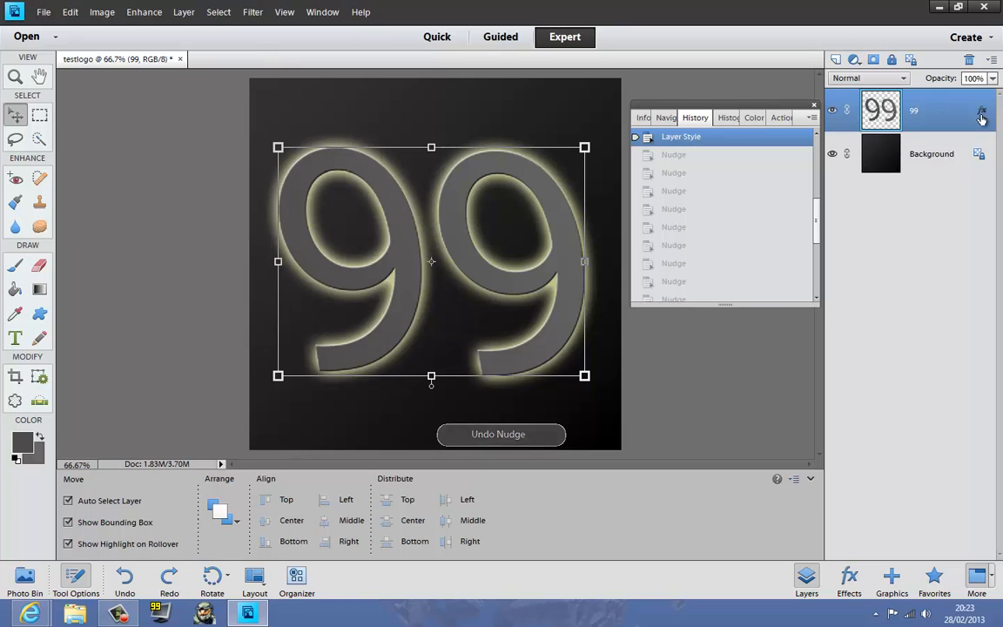
Duplicate and nudge the styled 99 into stacked copies up to '99 copy 32'.
left_click(981, 119)
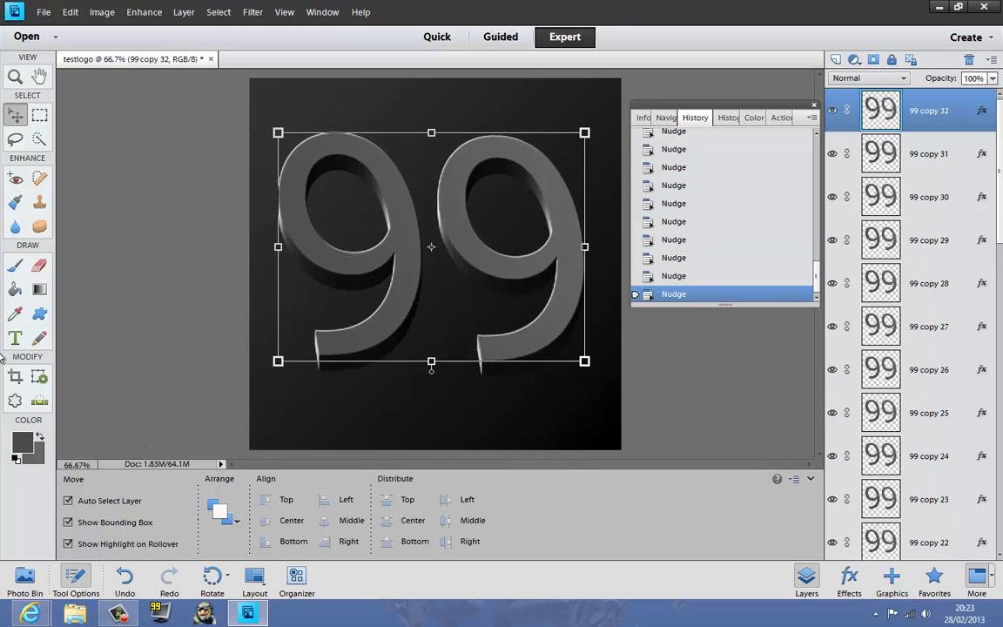
left_click(43, 11)
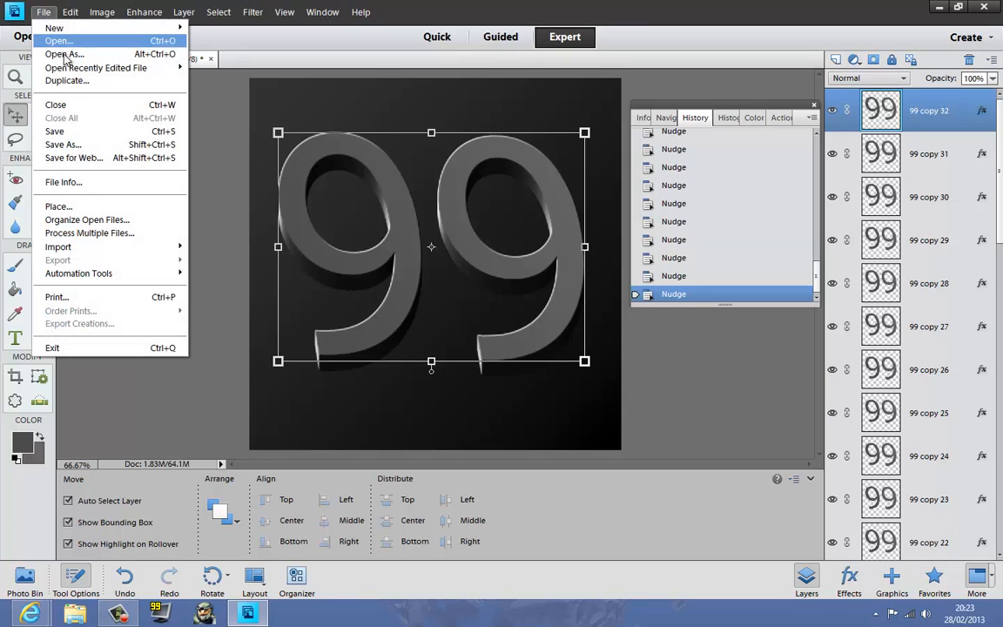
mouse_move(81, 163)
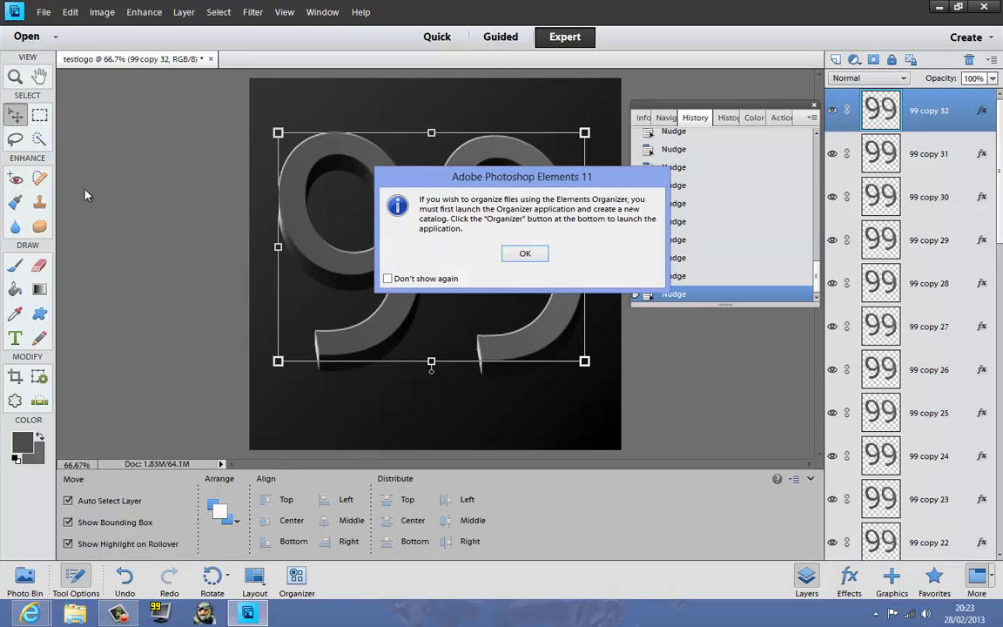
left_click(387, 278)
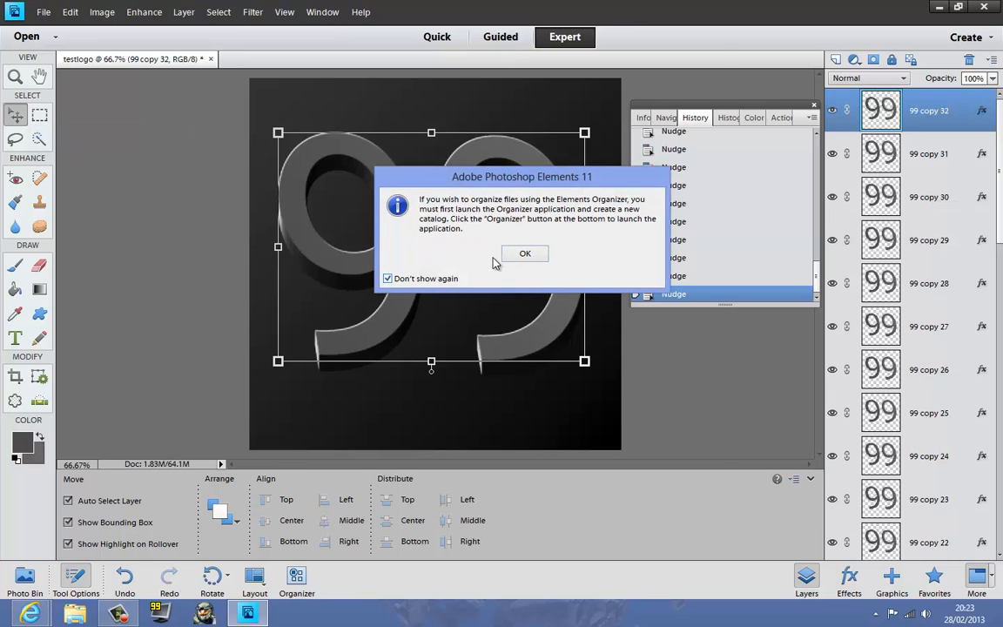
left_click(525, 252)
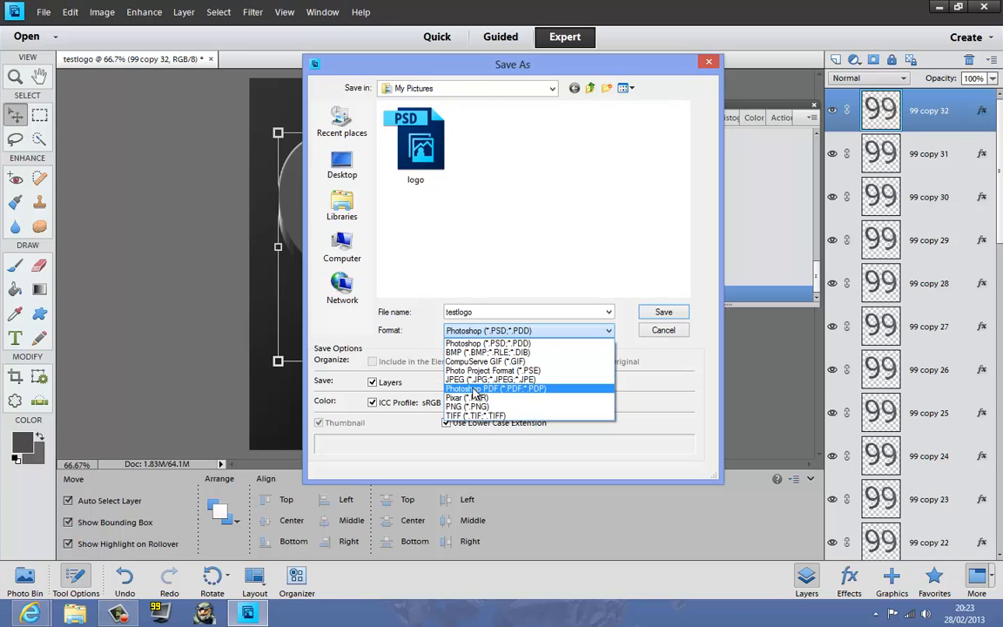
mouse_move(503, 352)
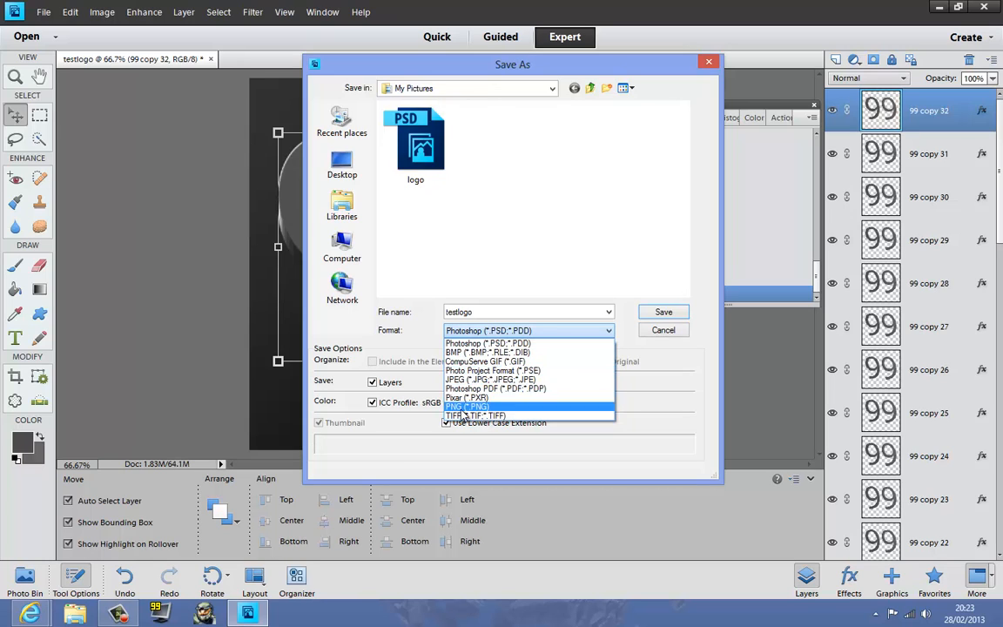
mouse_move(485, 379)
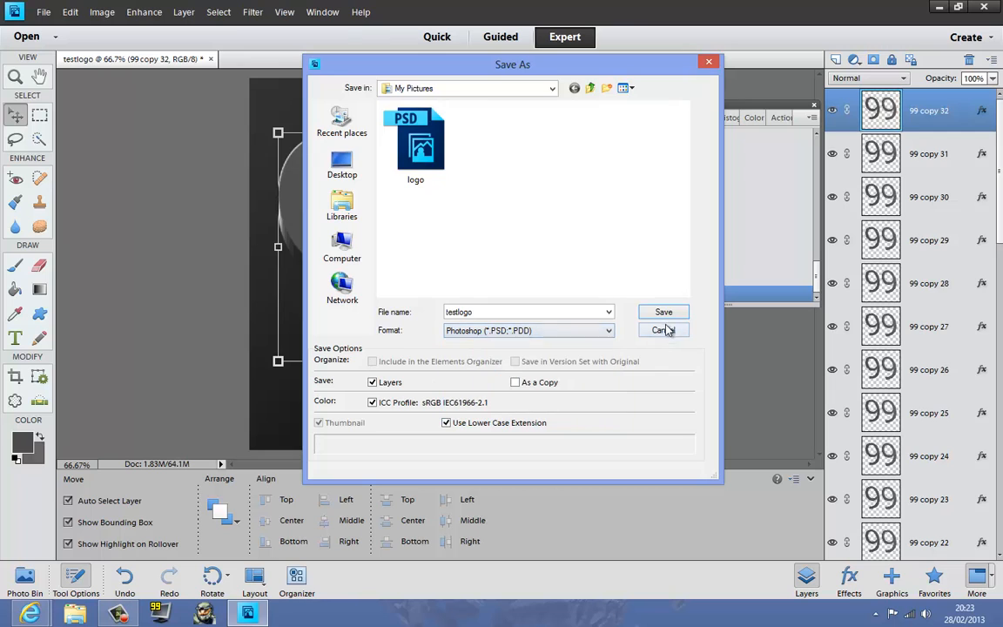
left_click(663, 330)
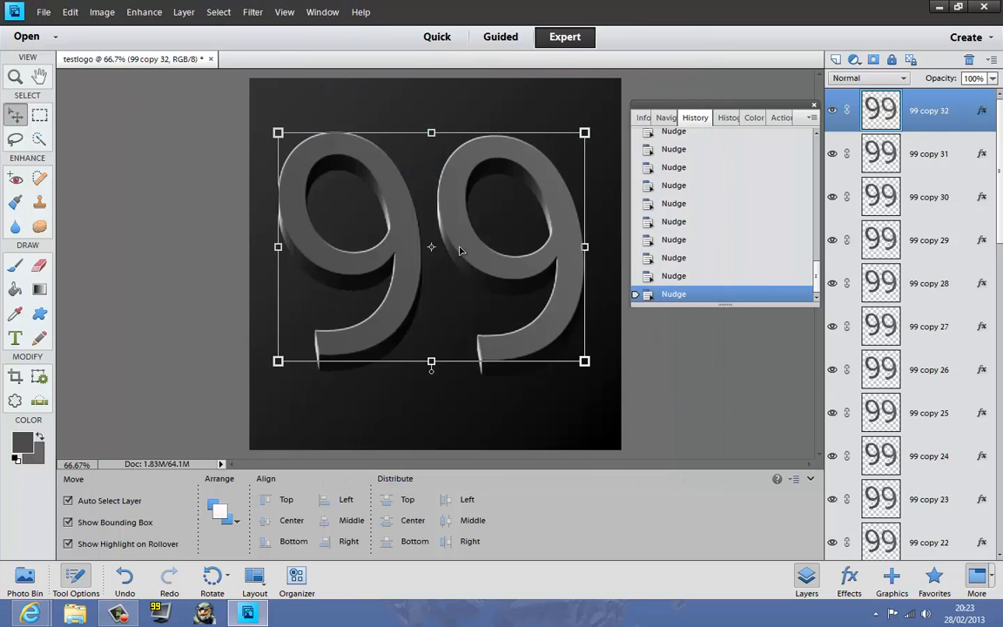